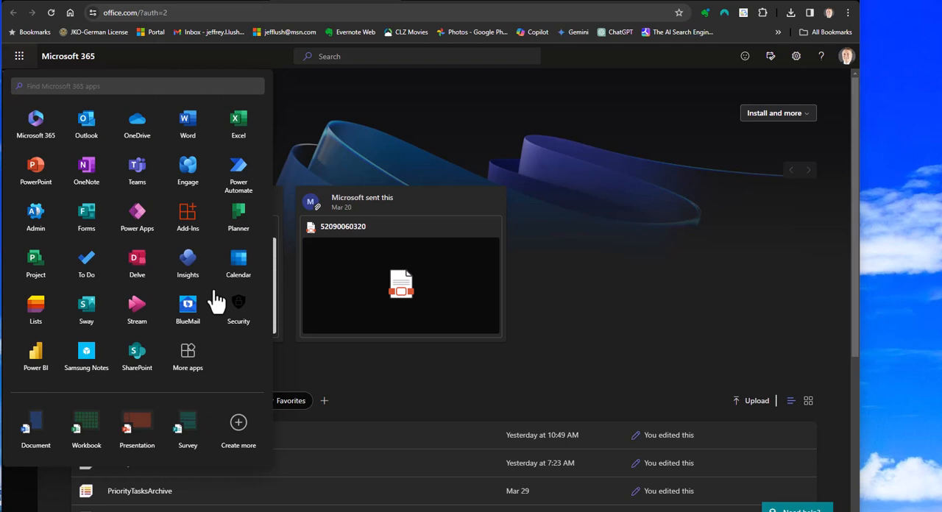
mouse_move(133, 41)
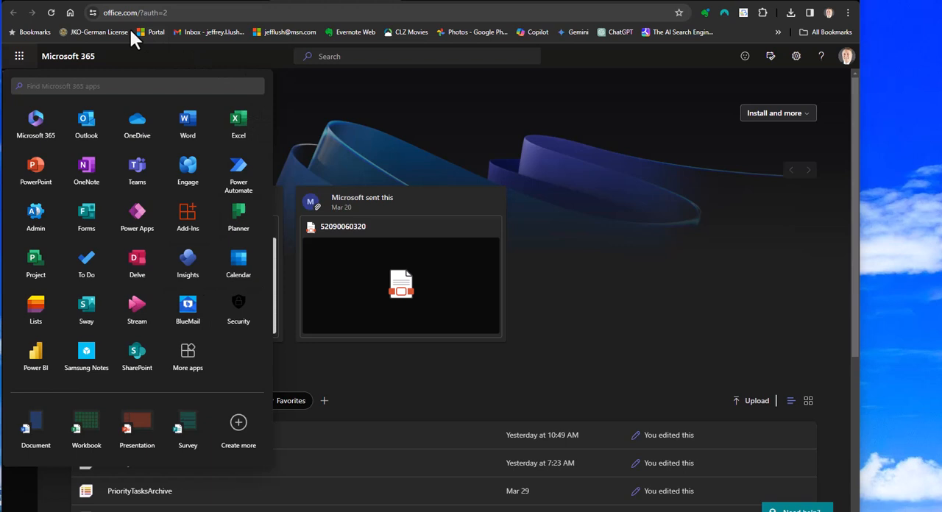
mouse_move(35, 218)
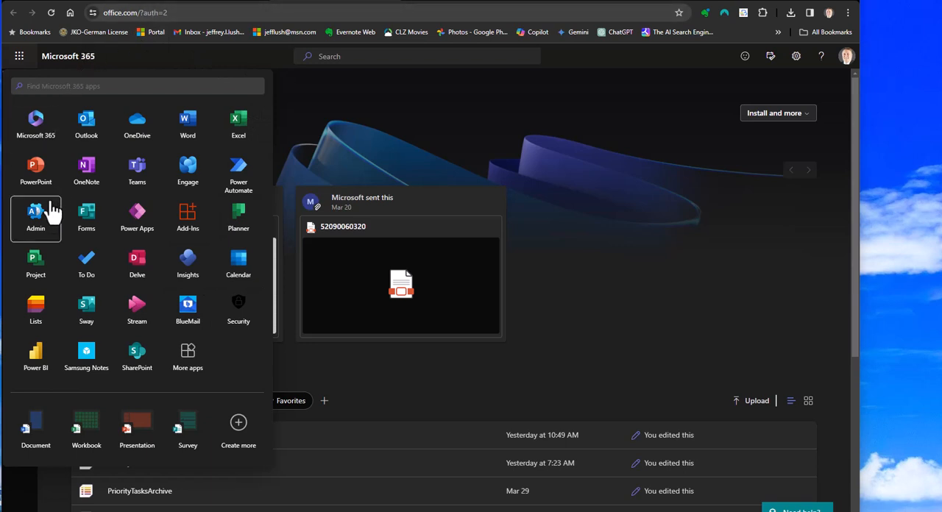
mouse_move(86, 121)
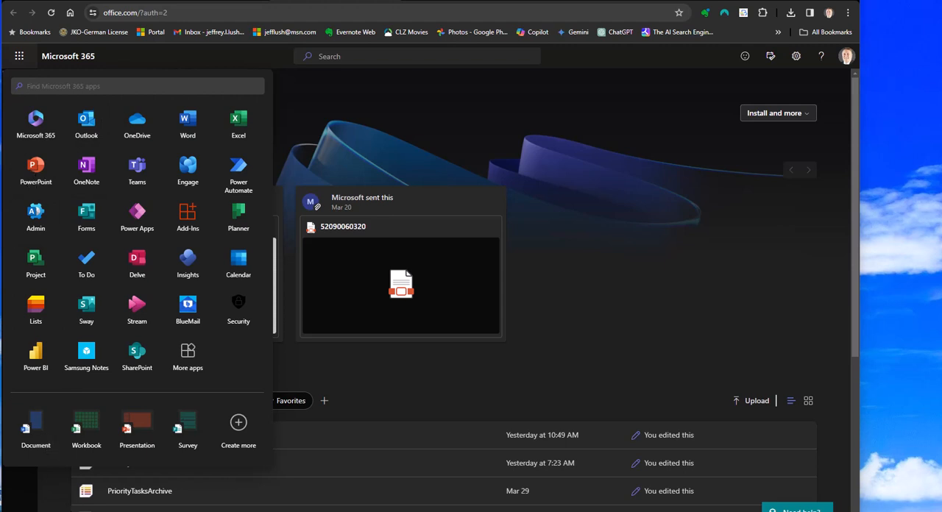
mouse_move(19, 56)
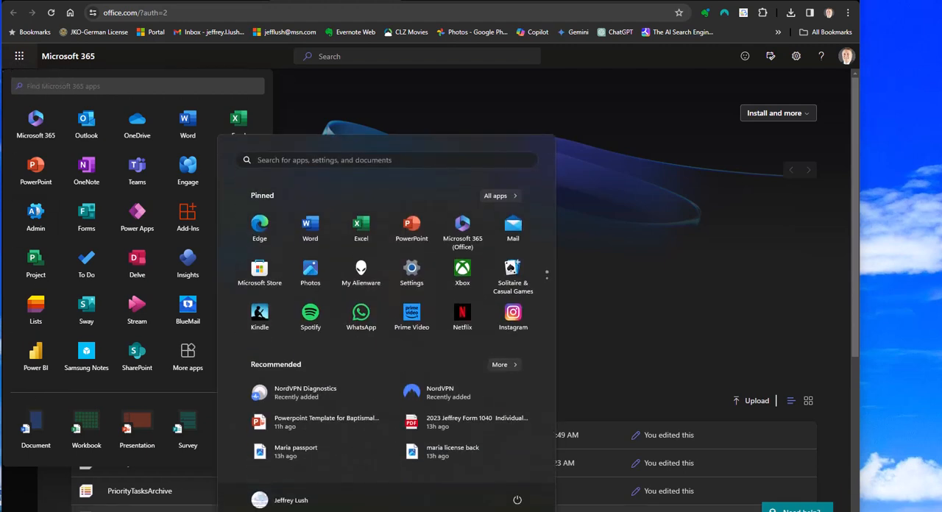
mouse_move(412, 229)
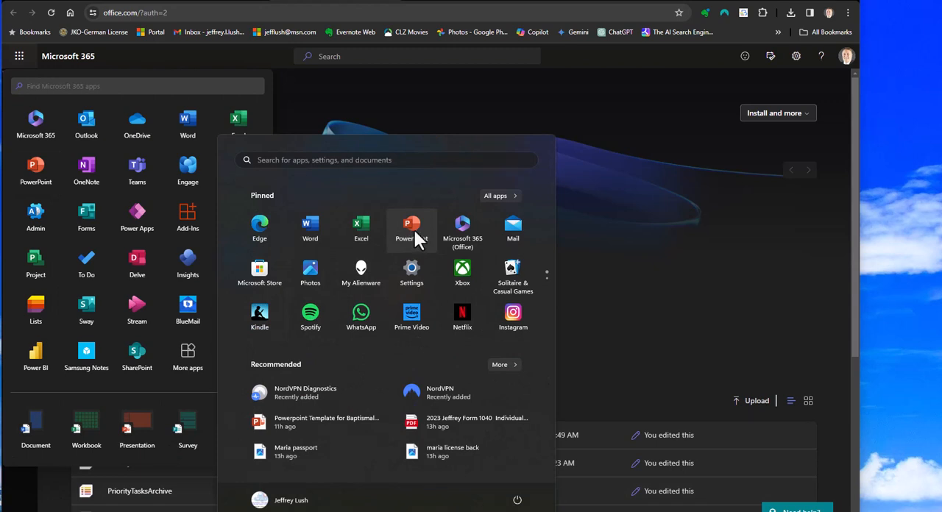
mouse_move(419, 243)
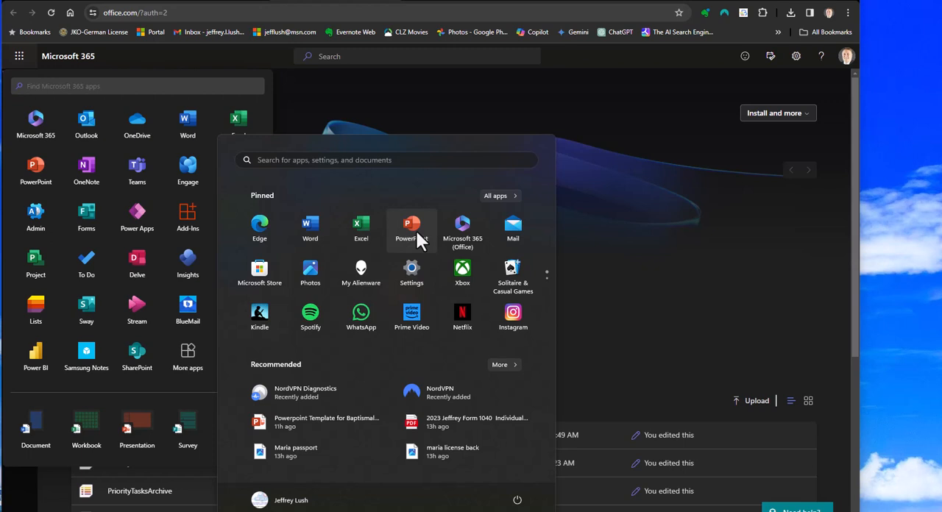
mouse_move(663, 174)
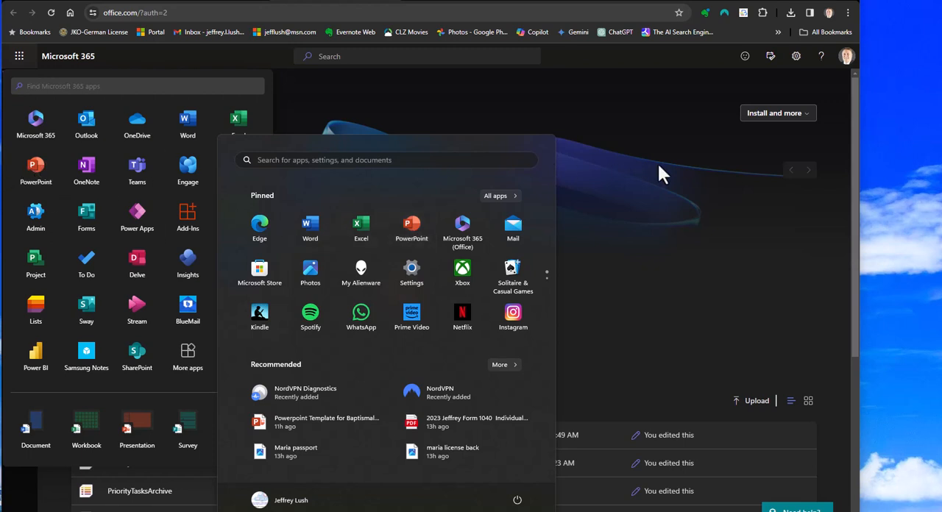
Step: Create a new blank presentation from the PowerPoint home page
click(412, 226)
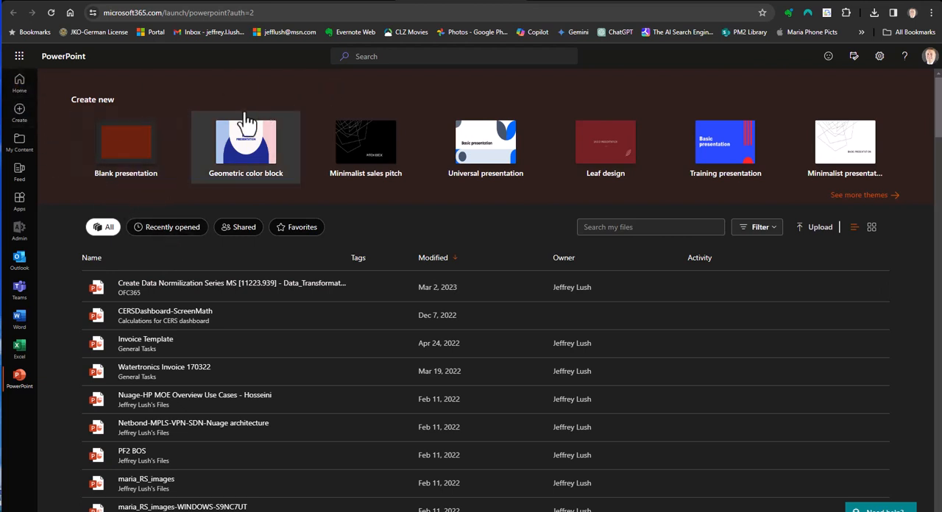
mouse_move(131, 259)
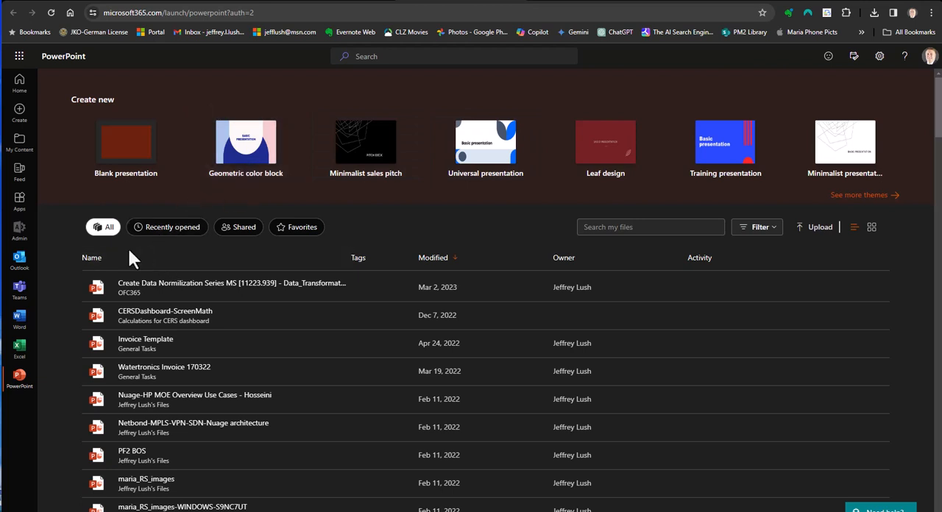
mouse_move(66, 57)
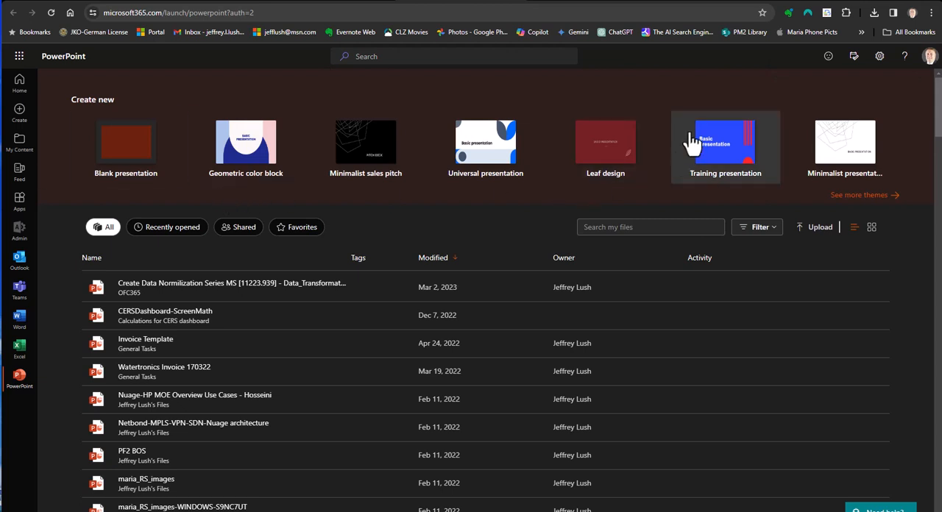
mouse_move(294, 111)
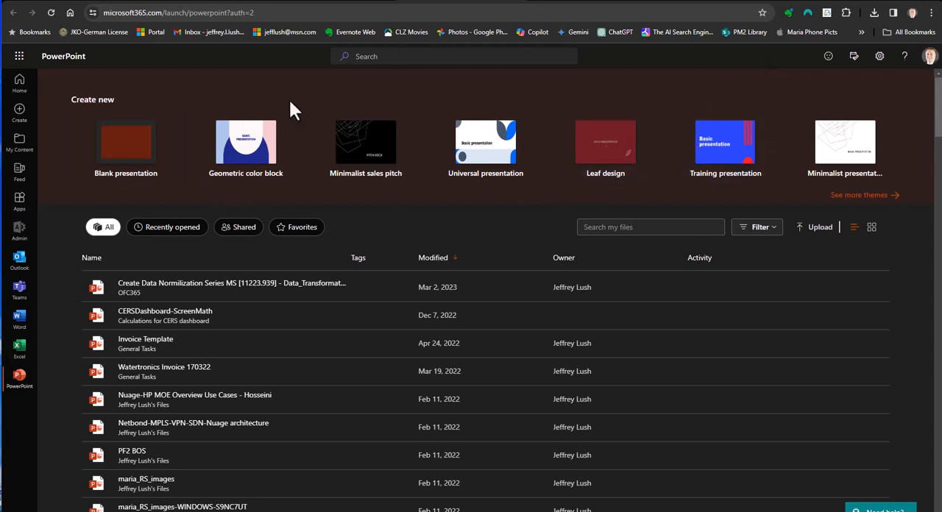
mouse_move(125, 143)
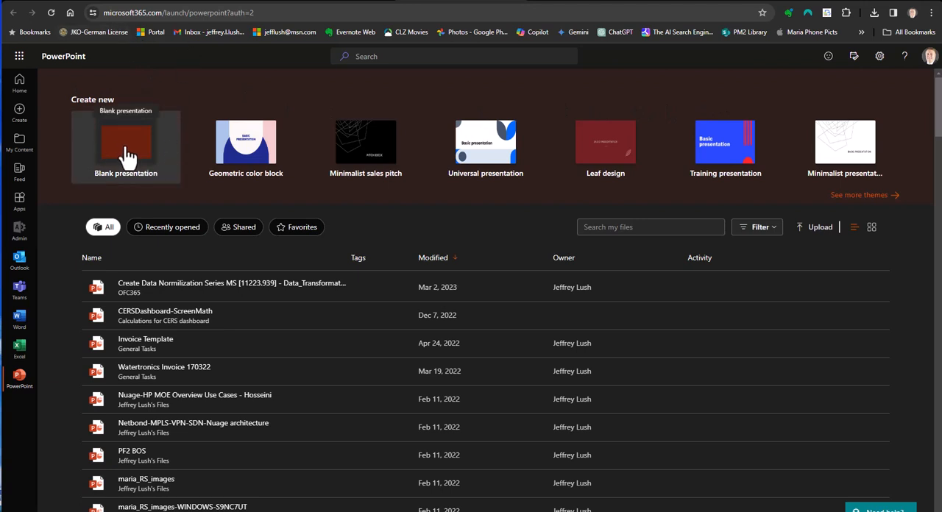
mouse_move(724, 147)
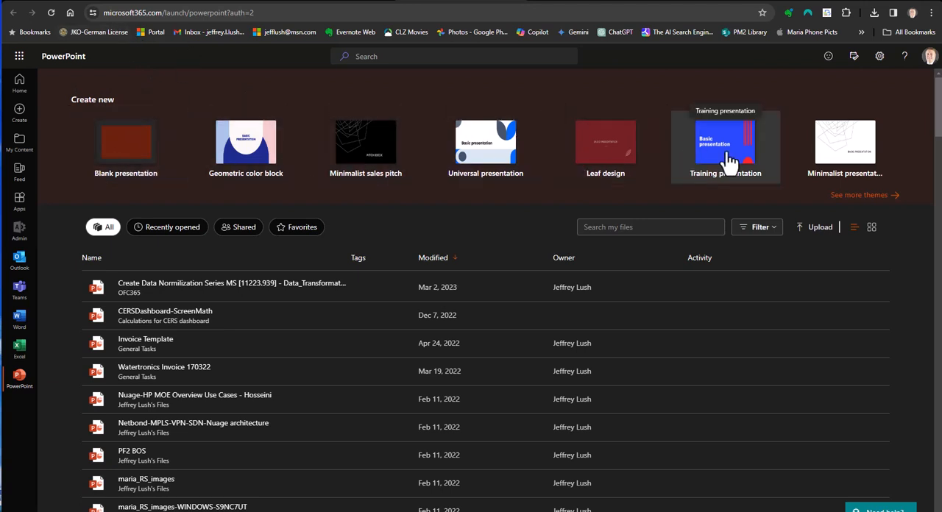
mouse_move(125, 143)
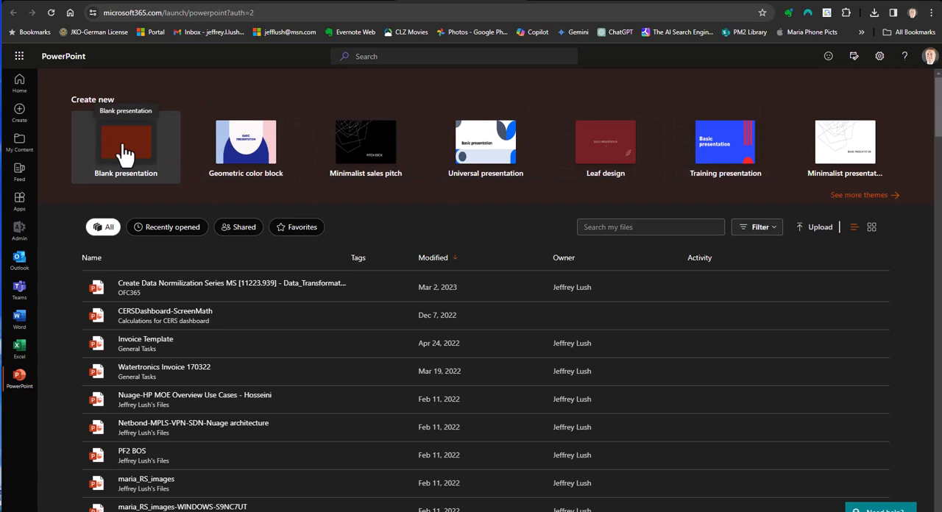
click(125, 143)
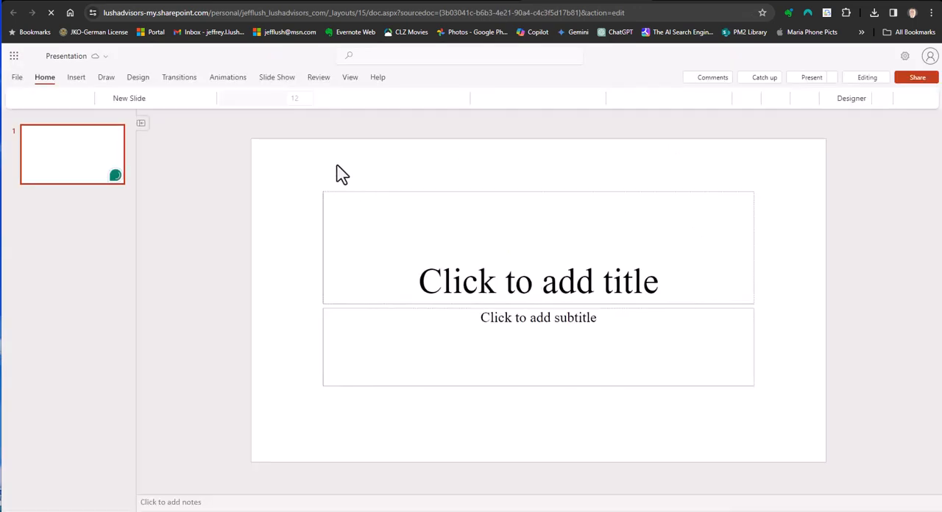
Step: Delete the title and subtitle placeholders so slide 1 is empty
click(538, 247)
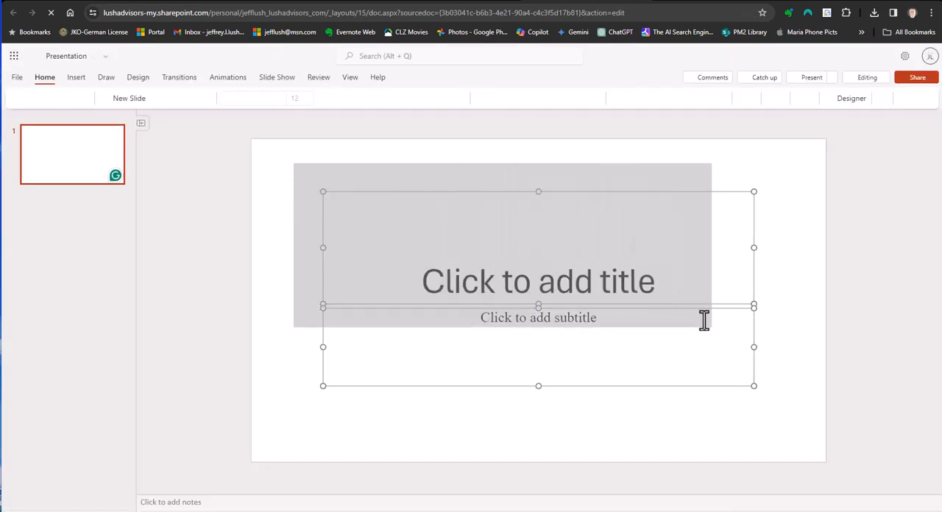
click(850, 97)
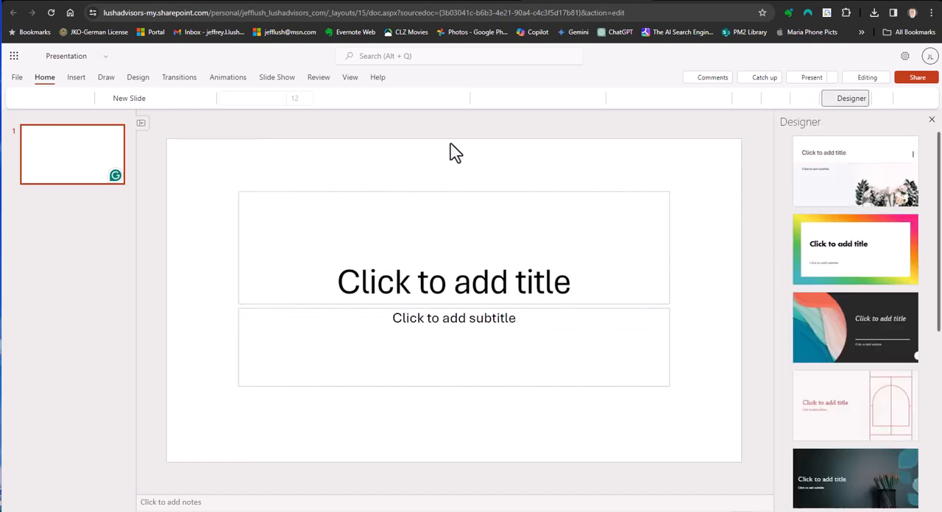
mouse_move(246, 171)
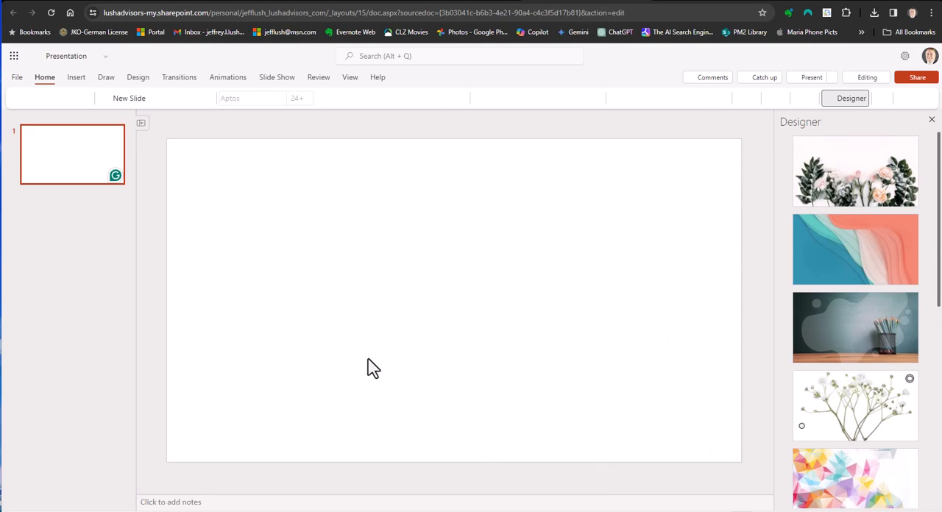
mouse_move(249, 180)
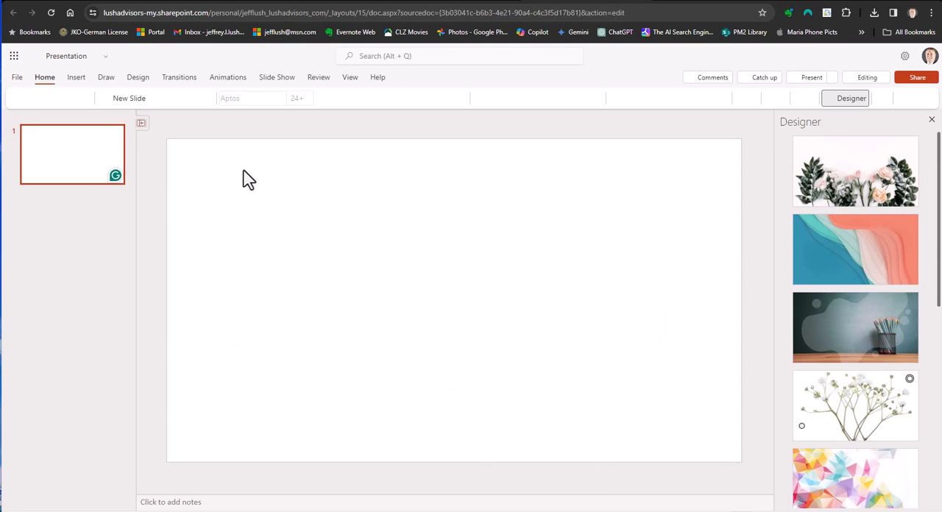
mouse_move(581, 214)
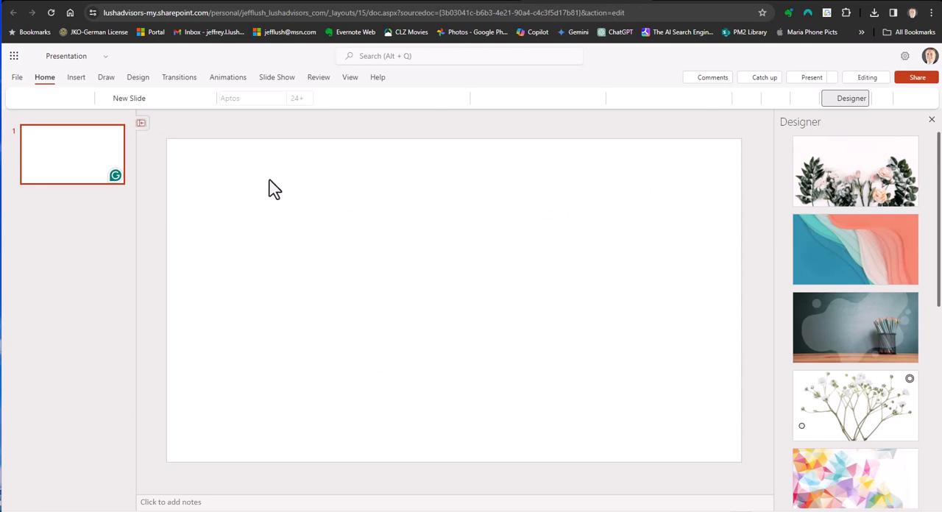
mouse_move(497, 209)
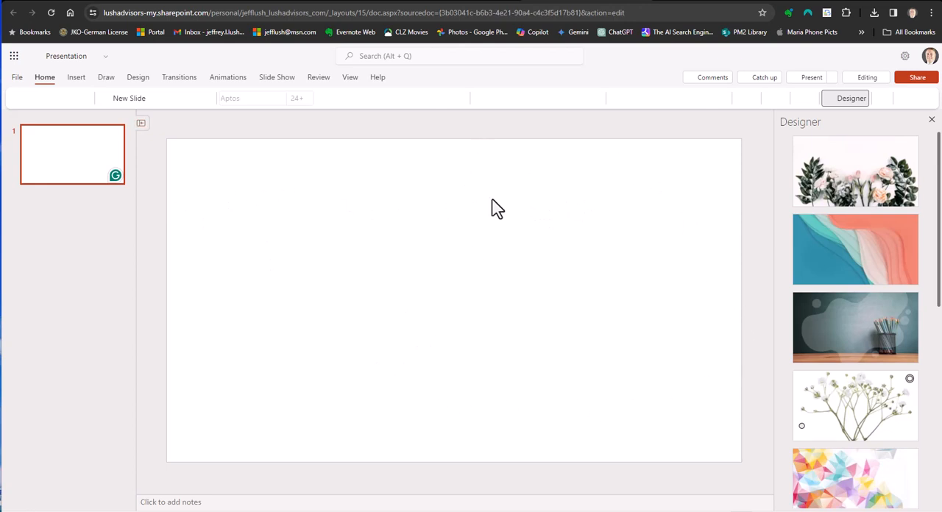
mouse_move(601, 293)
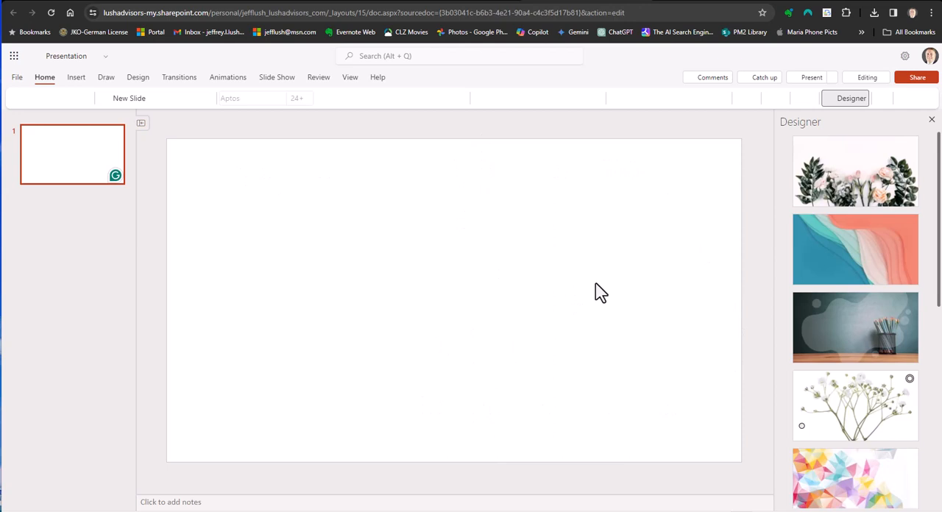
mouse_move(243, 258)
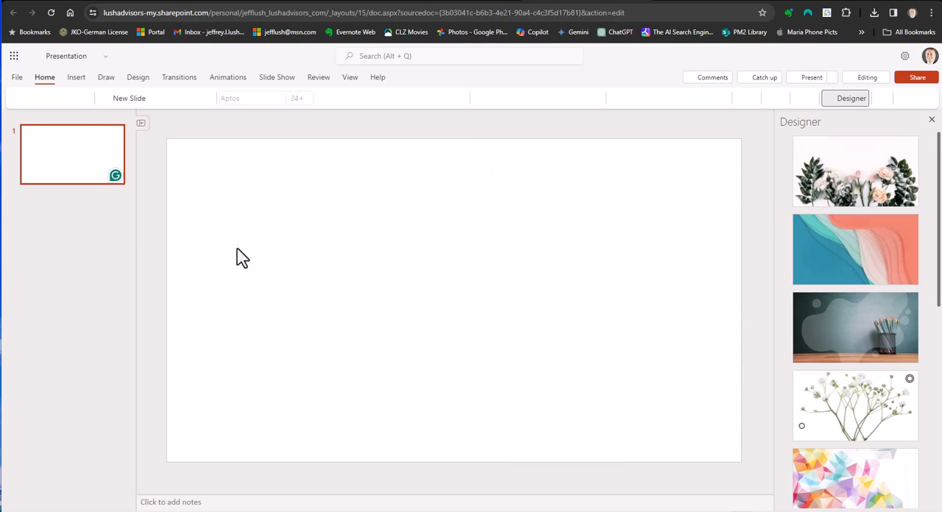
mouse_move(83, 115)
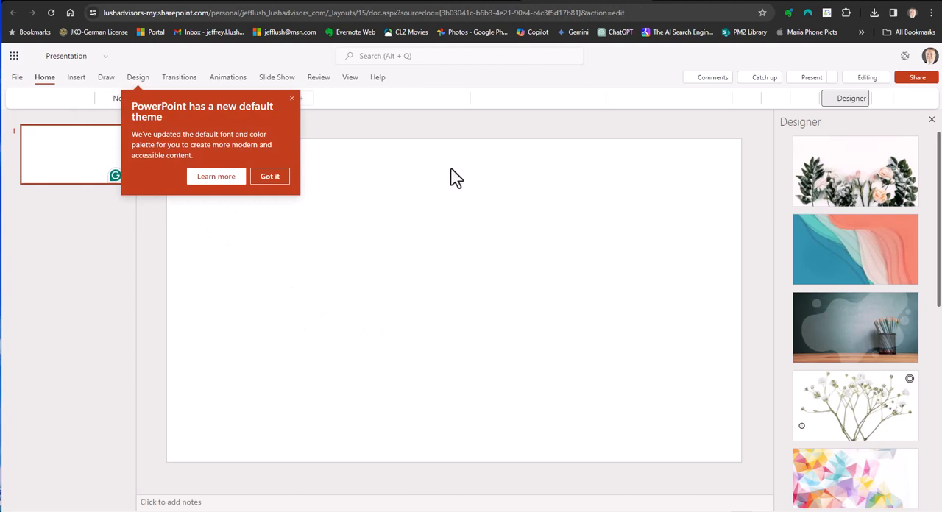
Step: Add small text boxes '1' and '2' at the bottom of the slide's two halves
click(269, 177)
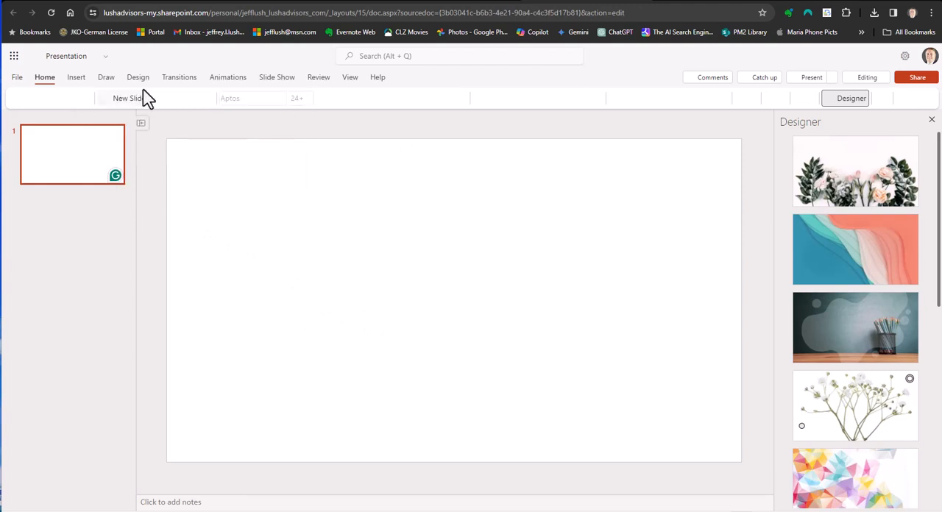
click(76, 76)
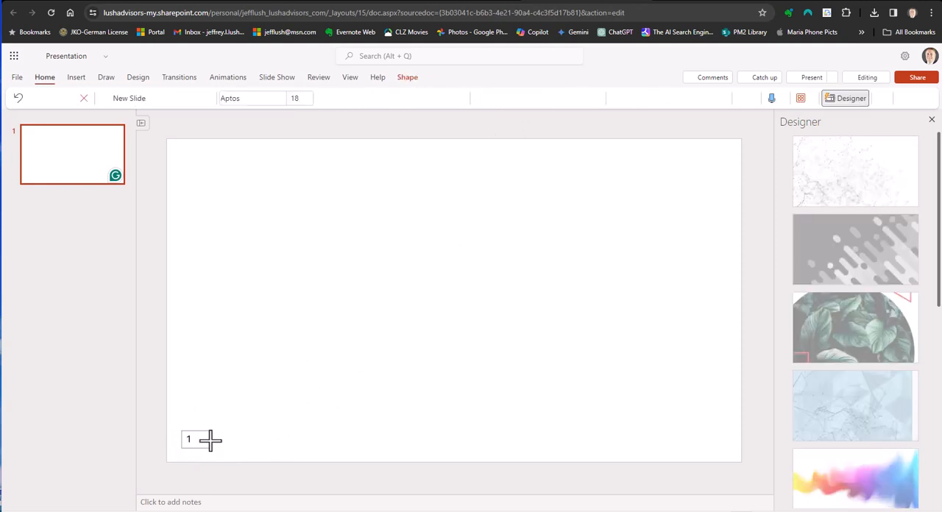
click(188, 439)
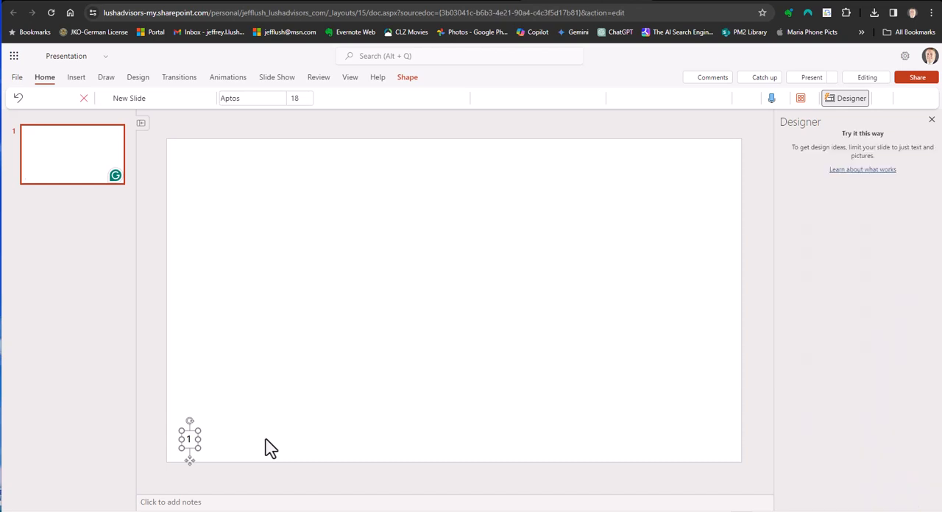
mouse_move(530, 445)
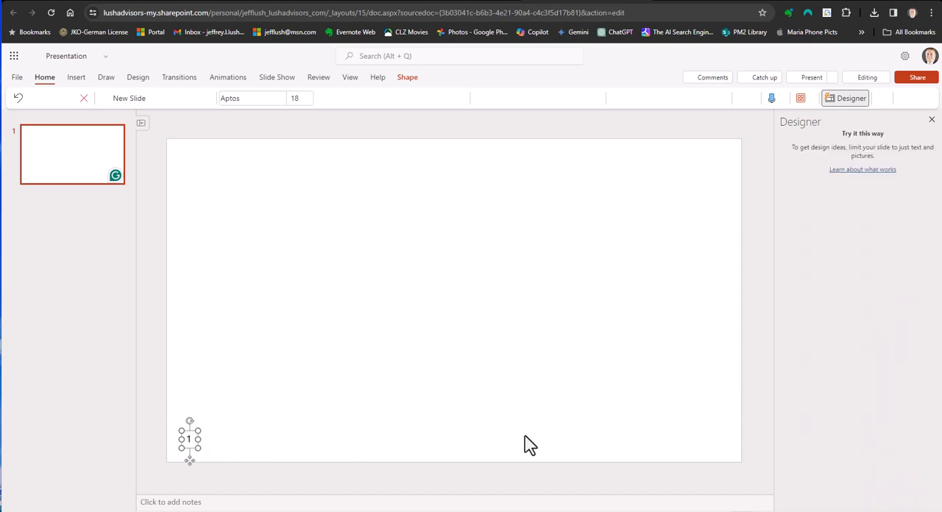
click(932, 119)
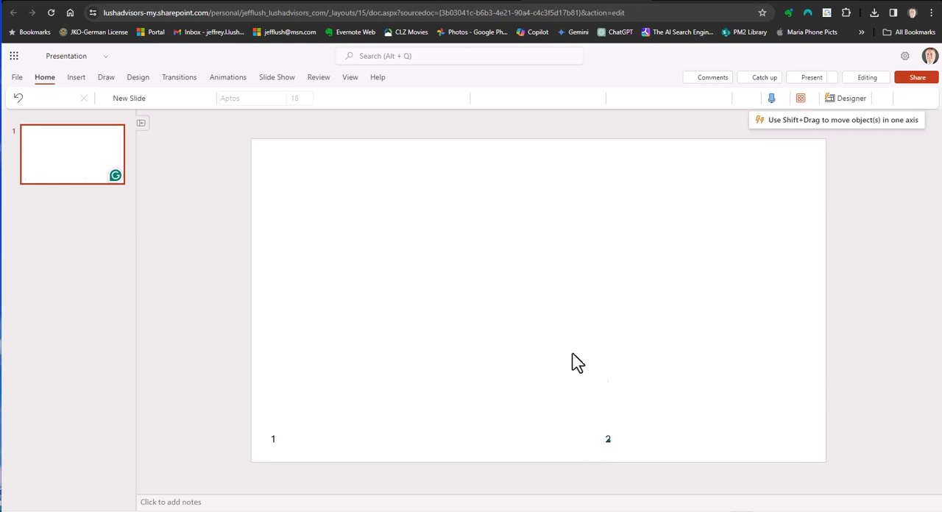
mouse_move(76, 85)
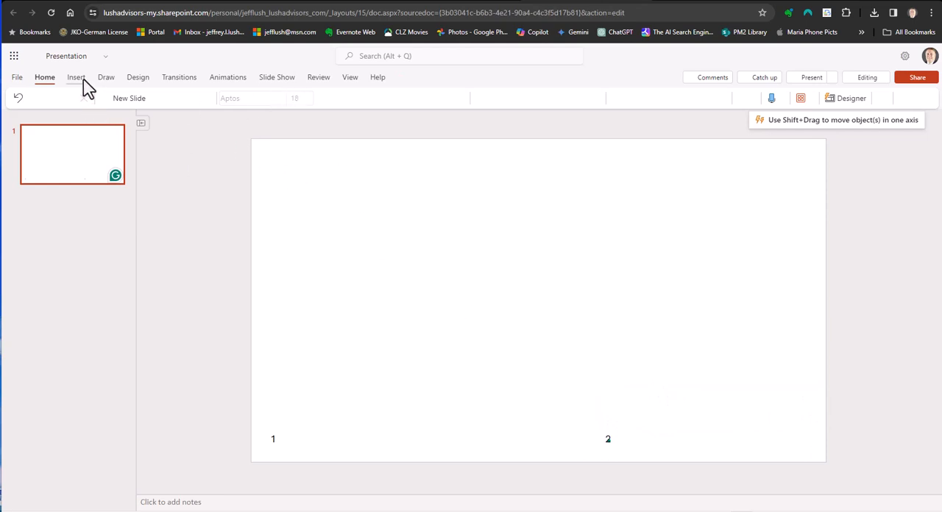
Step: Insert a Line shape and stretch it to a straight, full-slide-height vertical line
click(77, 77)
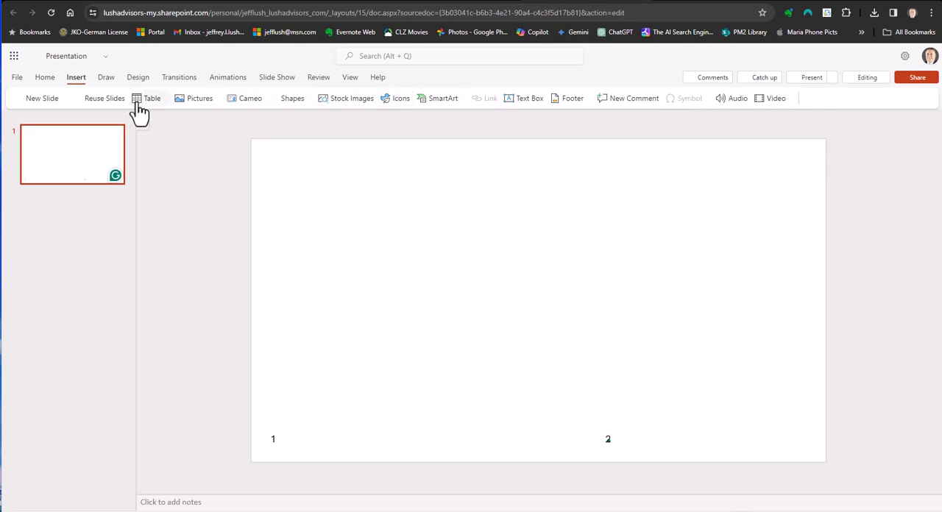
mouse_move(933, 112)
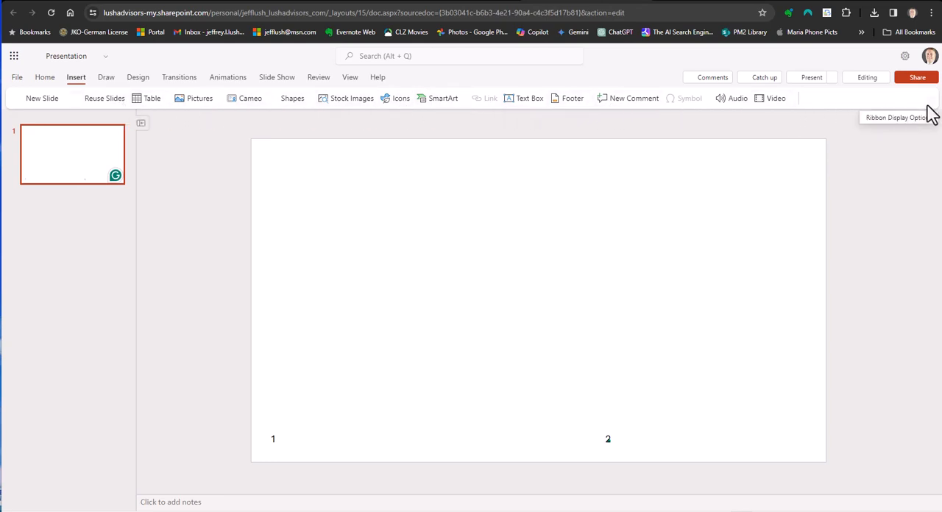
mouse_move(315, 114)
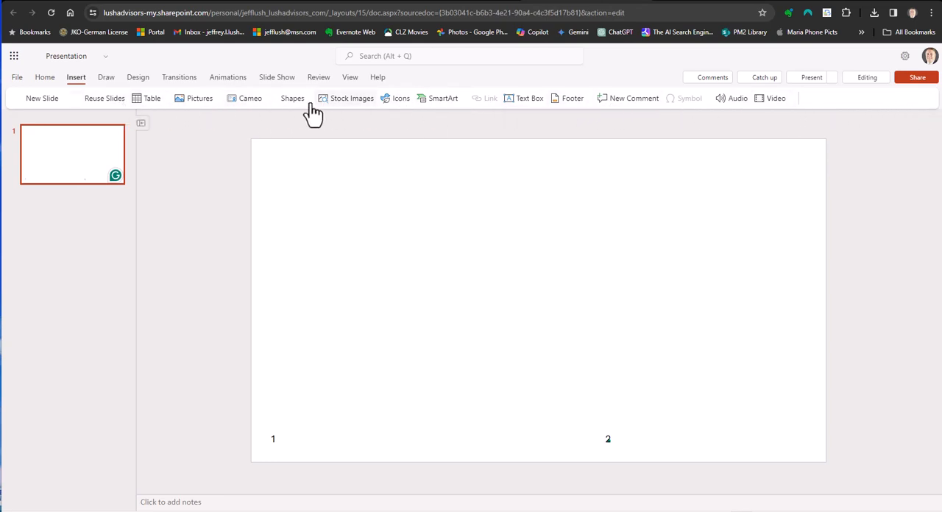
click(292, 97)
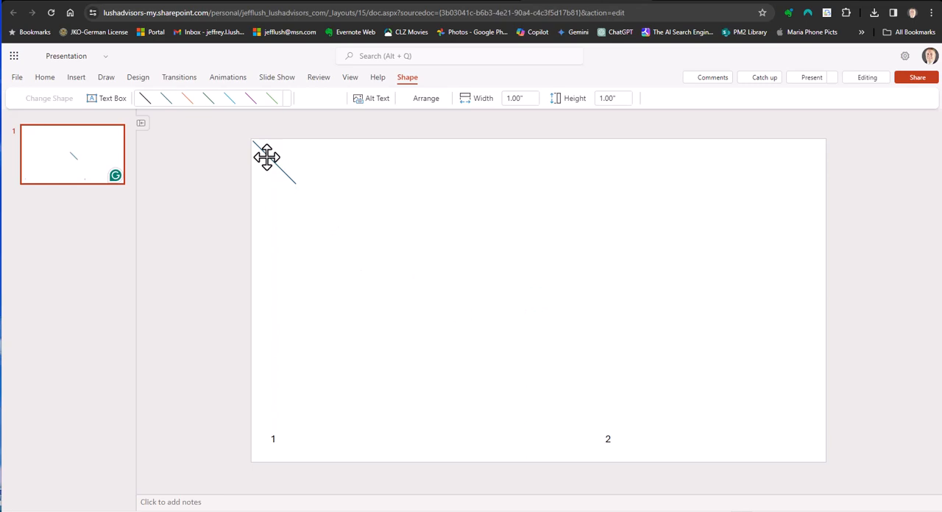
click(274, 164)
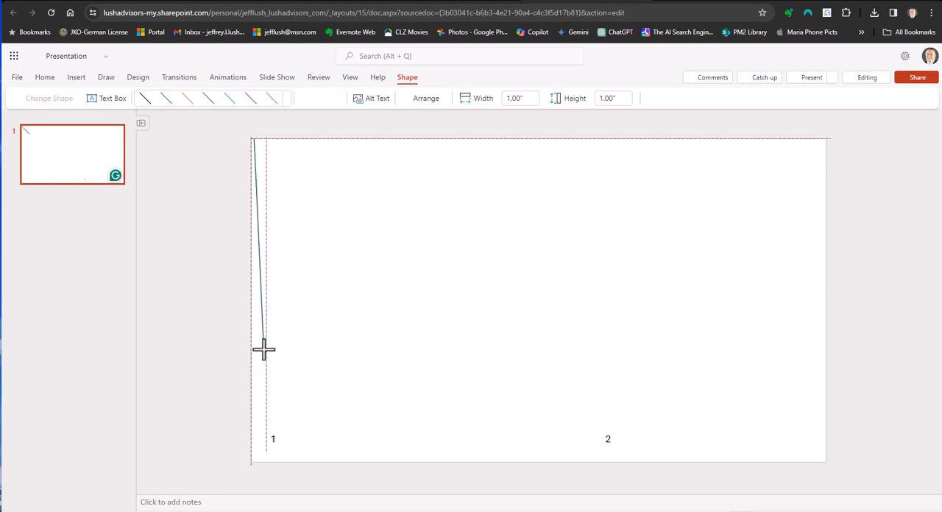
drag(263, 350, 253, 412)
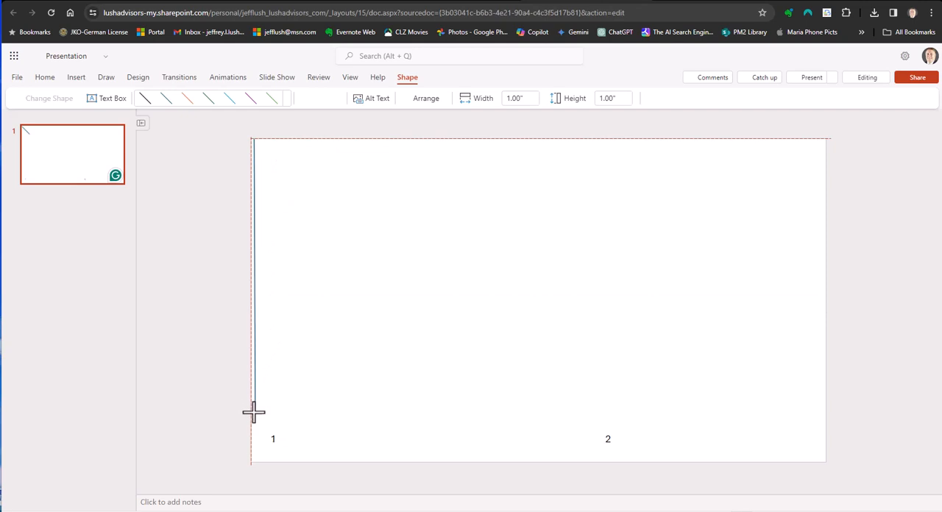
mouse_move(252, 439)
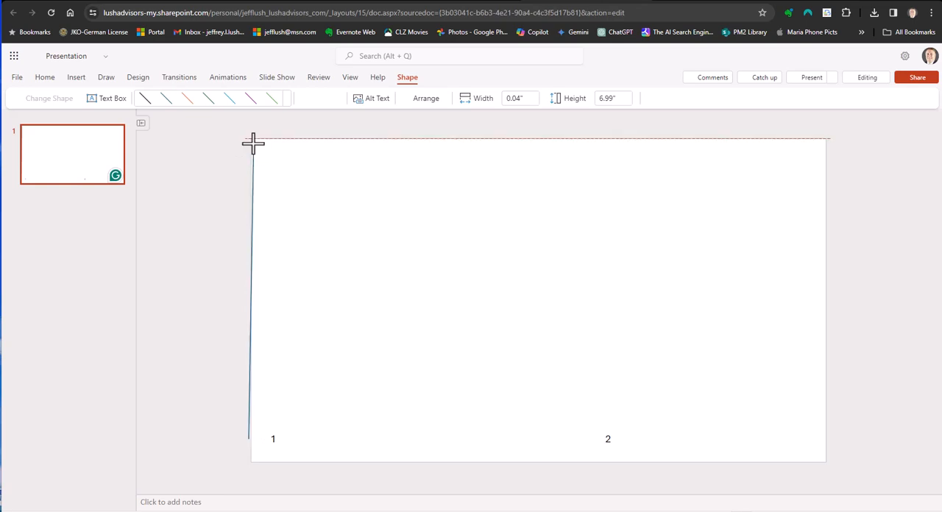
drag(251, 140, 249, 441)
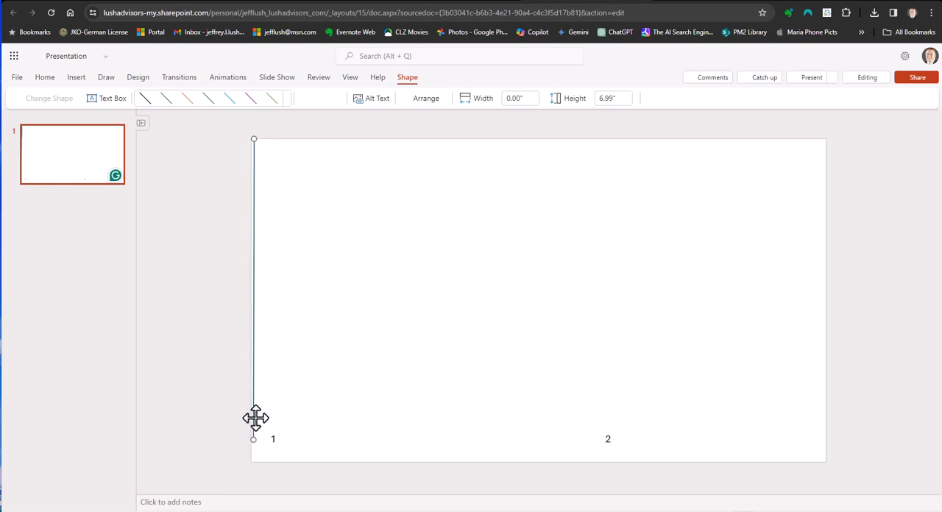
mouse_move(256, 429)
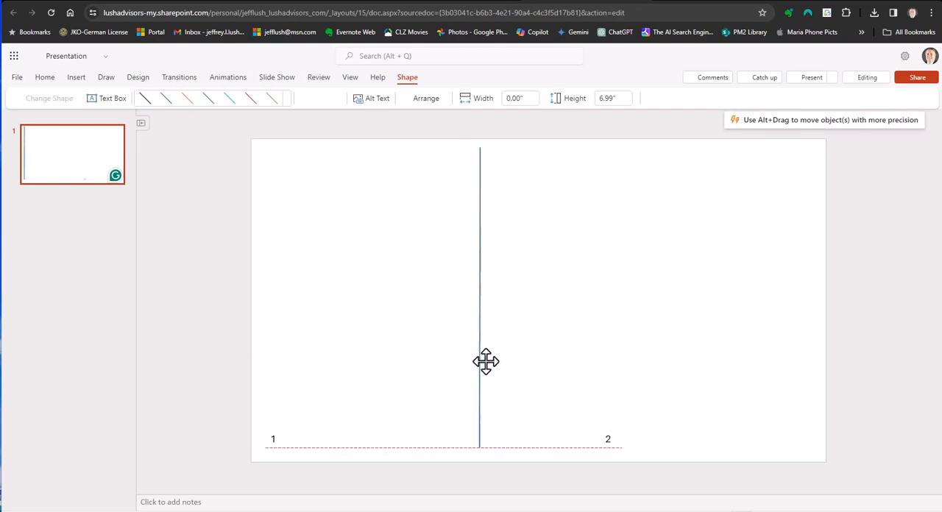
Step: Drag the vertical line to the slide centre between pages 1 and 2
drag(480, 360, 546, 362)
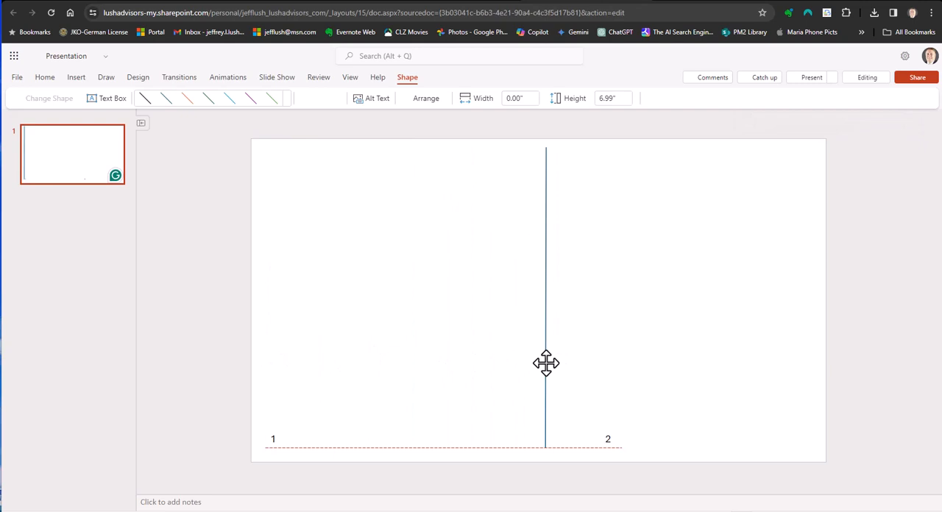
drag(545, 362, 558, 362)
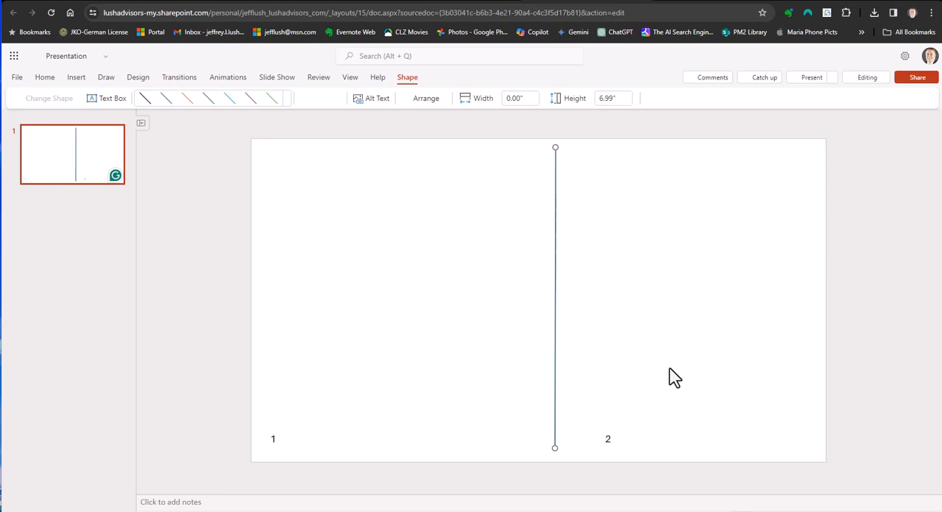
mouse_move(258, 450)
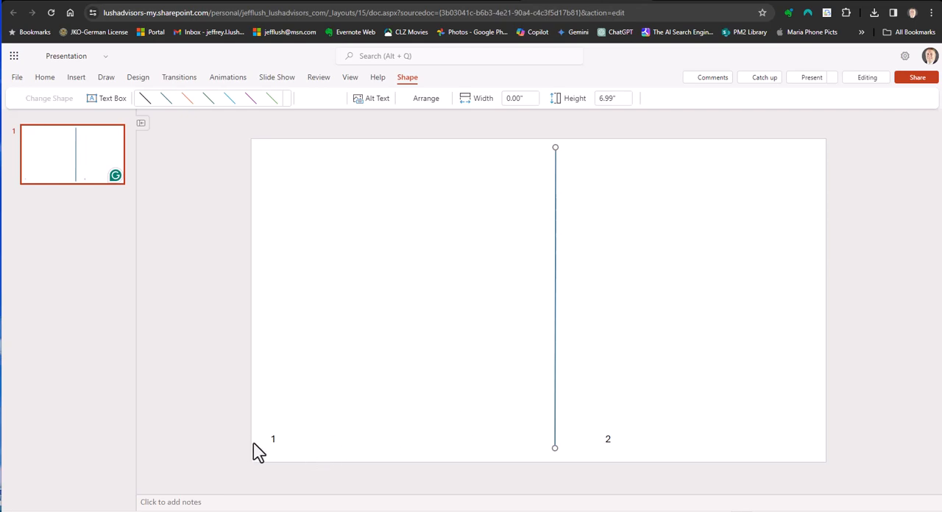
click(77, 77)
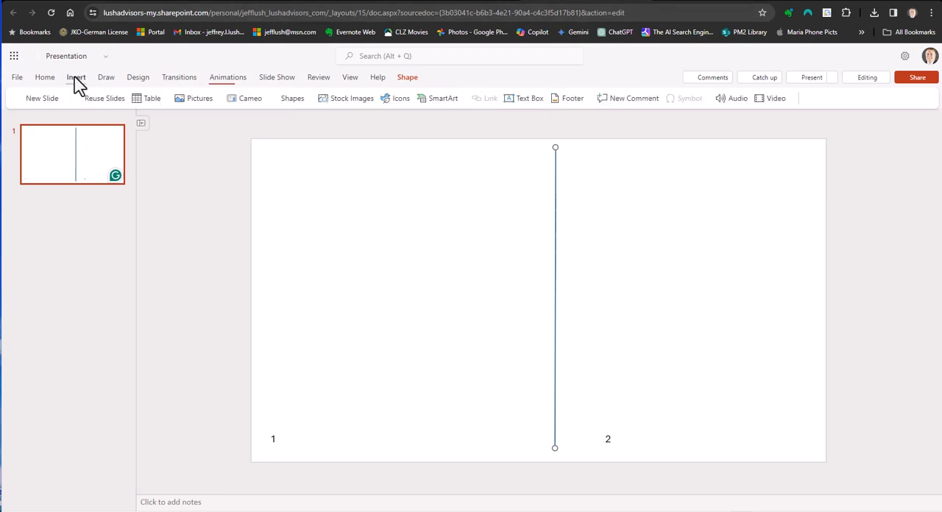
click(44, 76)
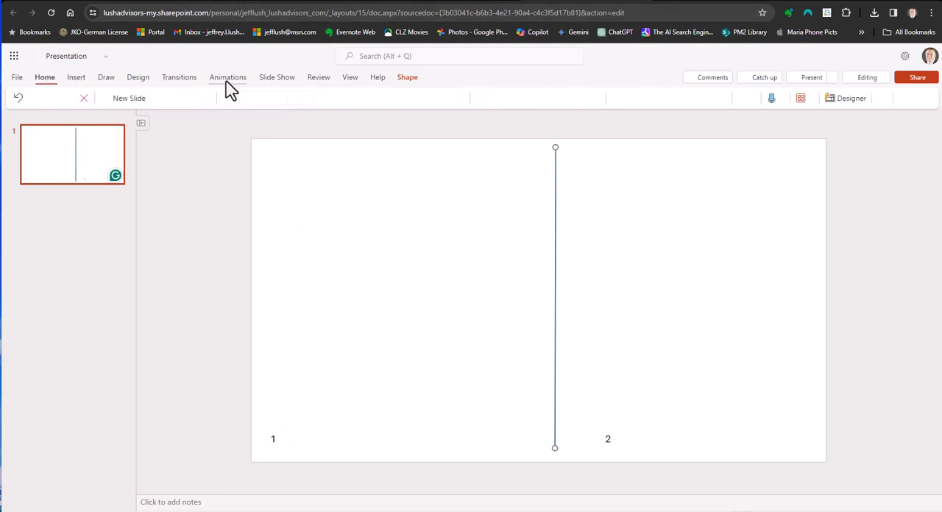
mouse_move(680, 97)
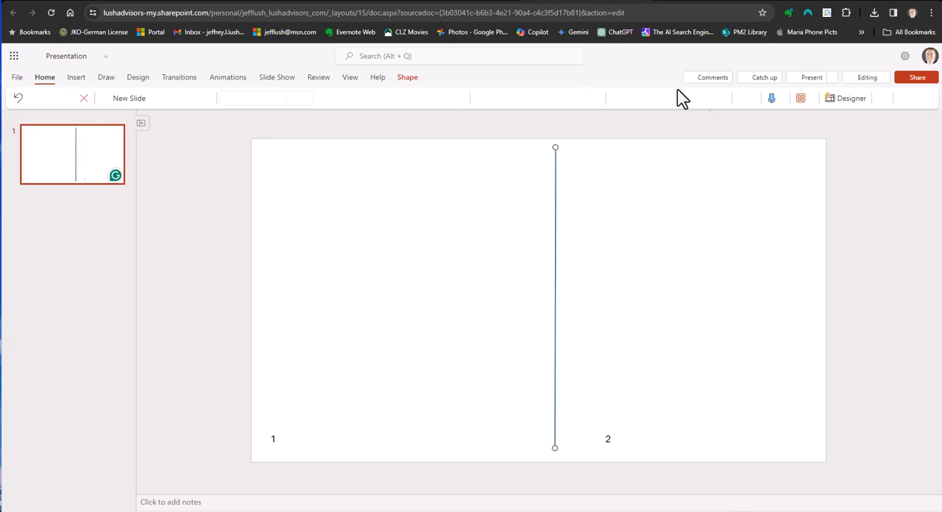
click(76, 77)
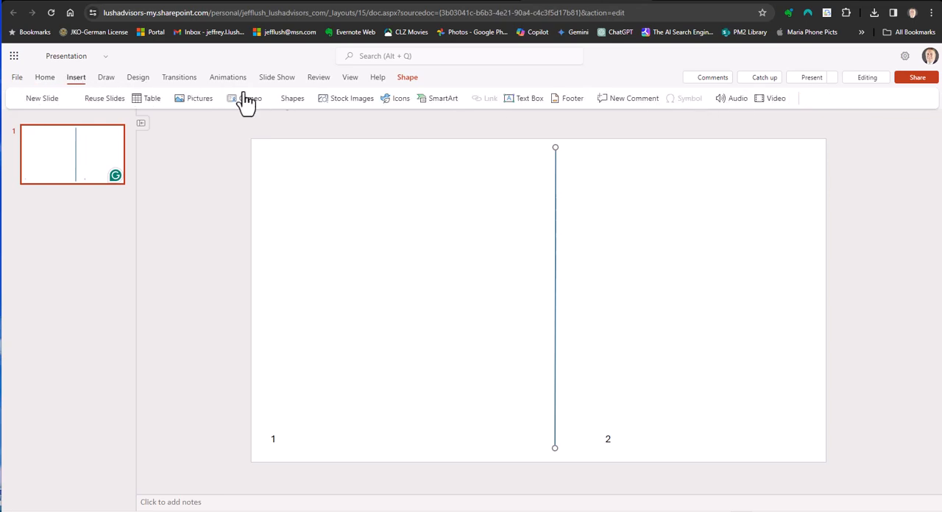
mouse_move(523, 111)
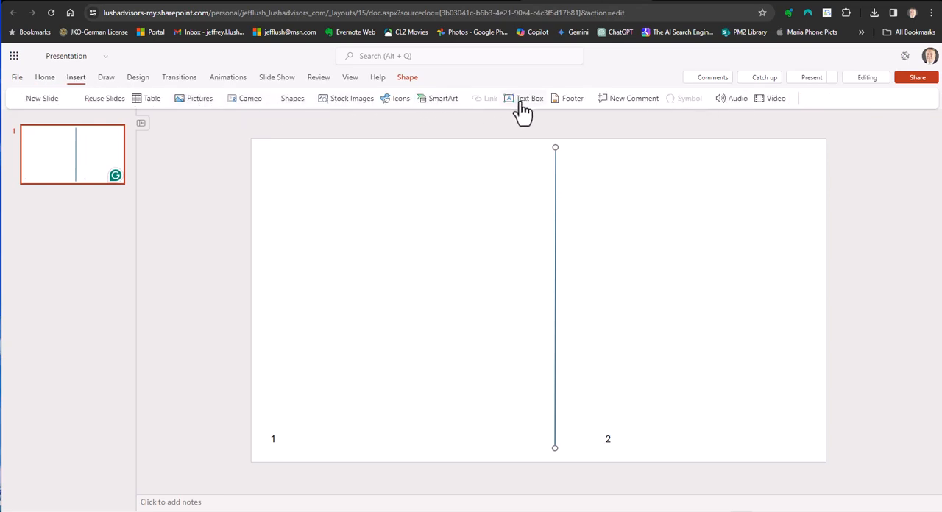
mouse_move(291, 98)
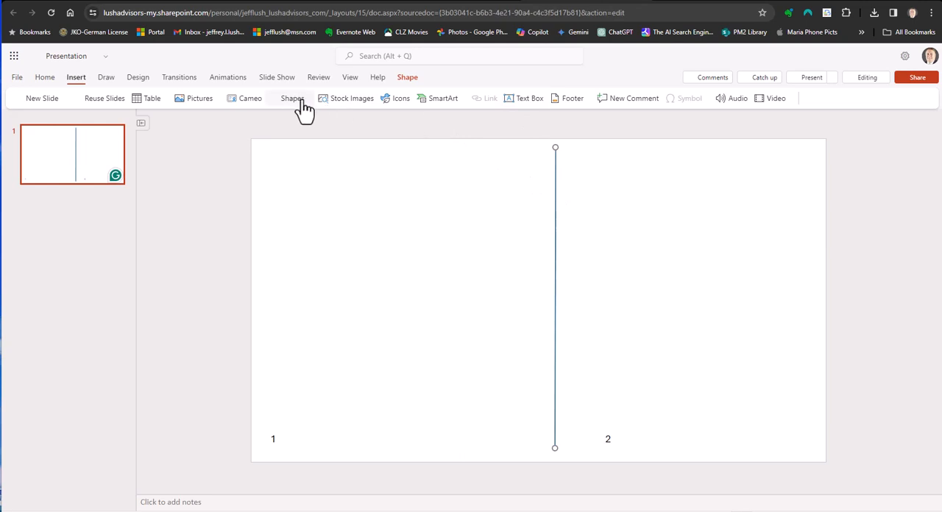
click(292, 97)
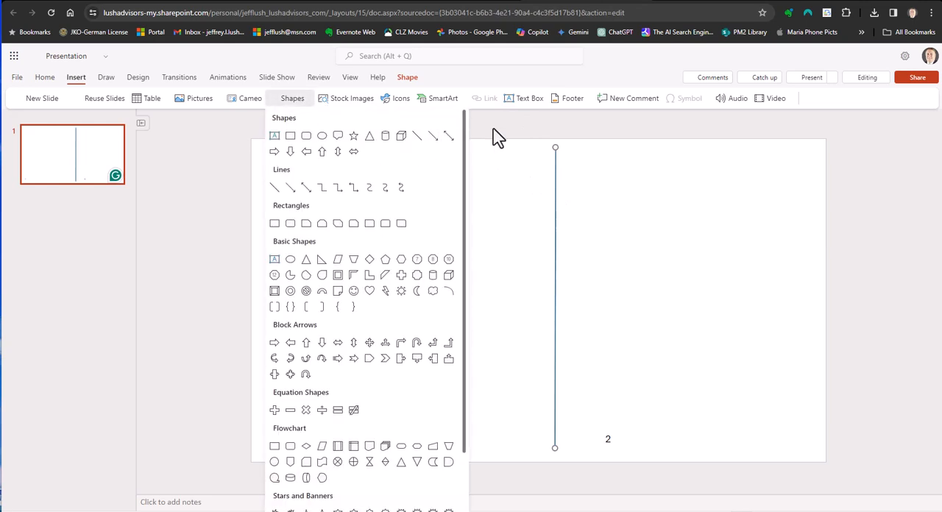
click(827, 265)
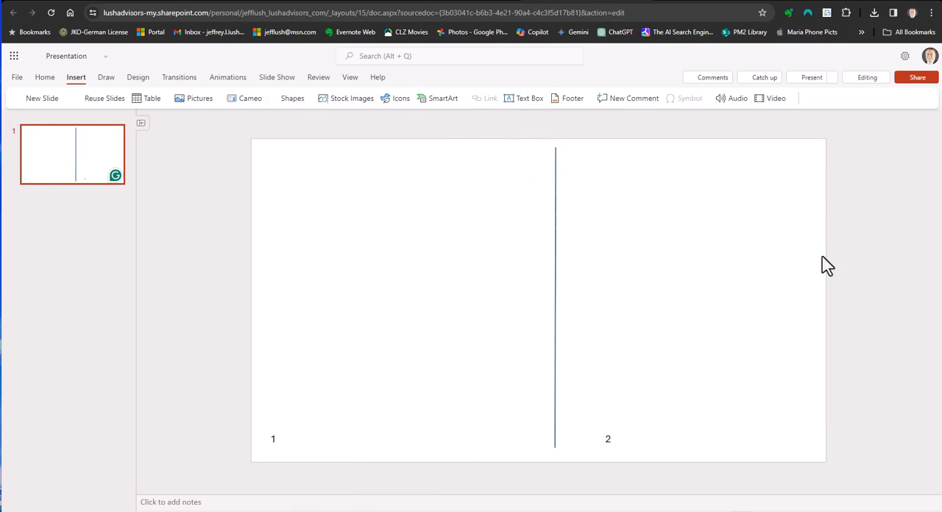
mouse_move(920, 295)
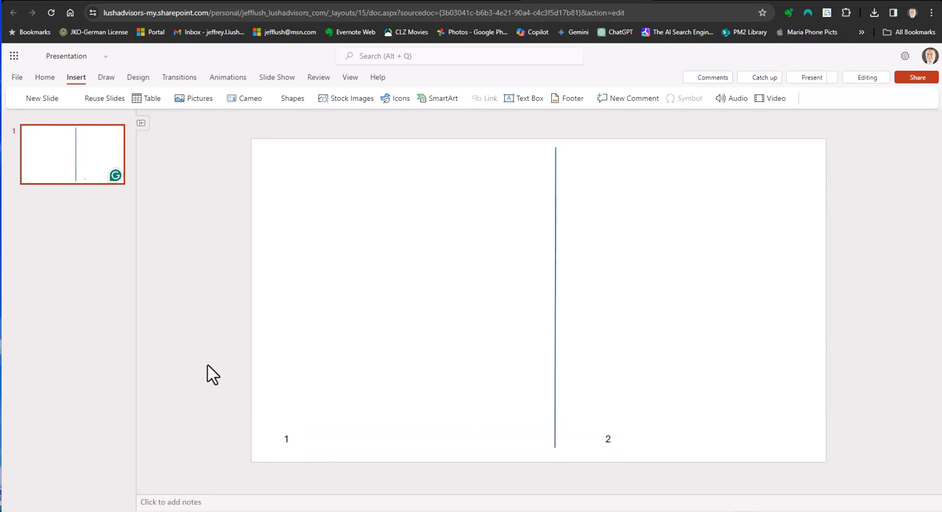
mouse_move(376, 165)
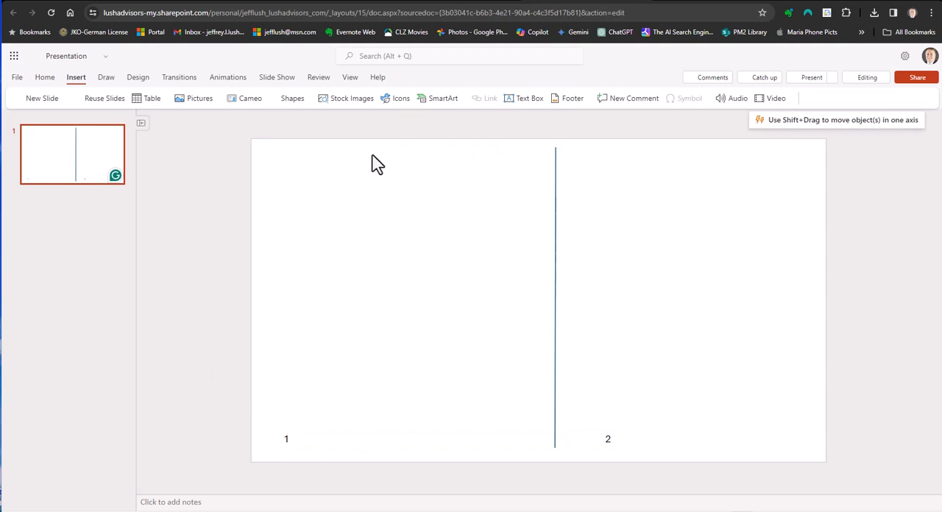
mouse_move(624, 388)
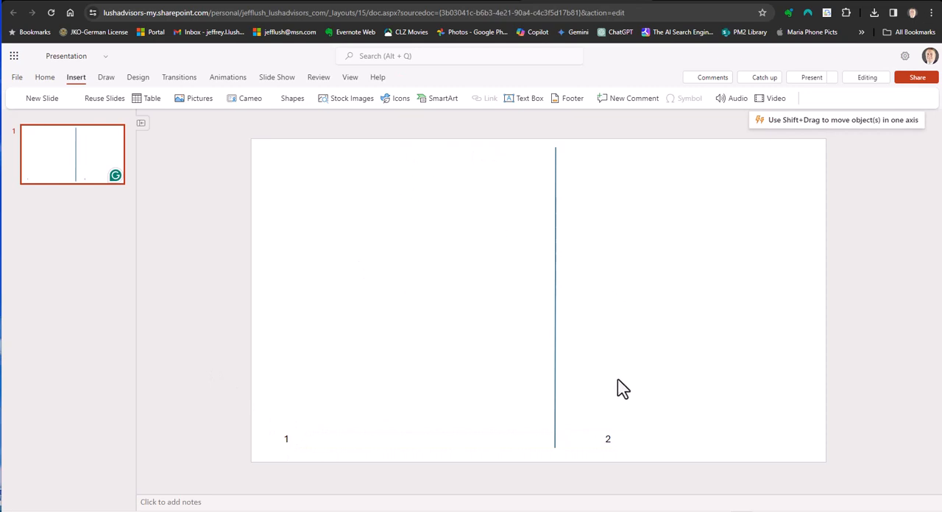
mouse_move(860, 393)
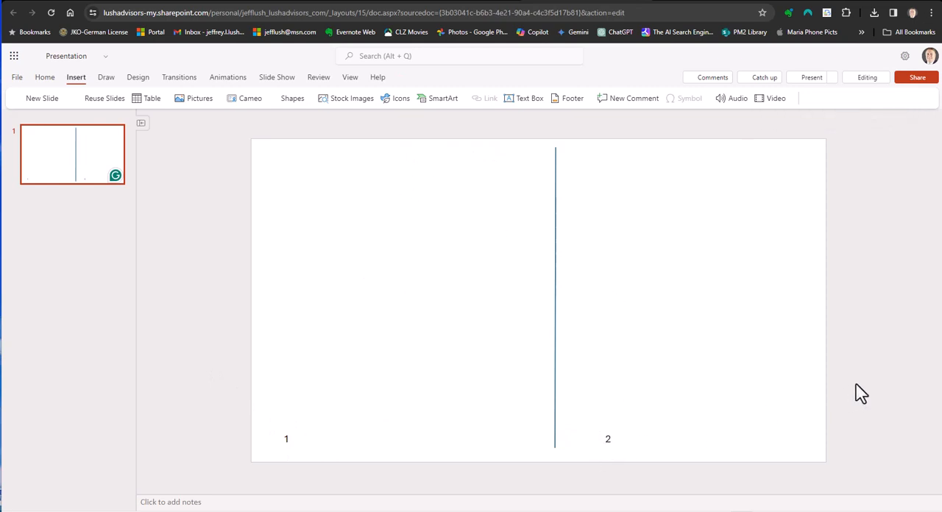
mouse_move(684, 282)
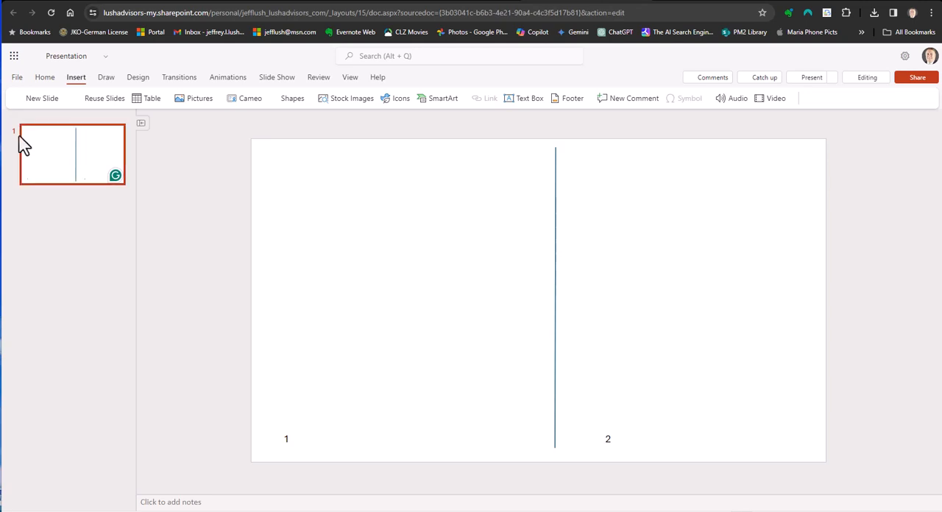
mouse_move(46, 150)
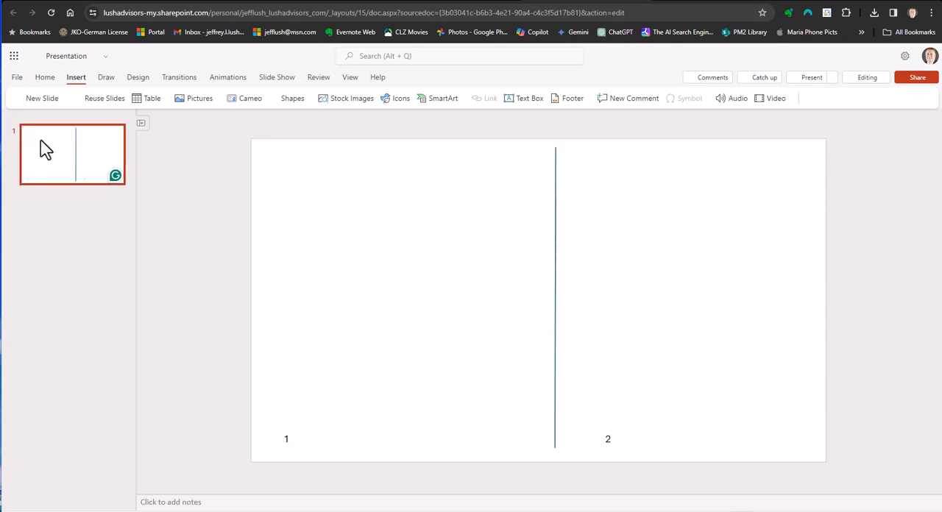
mouse_move(53, 150)
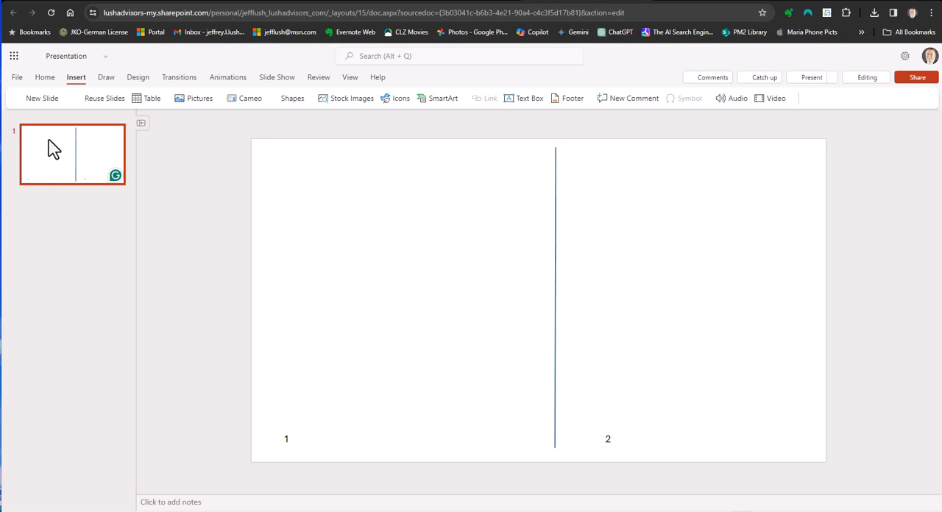
Step: Bring up the context menu for the slide 1 thumbnail
right_click(71, 153)
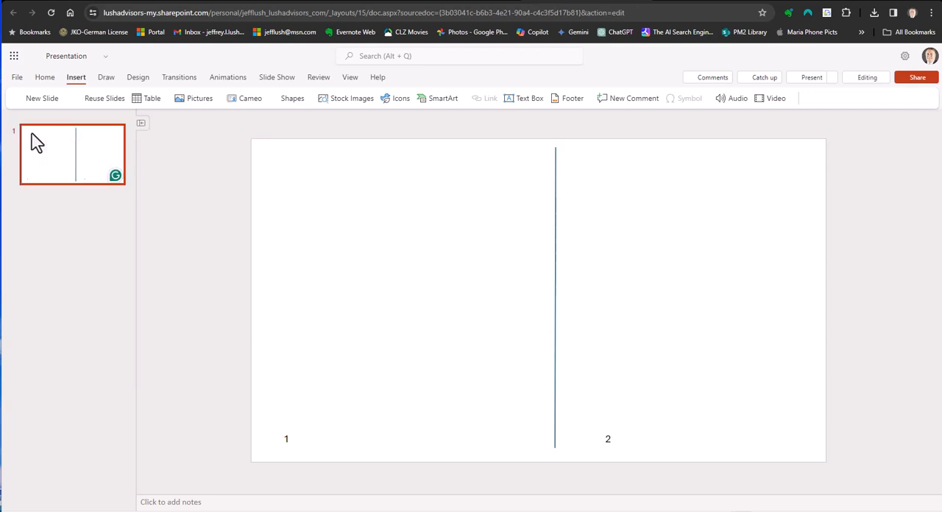
mouse_move(64, 206)
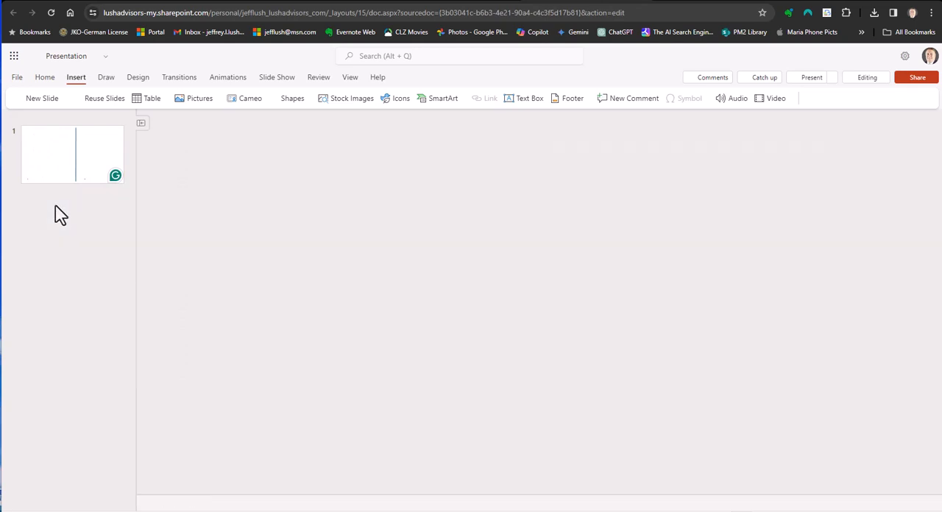
Step: Duplicate slide 1 as slide 2 and renumber its panels to 3 and 4
right_click(56, 154)
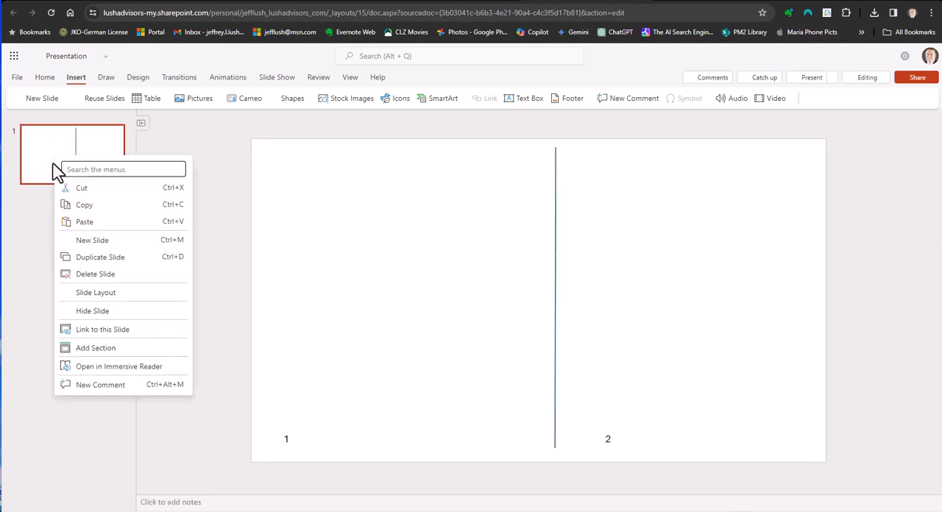
mouse_move(120, 256)
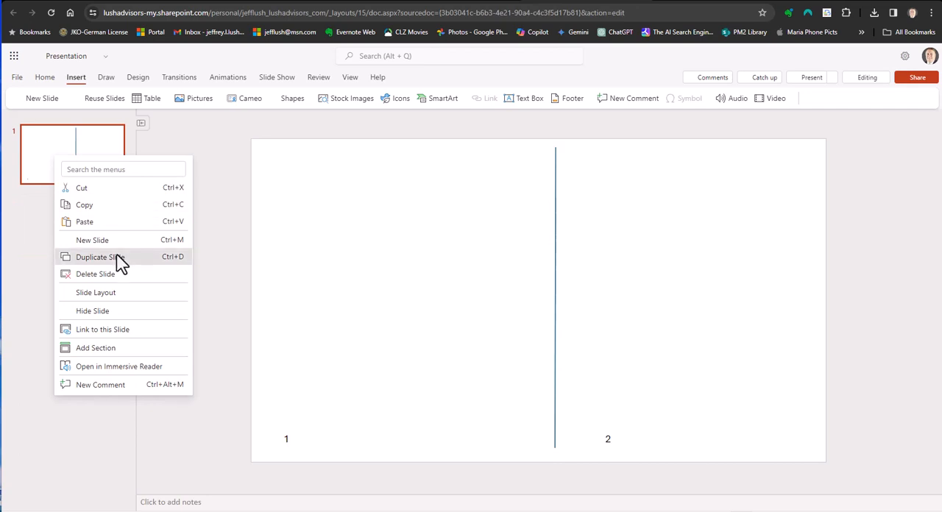
click(99, 256)
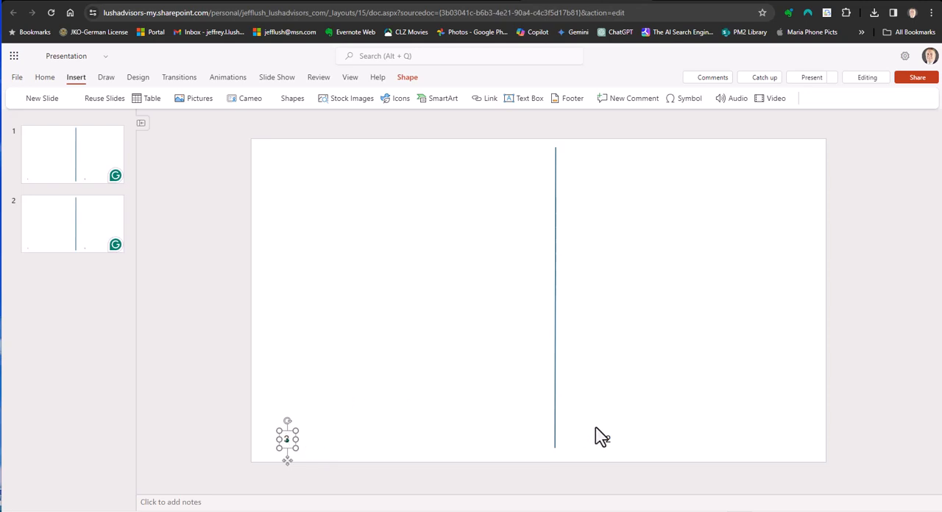
drag(287, 440, 610, 440)
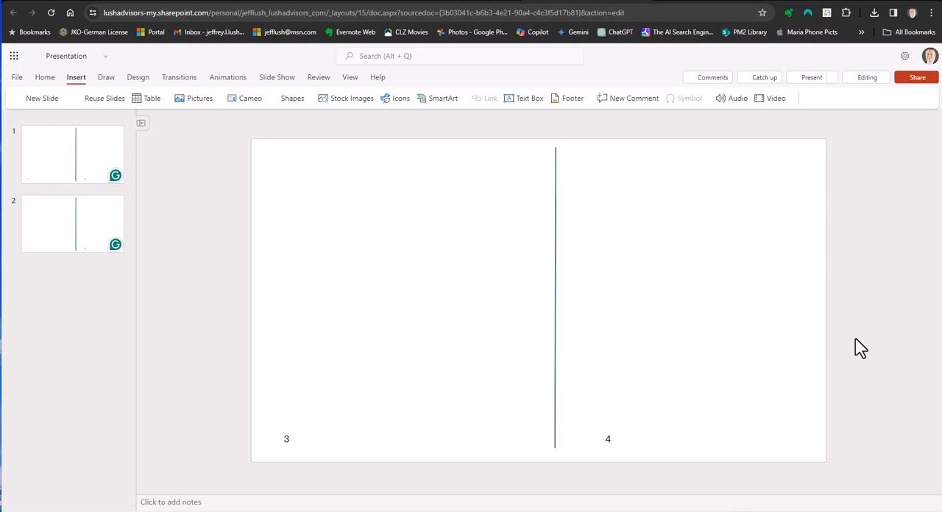
mouse_move(850, 337)
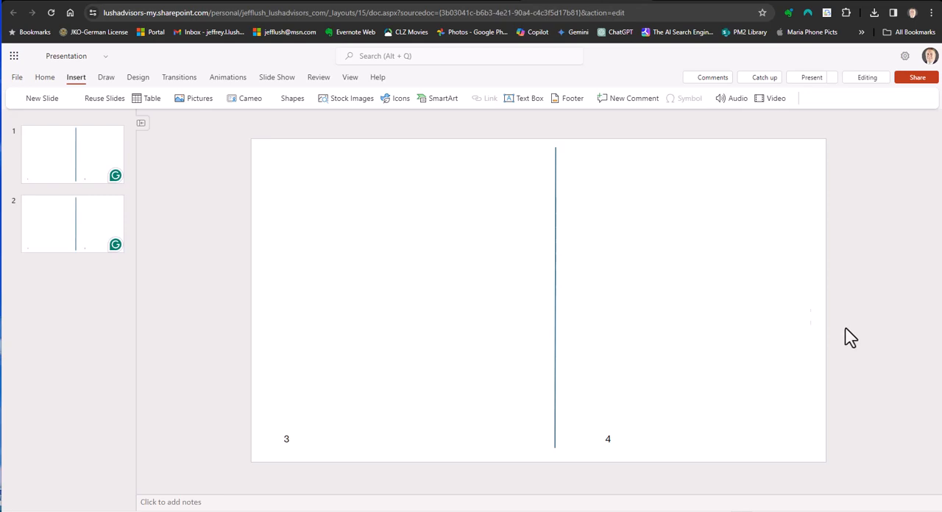
Step: Check both slides, then select the fold line on slide 1 and review its options
click(72, 153)
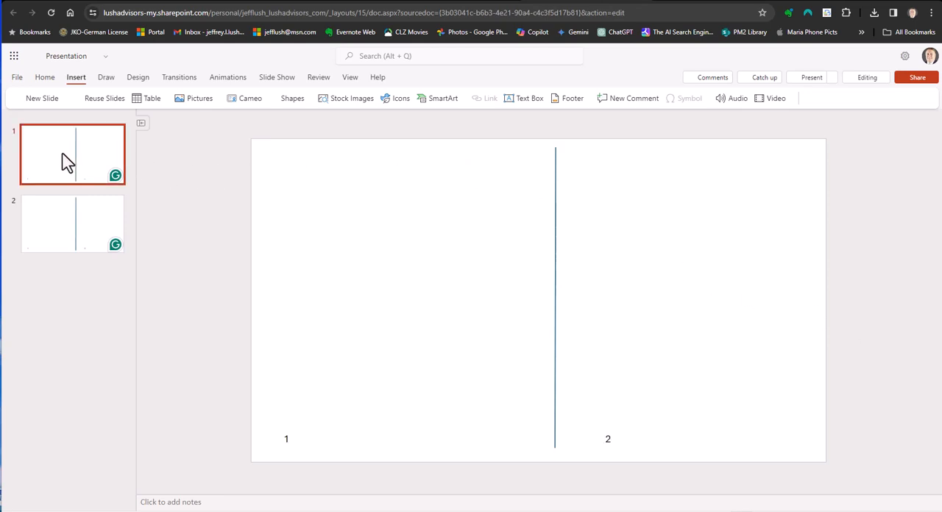
right_click(66, 161)
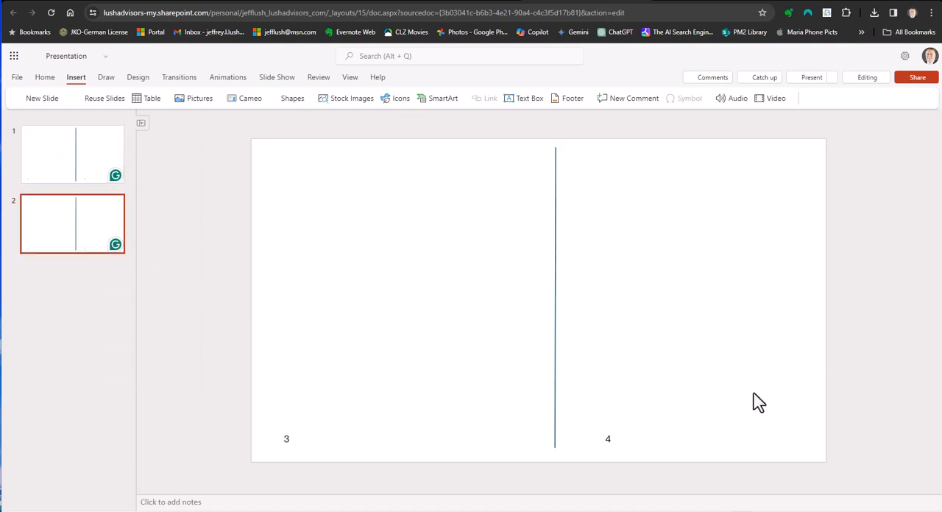
mouse_move(282, 439)
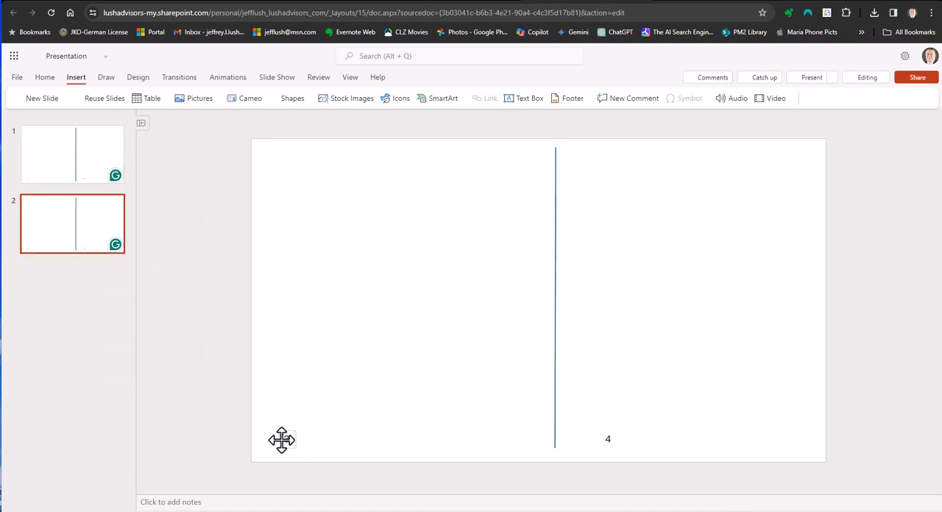
click(72, 155)
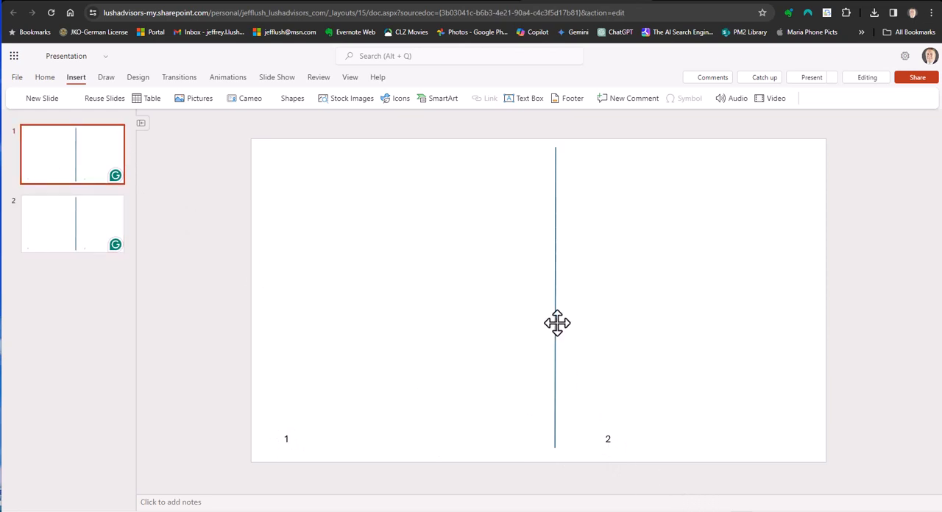
click(557, 324)
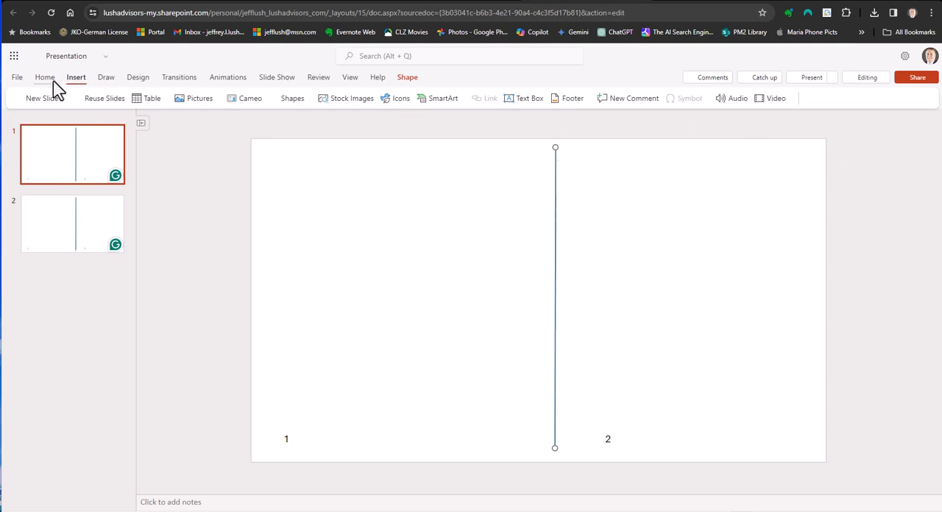
click(45, 76)
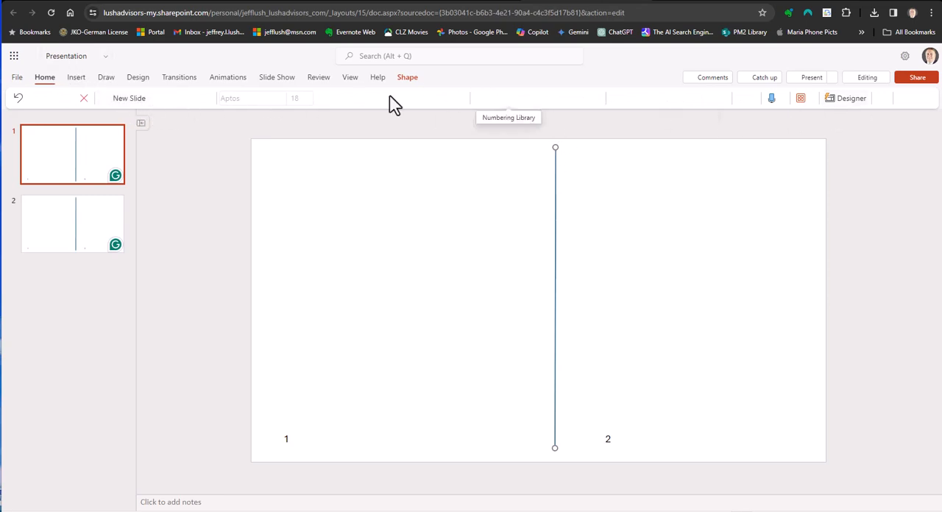
click(76, 76)
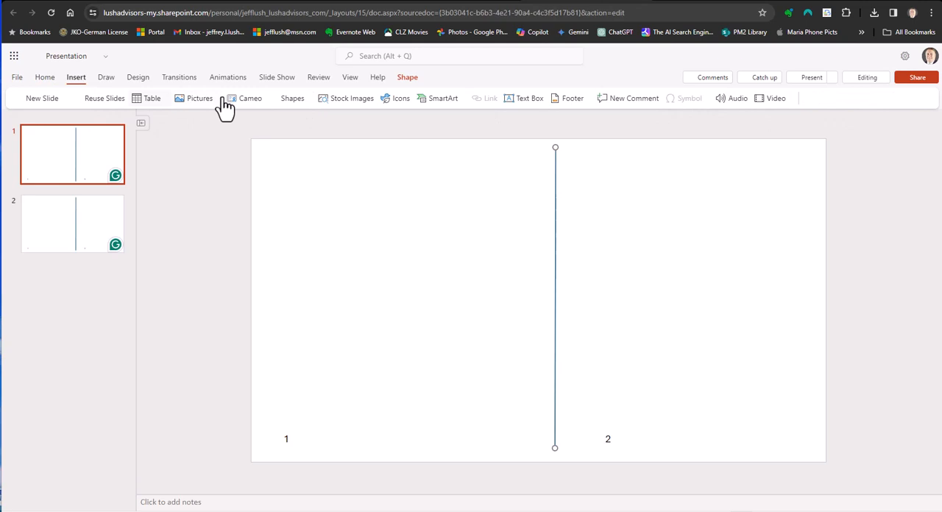
mouse_move(557, 199)
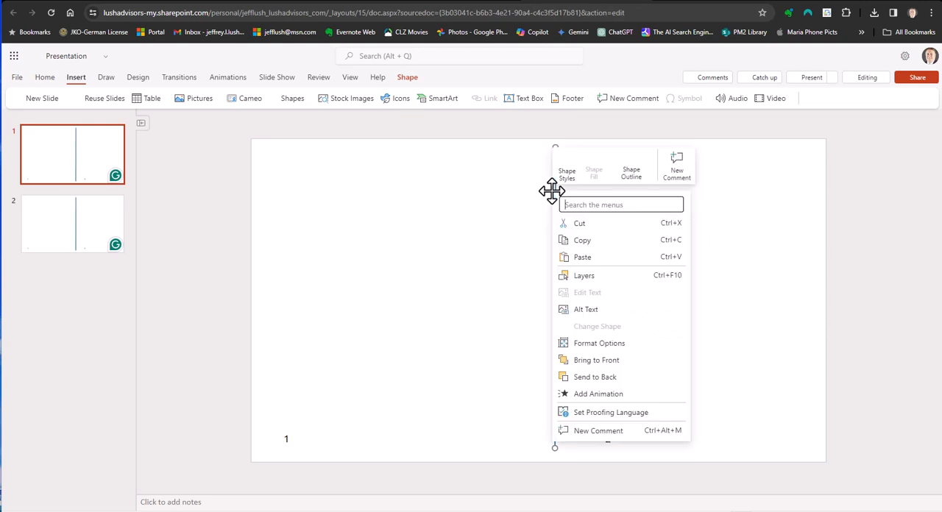
mouse_move(556, 203)
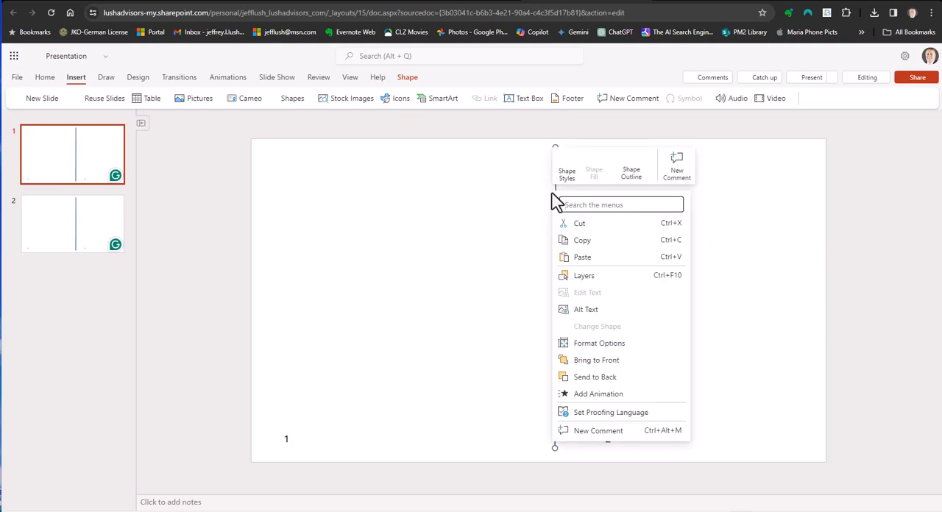
mouse_move(629, 173)
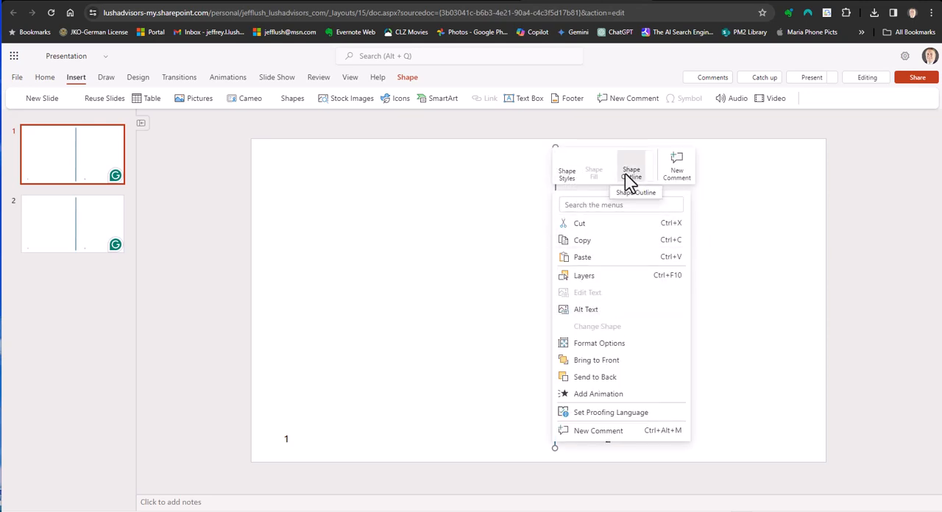
mouse_move(566, 164)
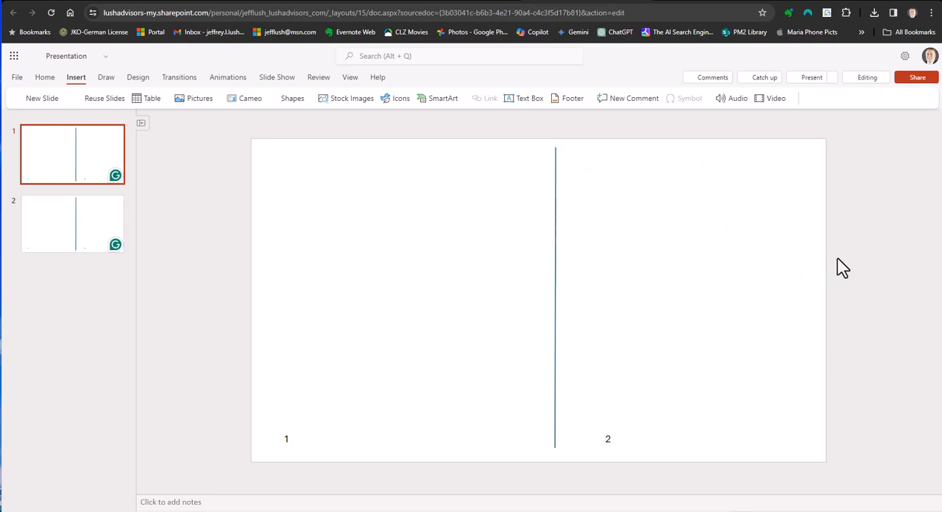
Step: Print Full Page Slides via File > Print and open the generated PDF
click(72, 224)
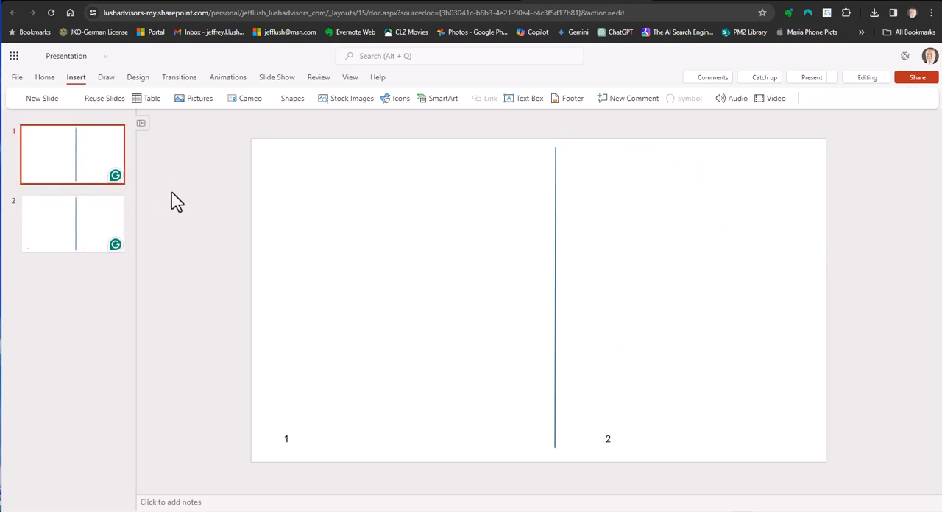
mouse_move(203, 206)
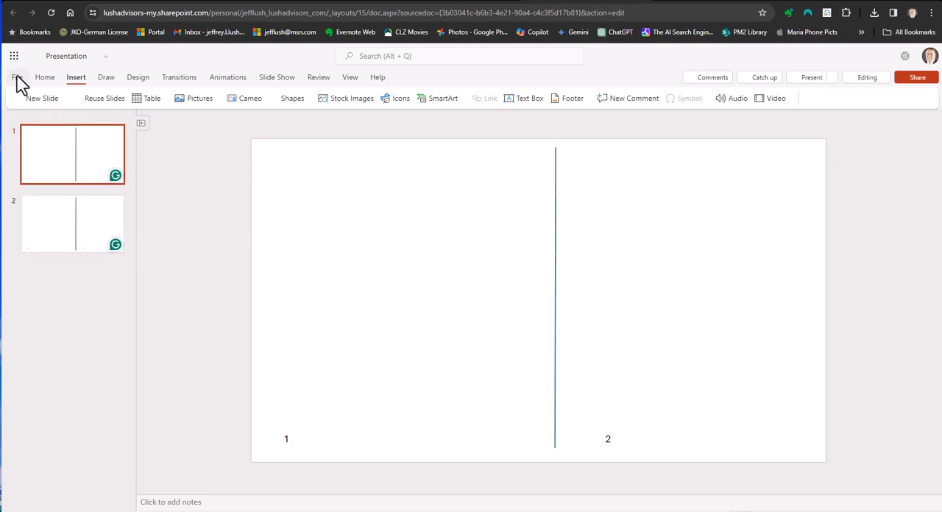
click(20, 77)
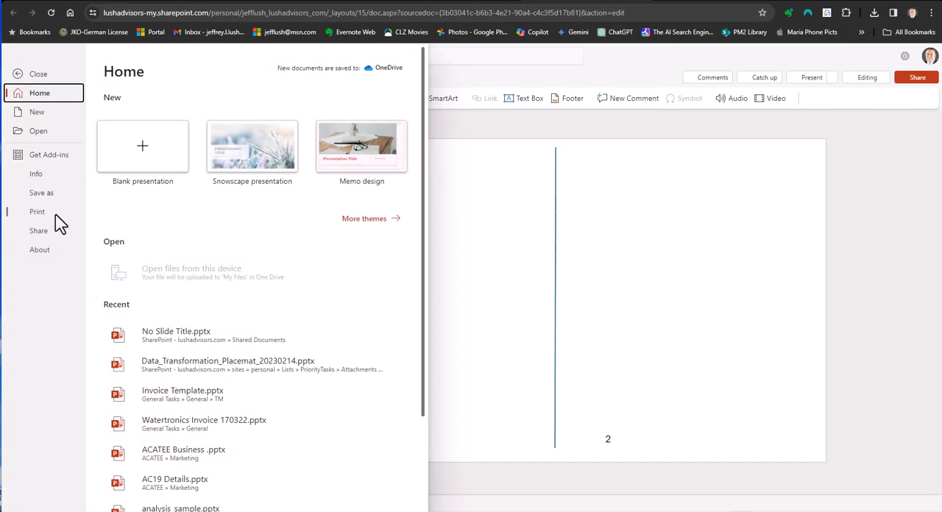
click(39, 212)
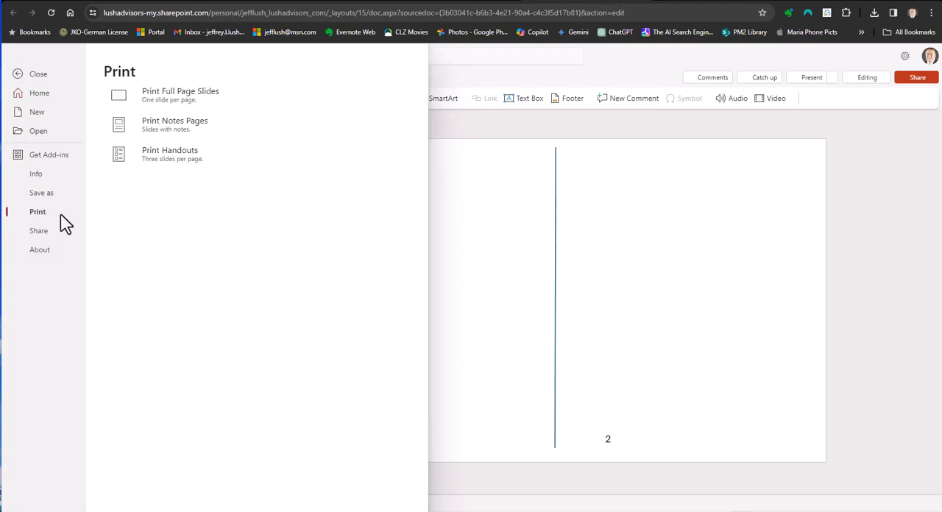
mouse_move(195, 96)
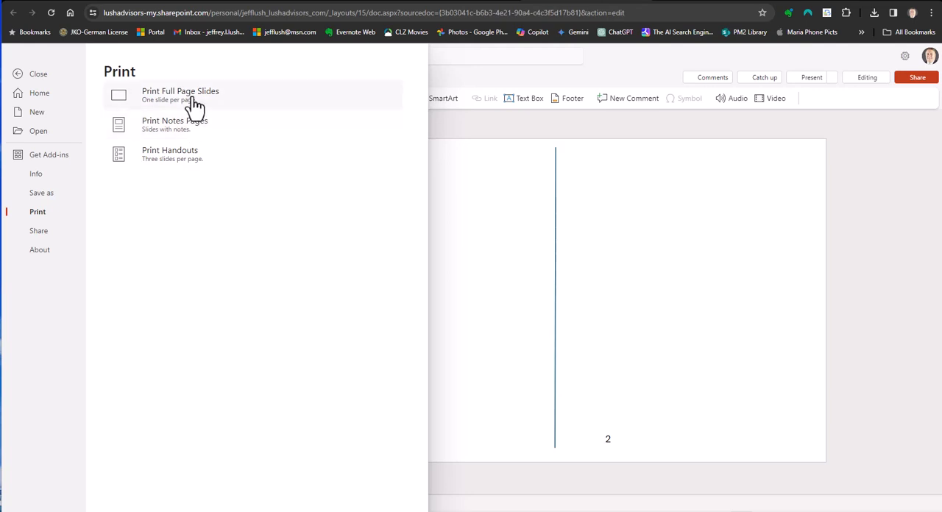
mouse_move(188, 154)
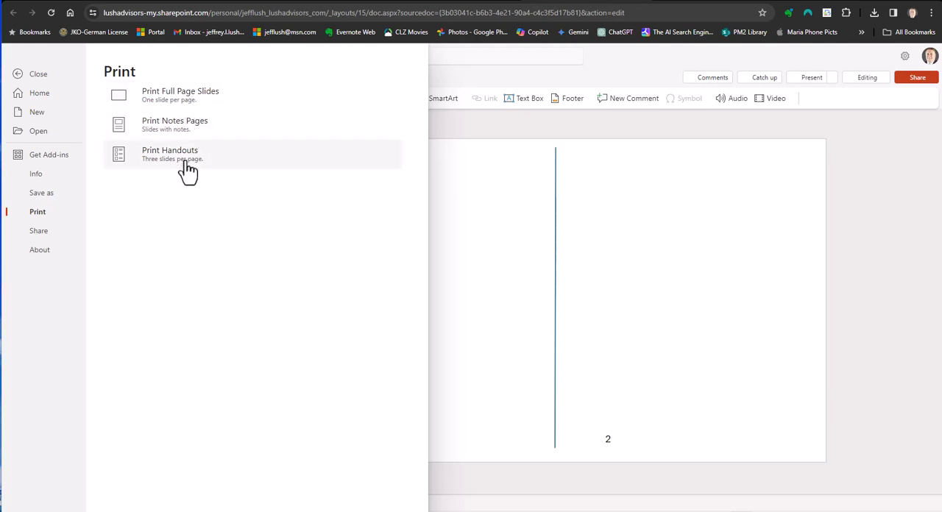
mouse_move(173, 103)
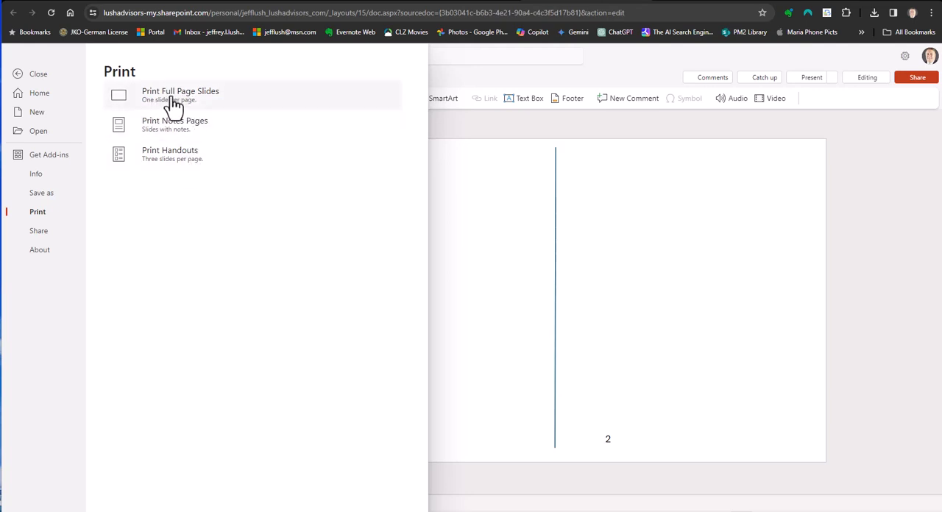
click(179, 94)
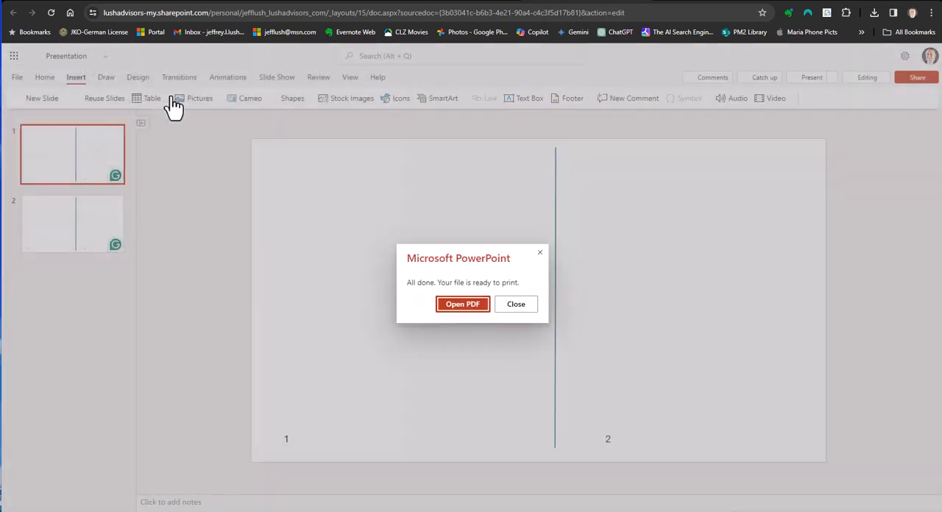
mouse_move(462, 303)
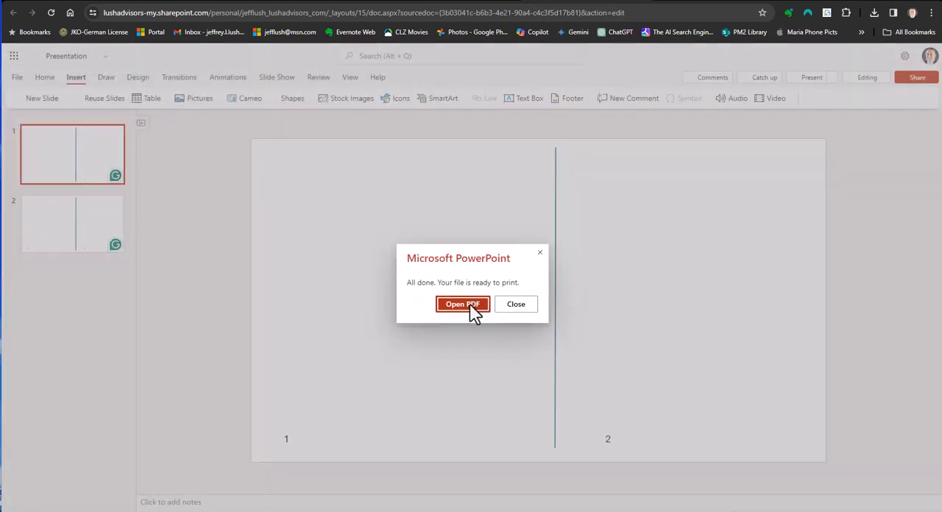
click(462, 303)
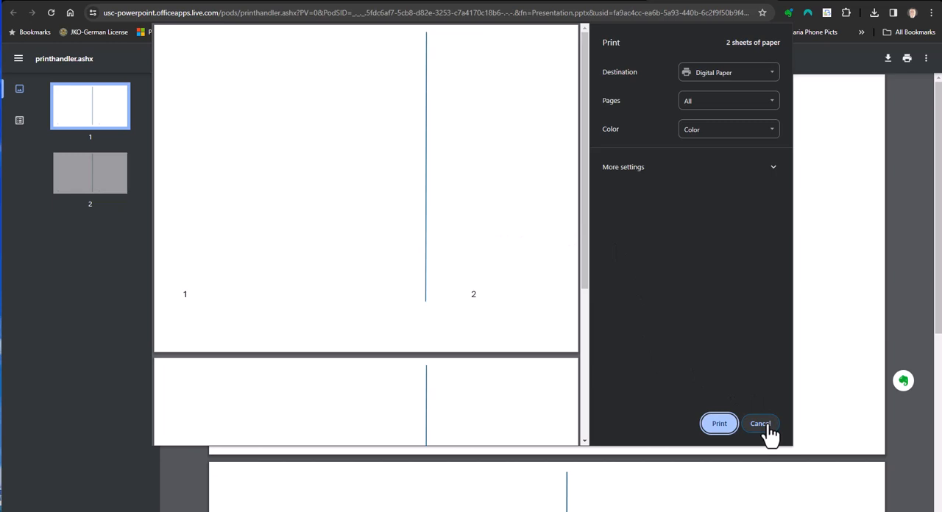
mouse_move(709, 118)
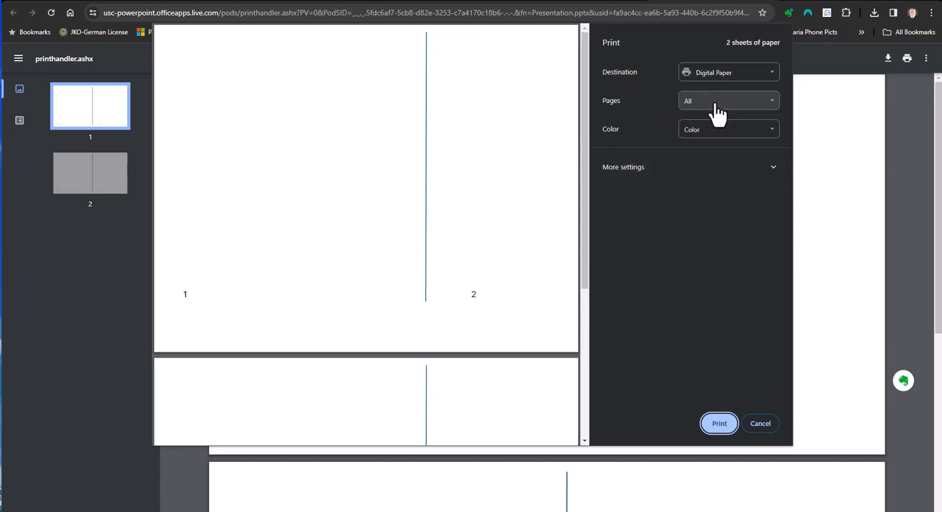
Step: Choose the EPSON printer, set Pages to Custom '1', then cancel without printing
click(727, 71)
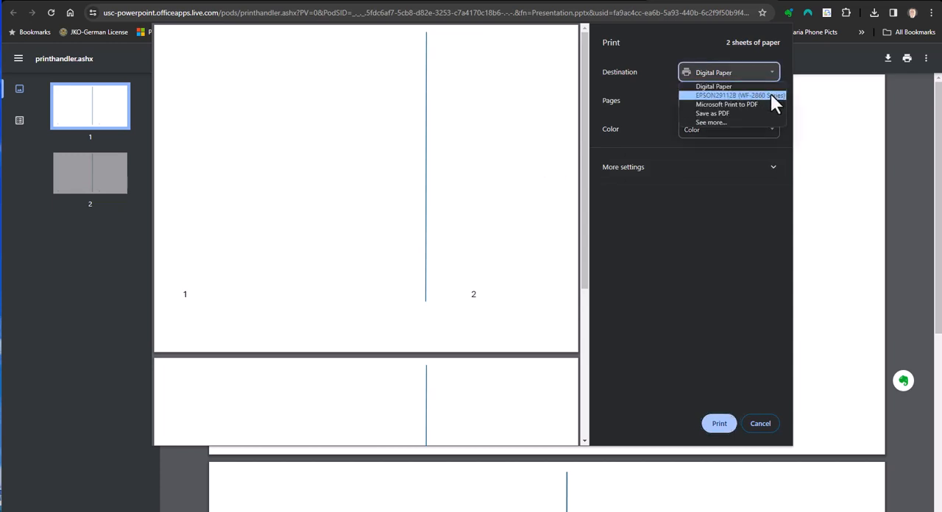
click(736, 95)
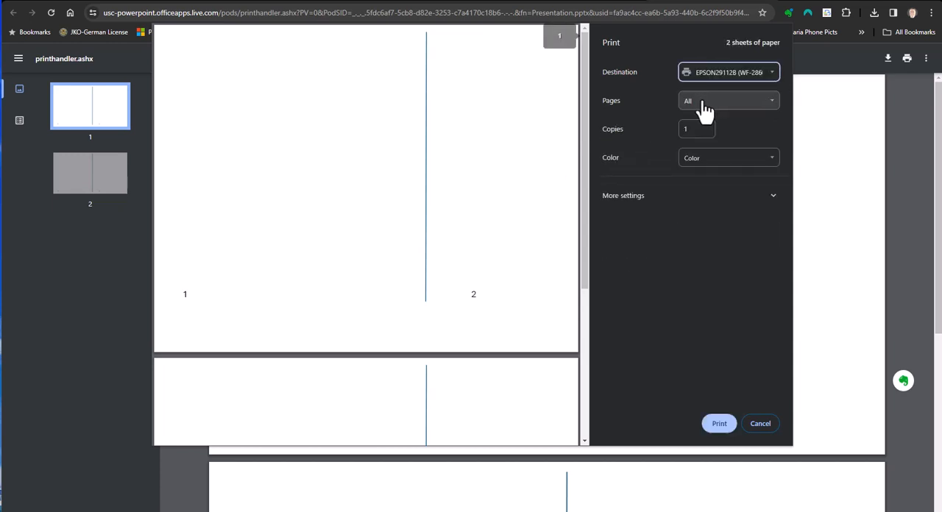
click(727, 101)
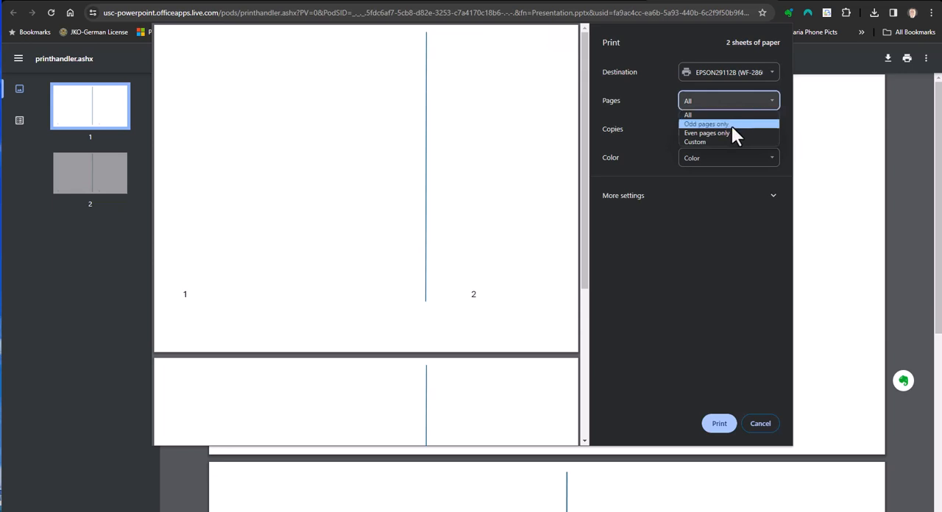
click(694, 142)
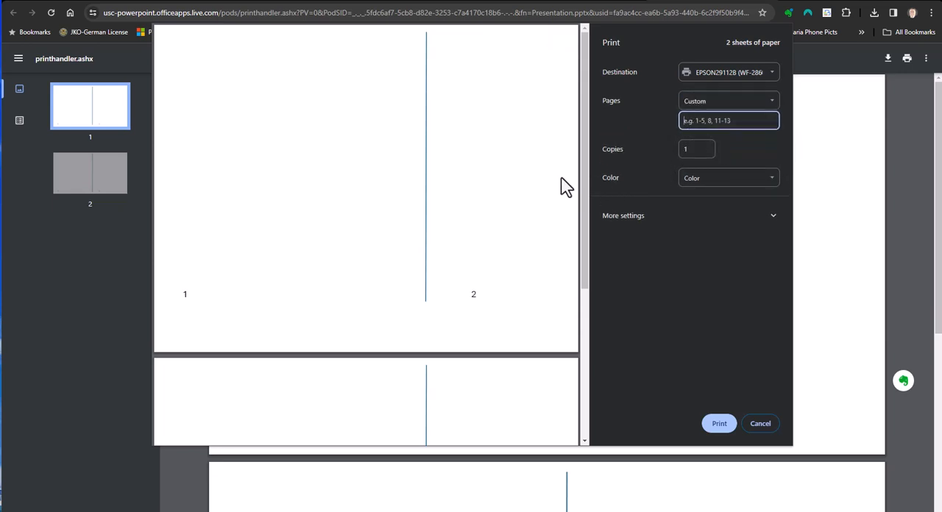
text(1)
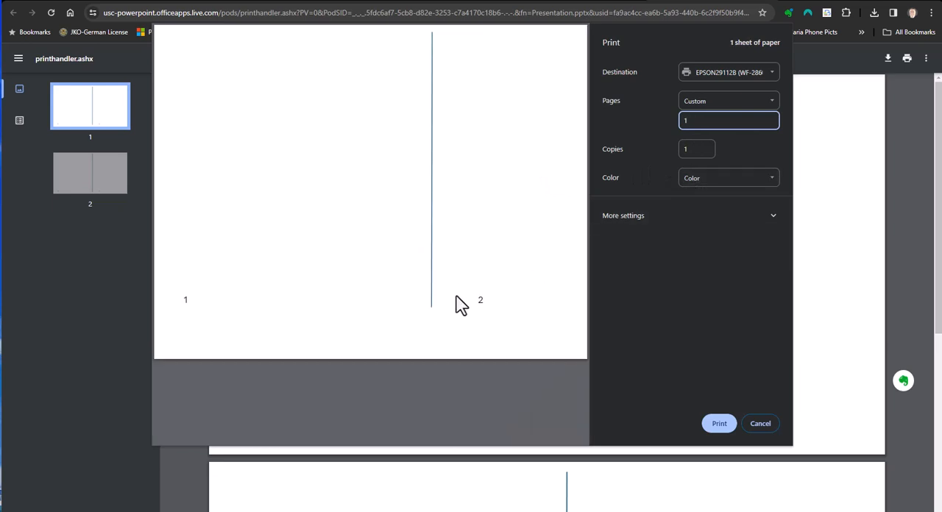
click(719, 424)
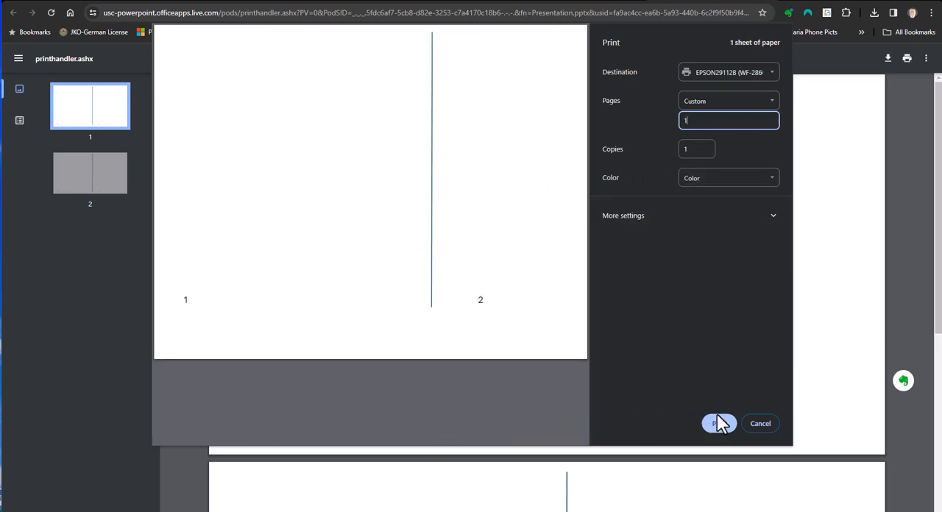
mouse_move(759, 424)
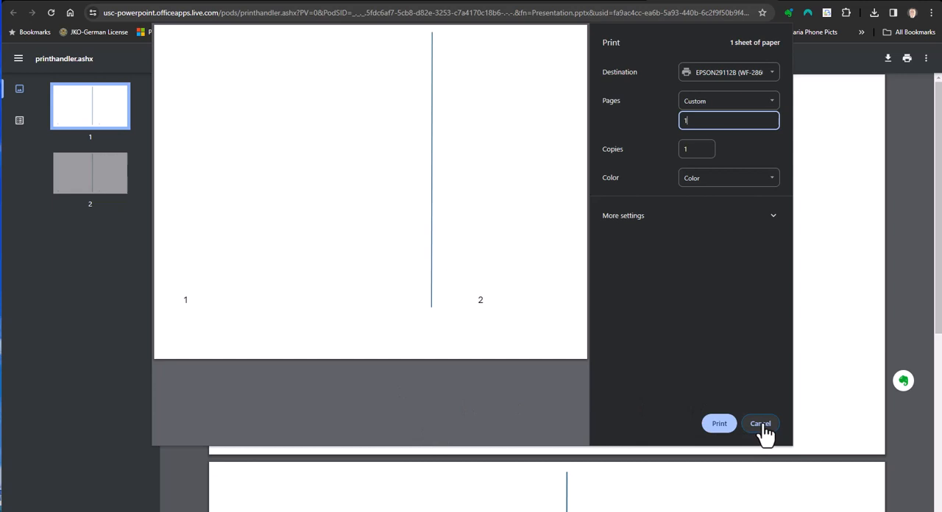
click(759, 424)
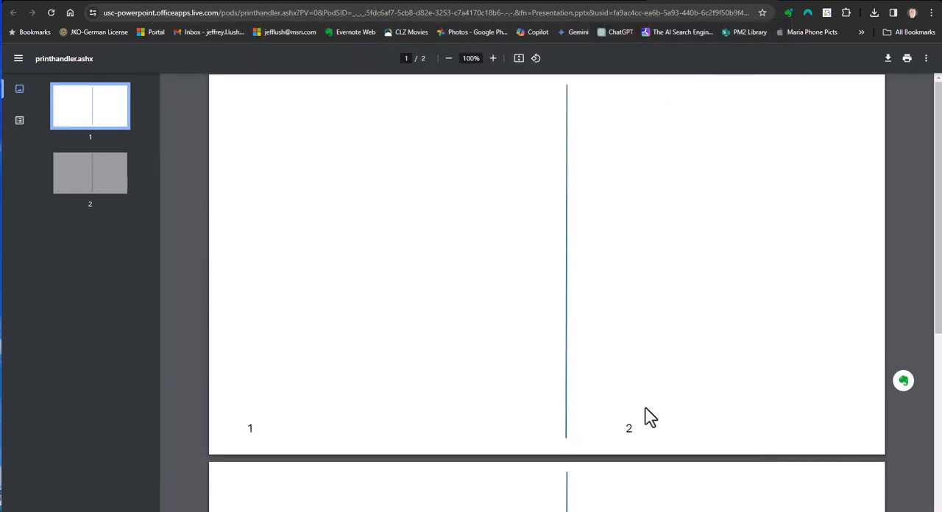
mouse_move(471, 368)
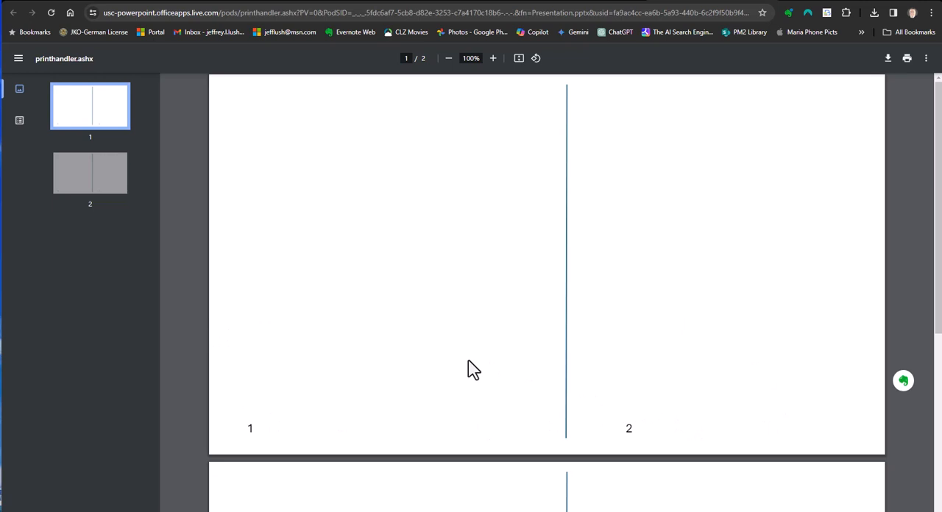
mouse_move(636, 411)
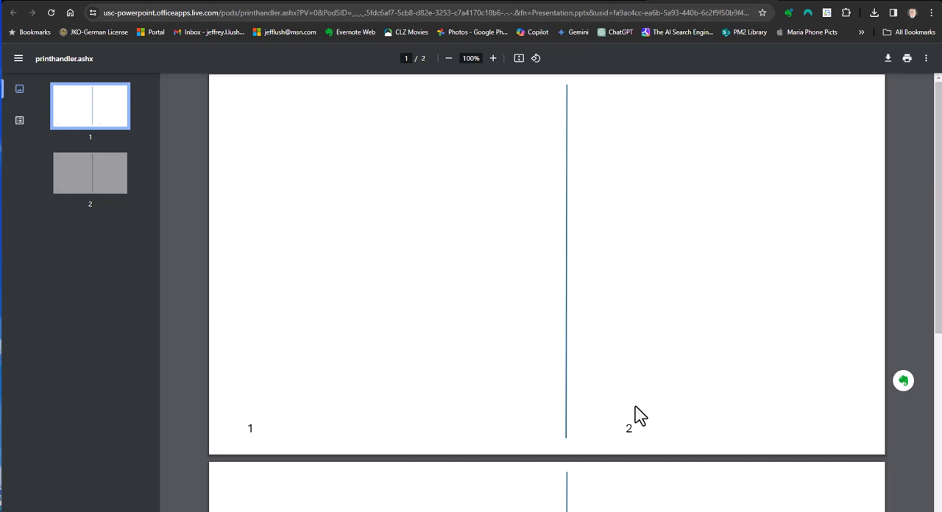
Step: Scroll the print preview down to page 2 with panels 3 and 4
scroll(down, 3)
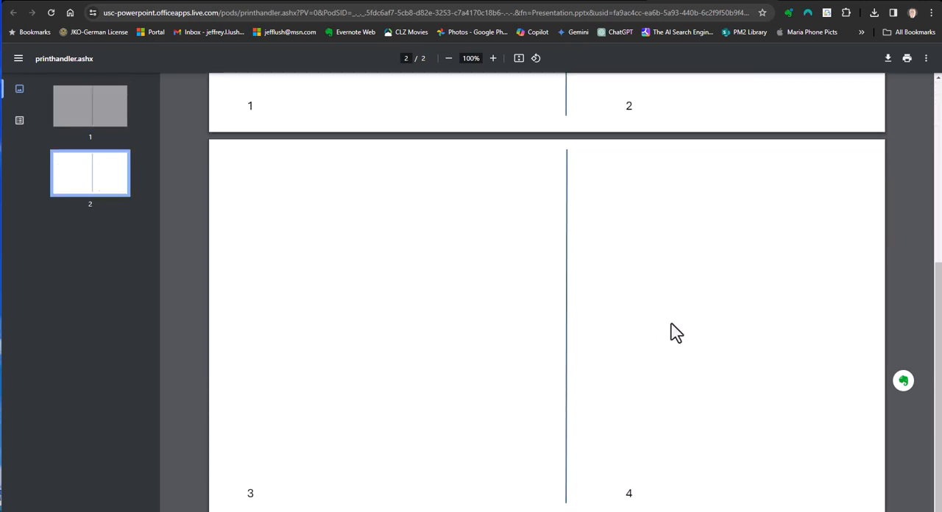
mouse_move(506, 309)
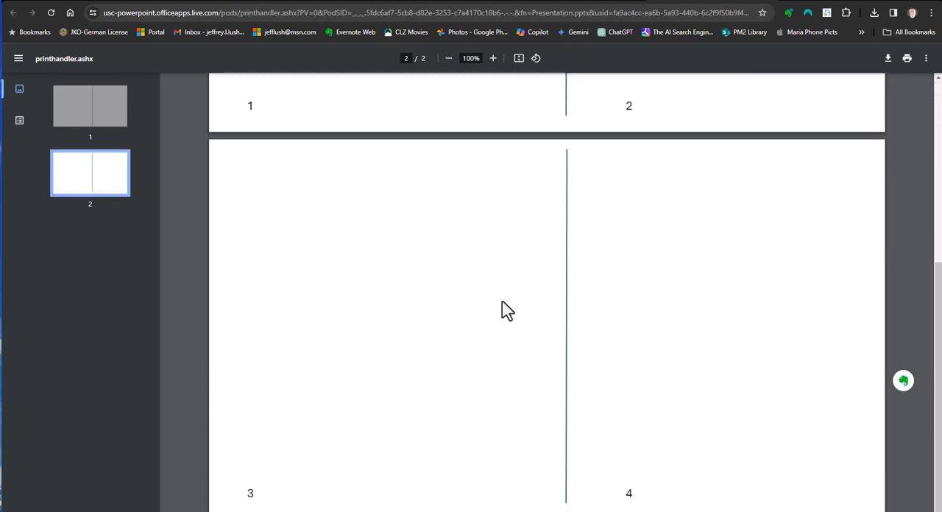
mouse_move(101, 74)
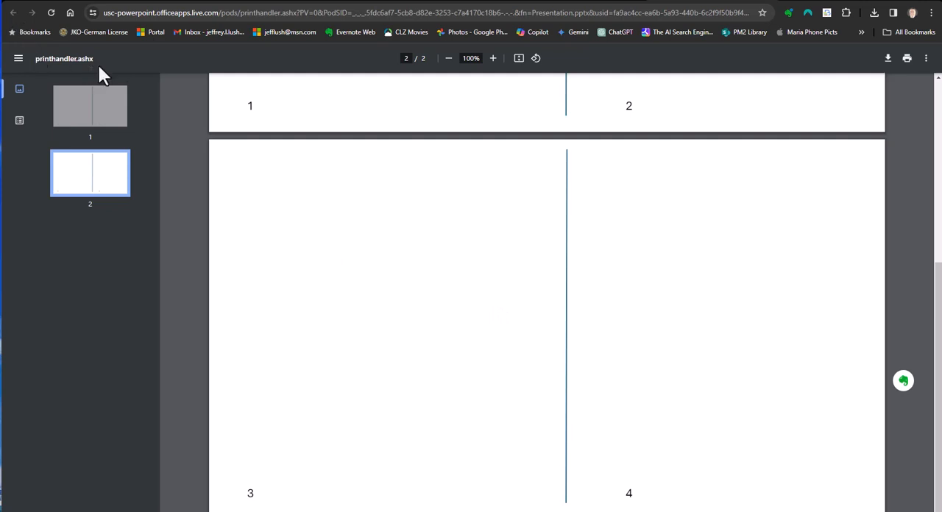
mouse_move(527, 474)
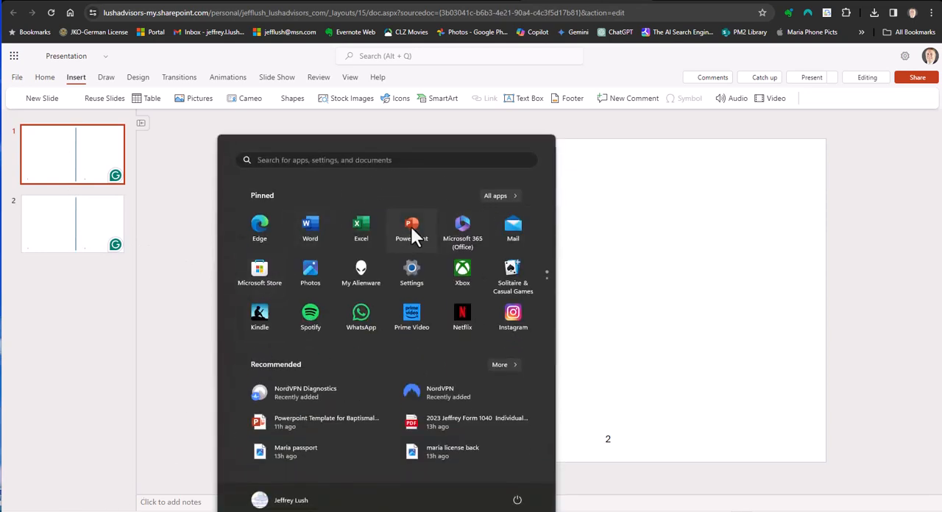
Step: Start a blank desktop presentation and paste in the fold-line slide labelled 1 and 2
click(412, 224)
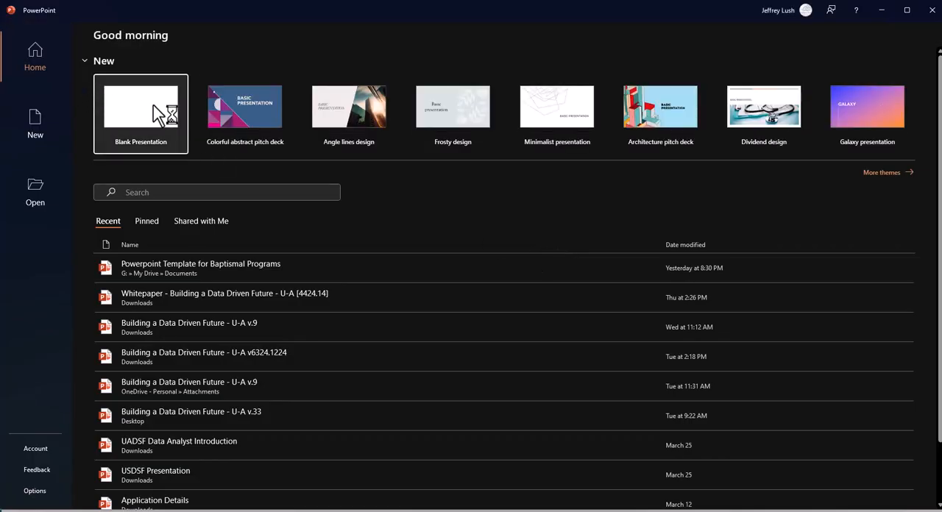
click(141, 106)
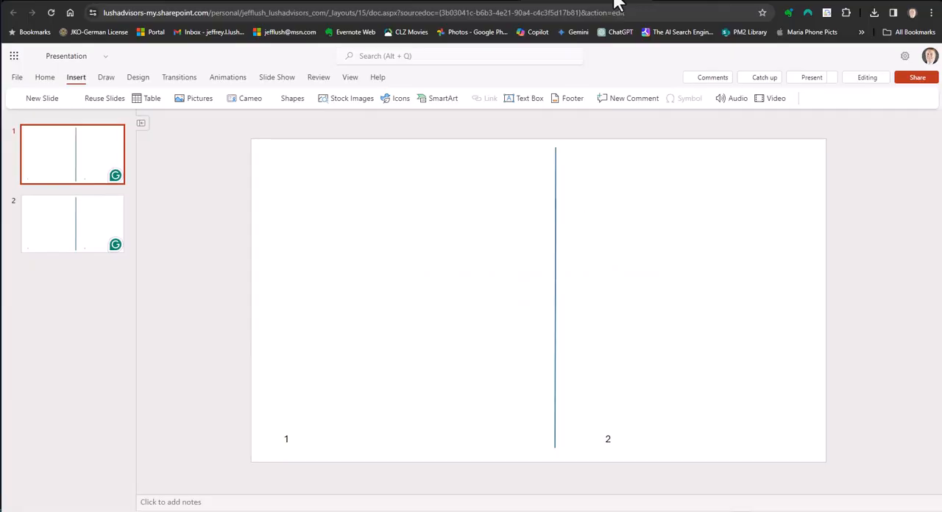
right_click(51, 153)
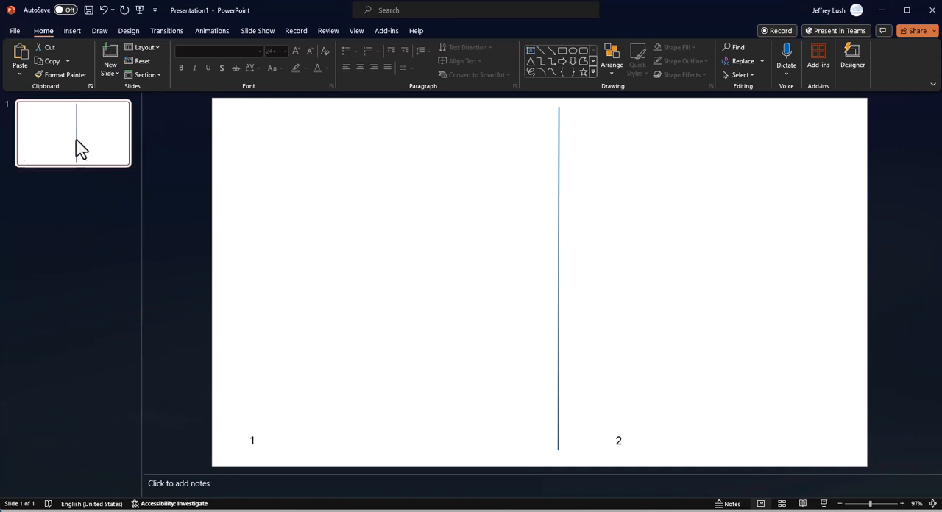
Step: Duplicate the slide and renumber the copy's panel labels to 3 and 4
right_click(72, 133)
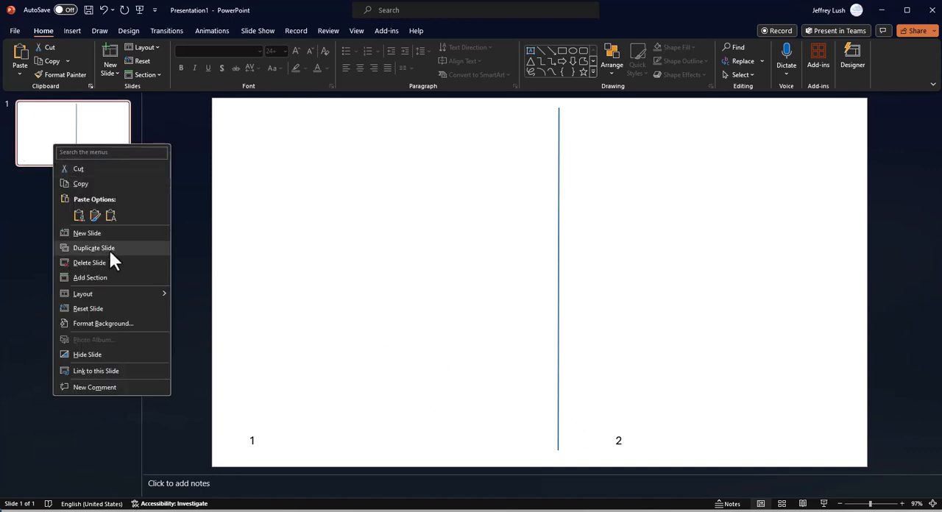
click(94, 247)
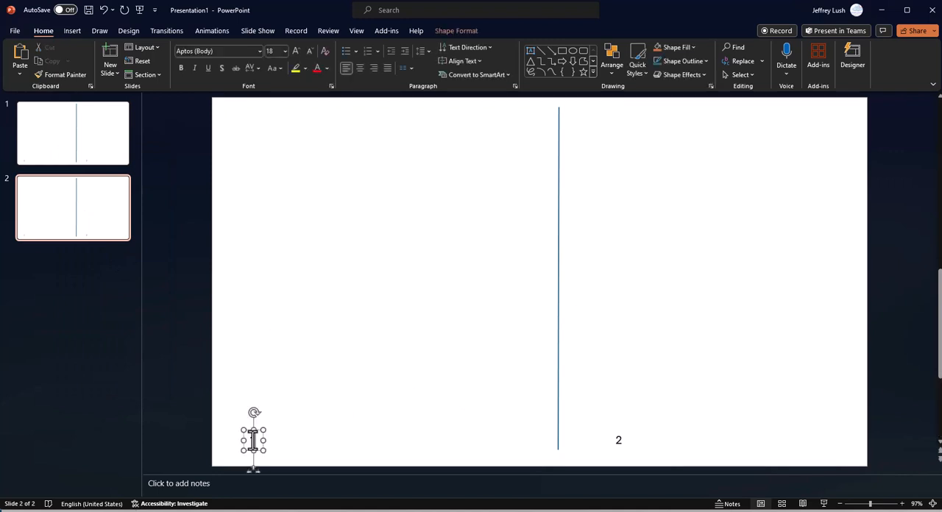
text(3)
click(618, 440)
text(4)
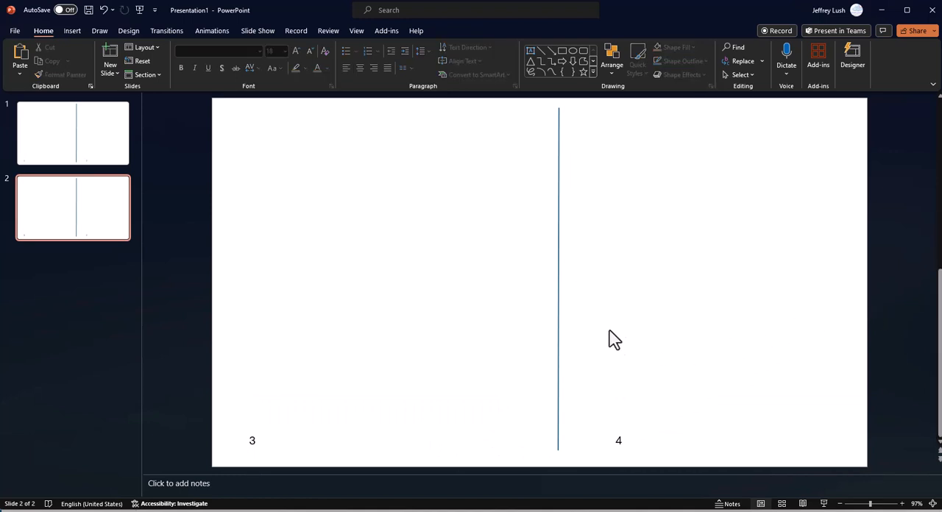
mouse_move(9, 143)
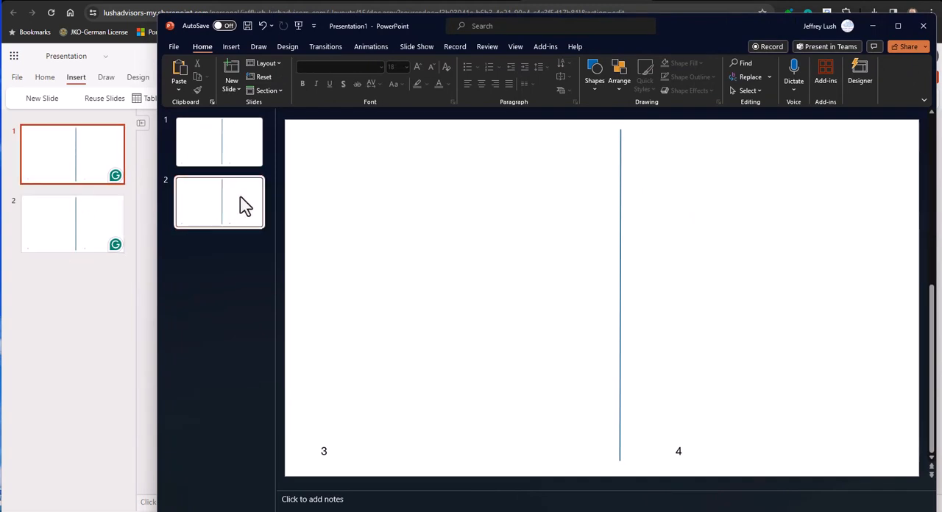
Step: In File > Print, choose Print Current Slide on the EPSON printer and return to editing
click(219, 203)
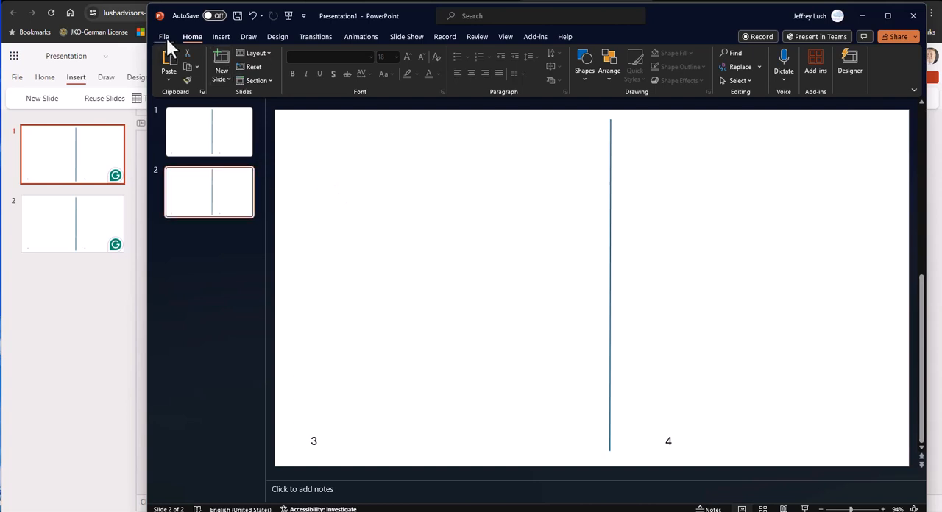
click(163, 35)
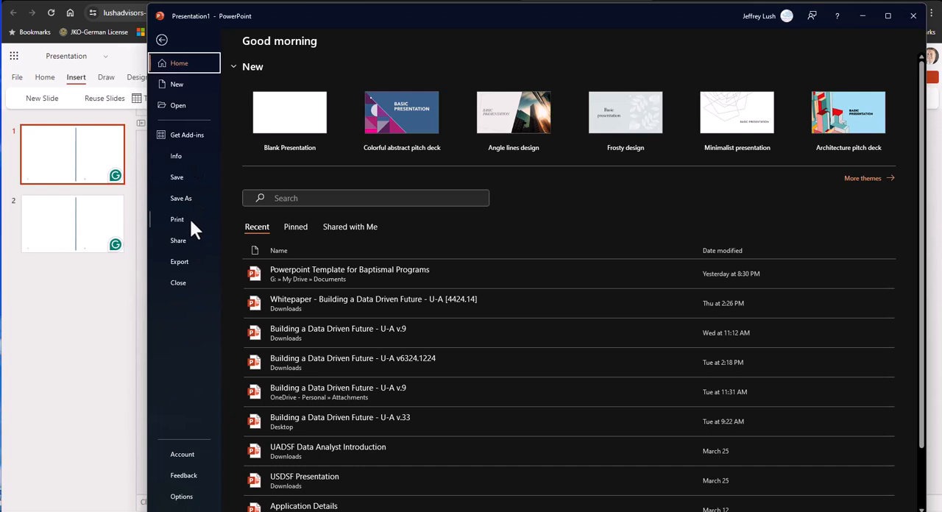
click(177, 219)
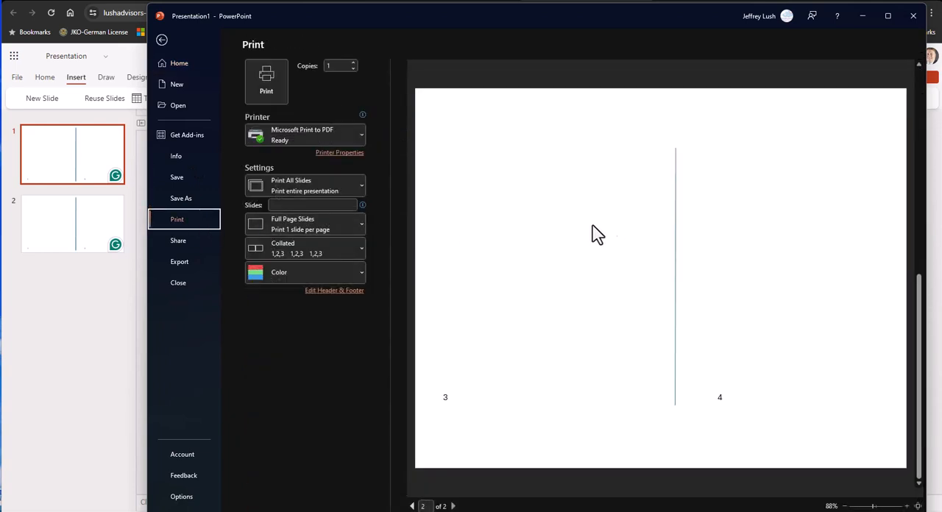
mouse_move(588, 406)
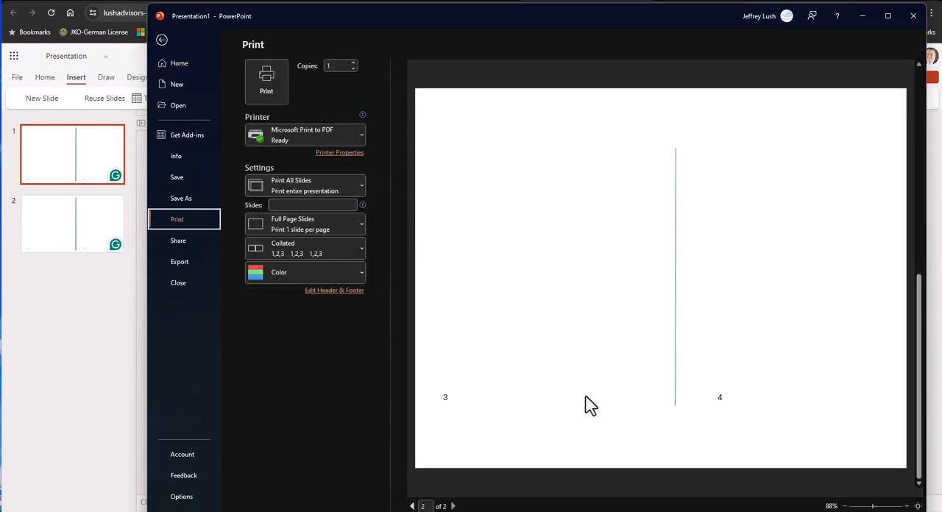
mouse_move(674, 141)
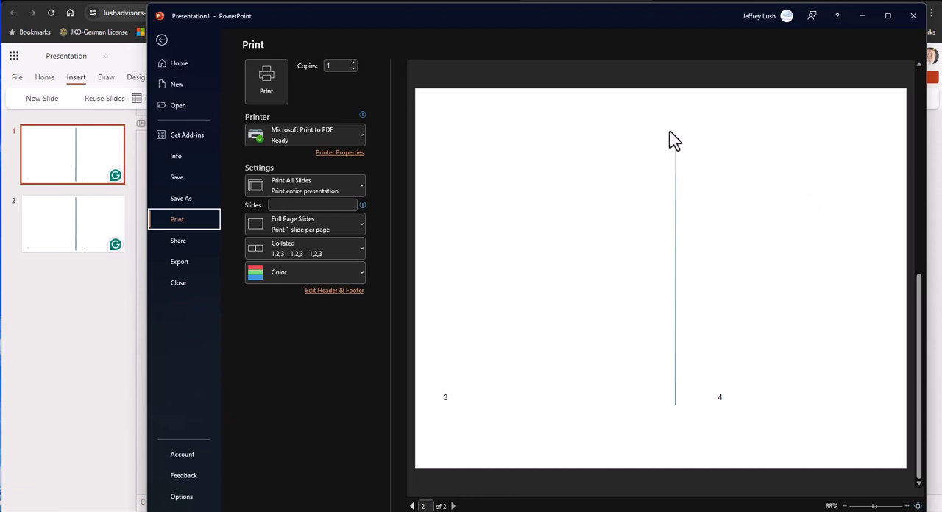
mouse_move(544, 125)
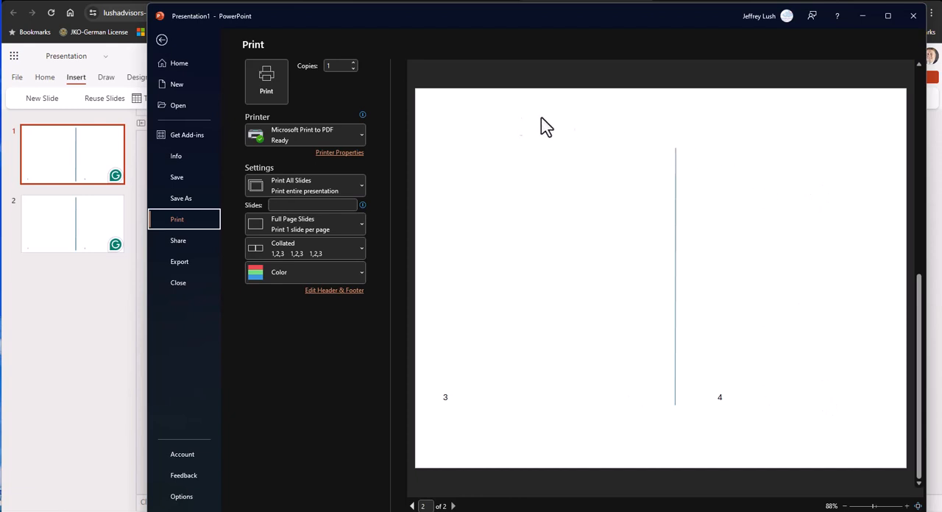
mouse_move(439, 498)
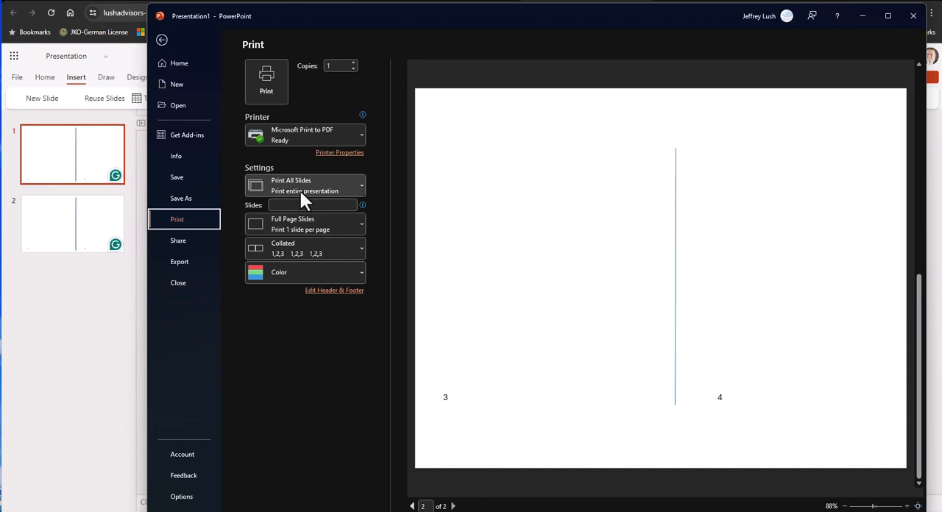
mouse_move(287, 197)
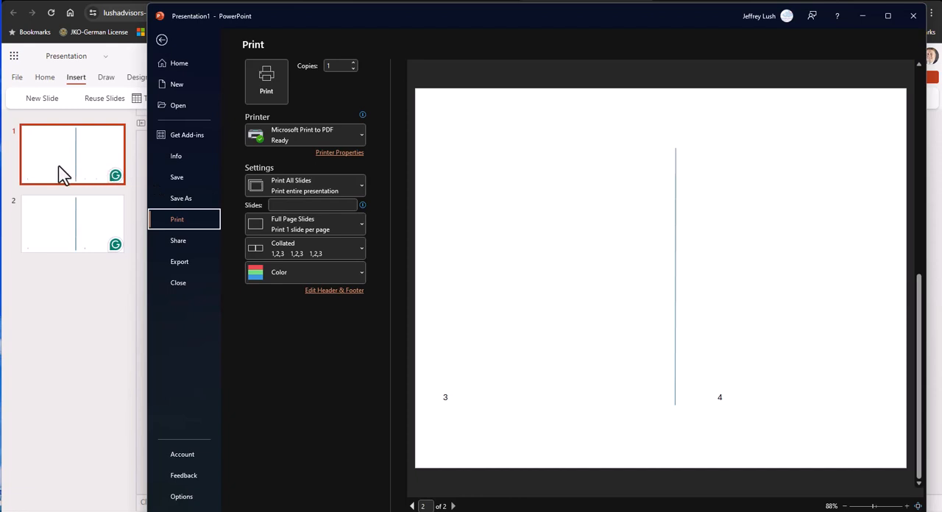
click(305, 185)
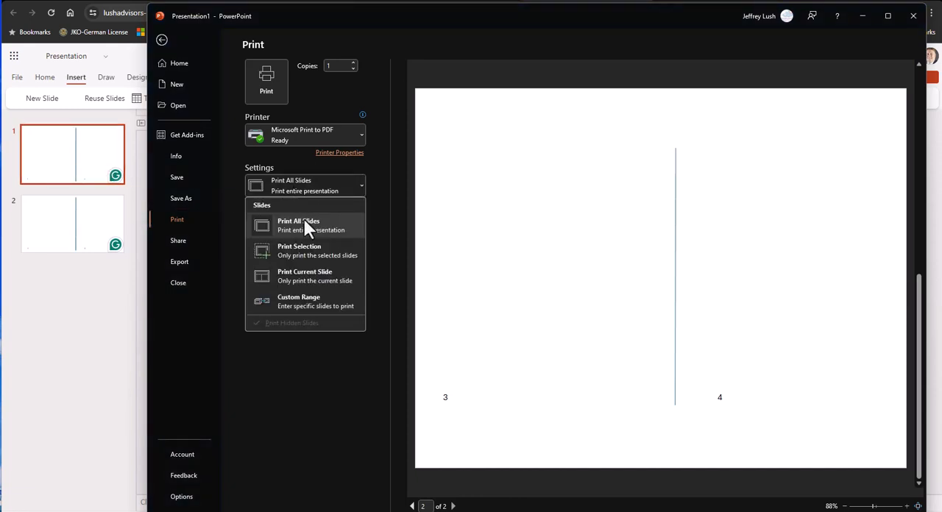
click(305, 276)
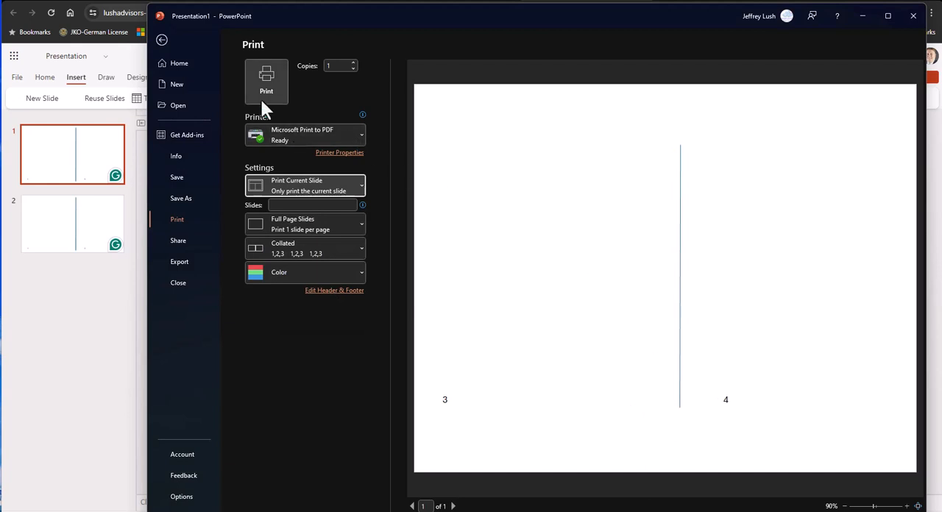
click(303, 135)
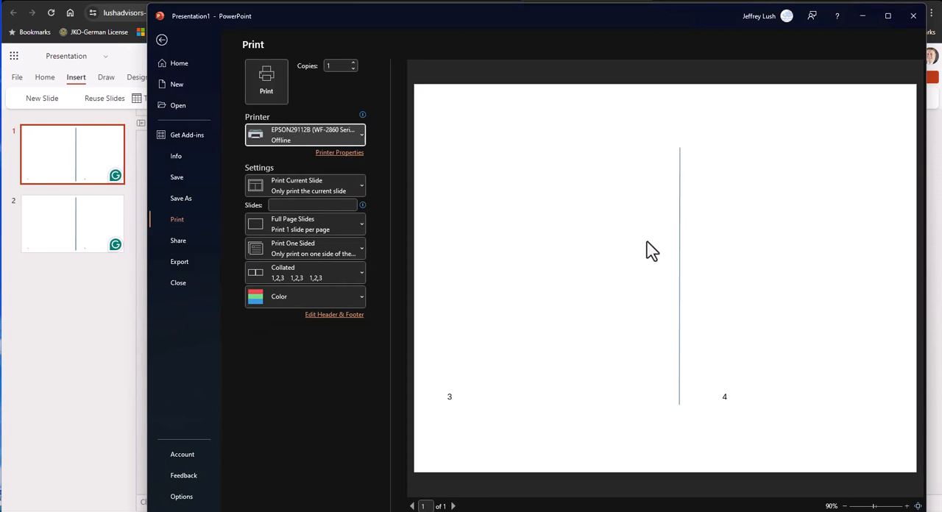
mouse_move(882, 48)
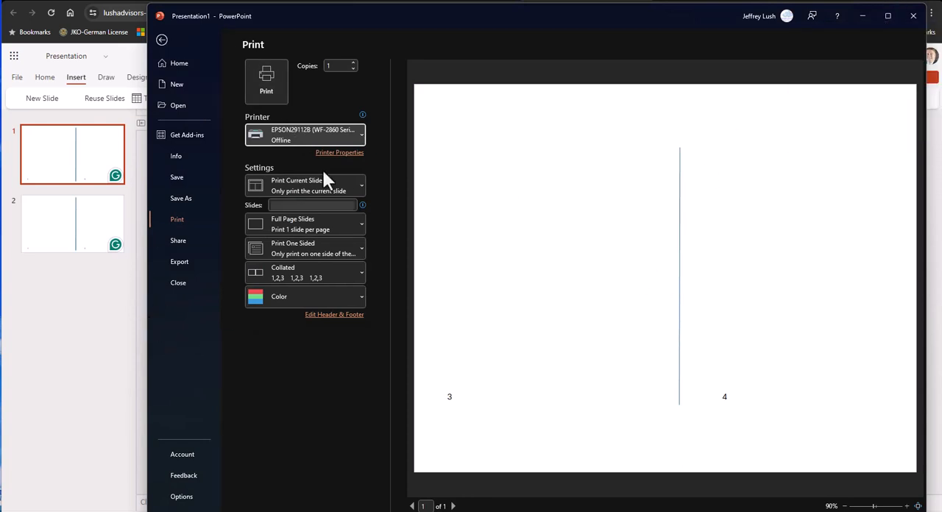
click(162, 40)
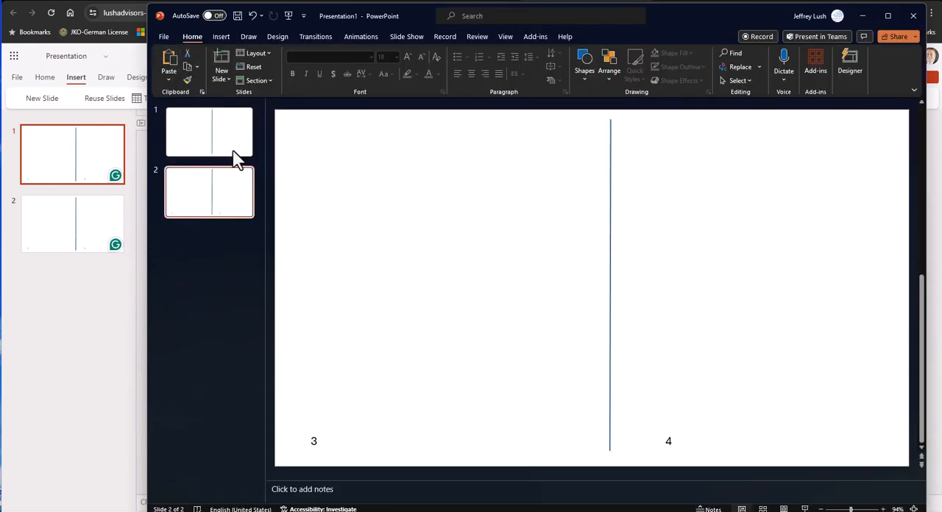
Step: Compare slides 1 and 2 in the editor, ending on slide 2 with panels 3 and 4
click(71, 153)
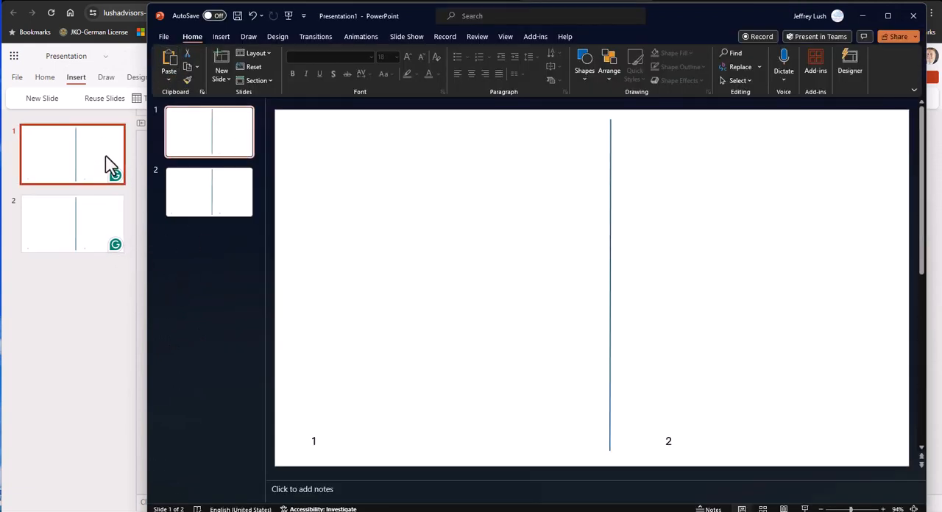
mouse_move(91, 173)
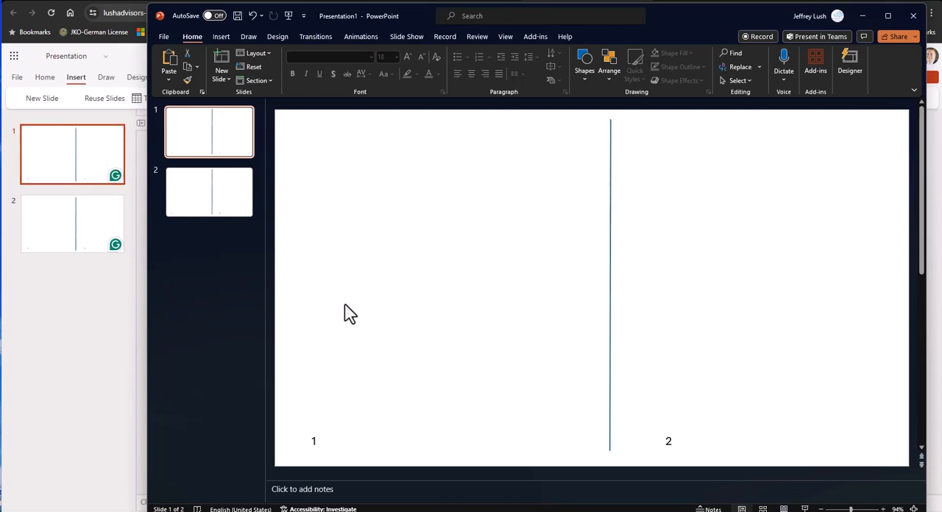
mouse_move(434, 462)
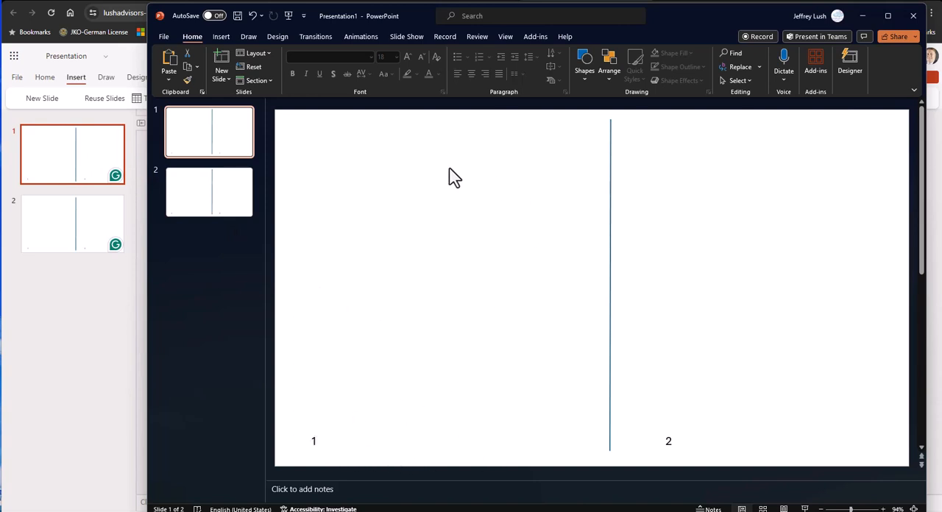
mouse_move(321, 174)
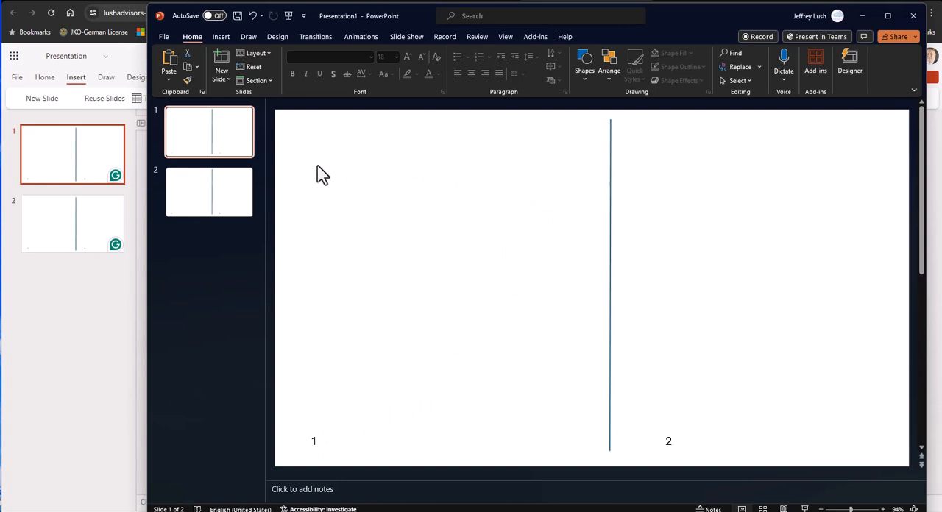
mouse_move(724, 160)
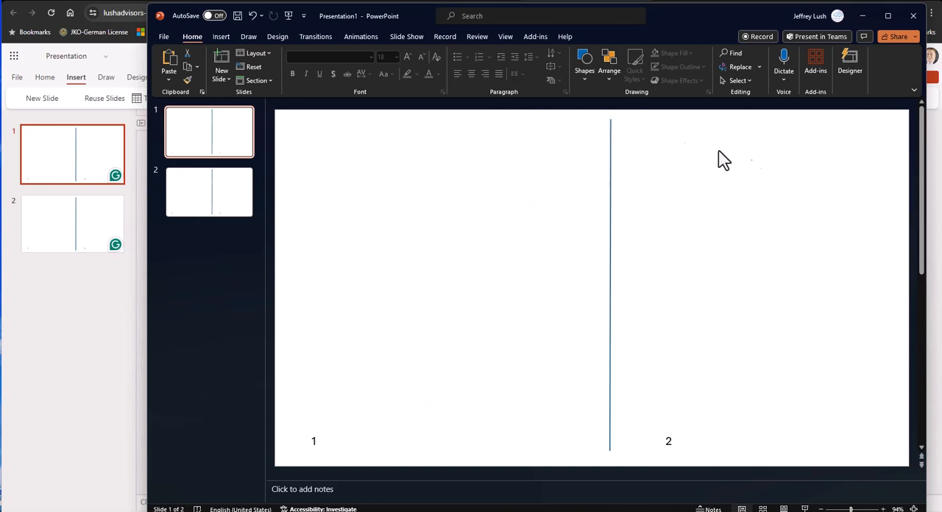
mouse_move(821, 295)
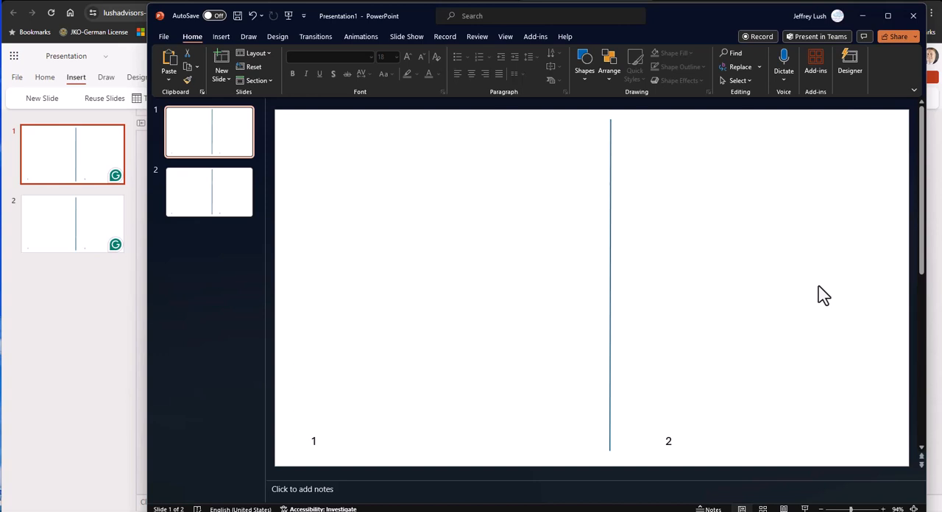
click(209, 192)
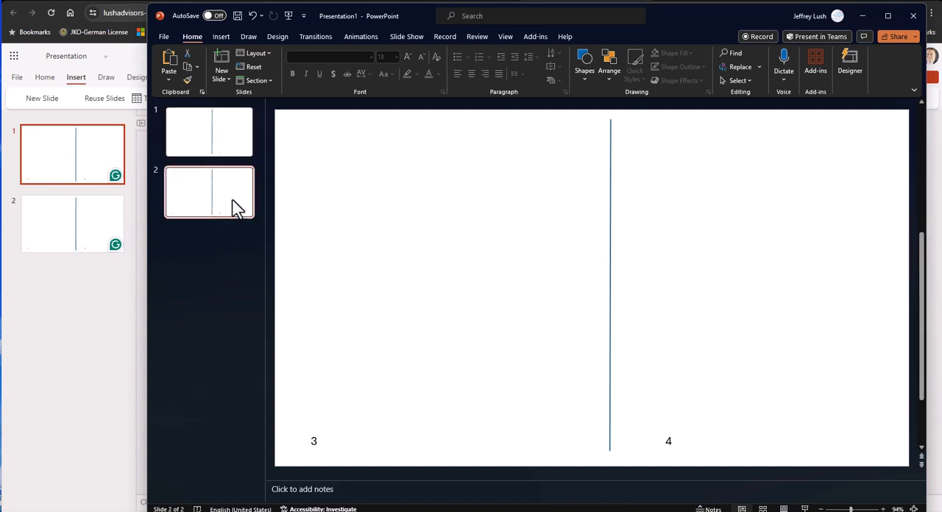
mouse_move(228, 142)
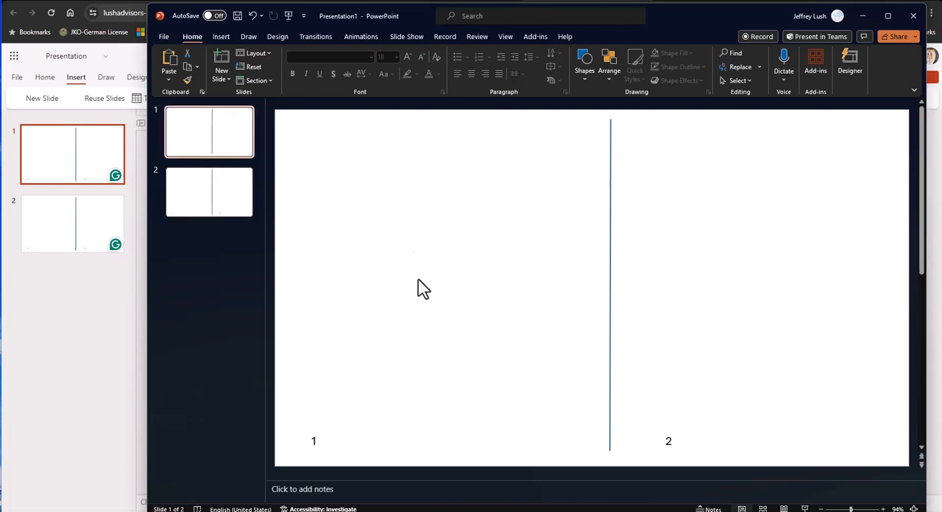
mouse_move(771, 219)
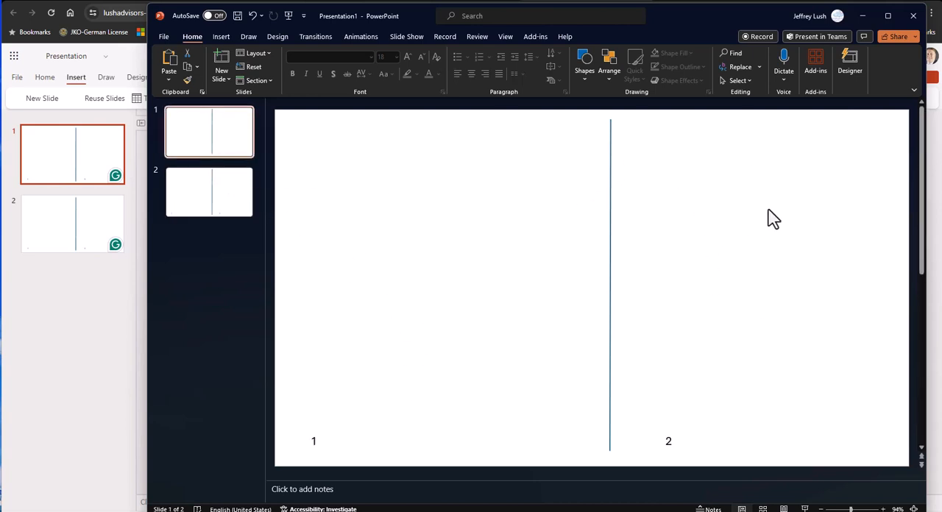
mouse_move(789, 336)
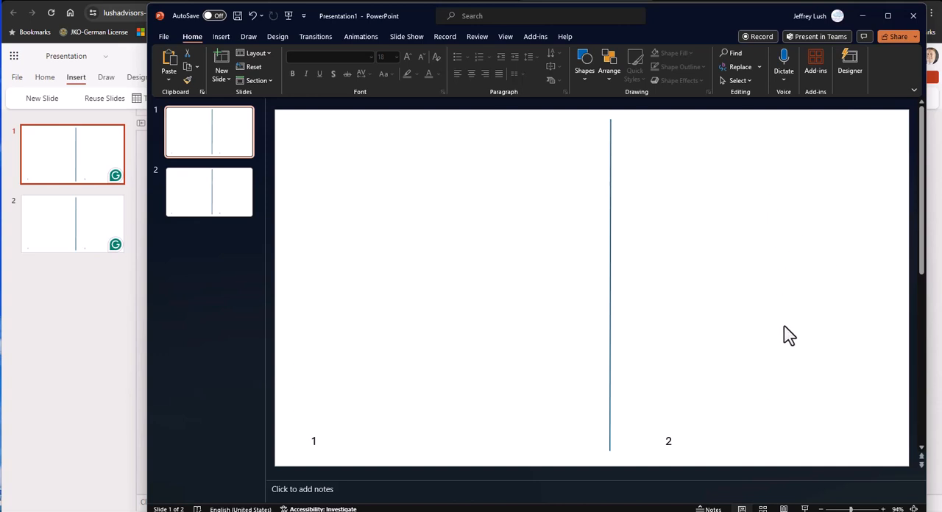
click(209, 191)
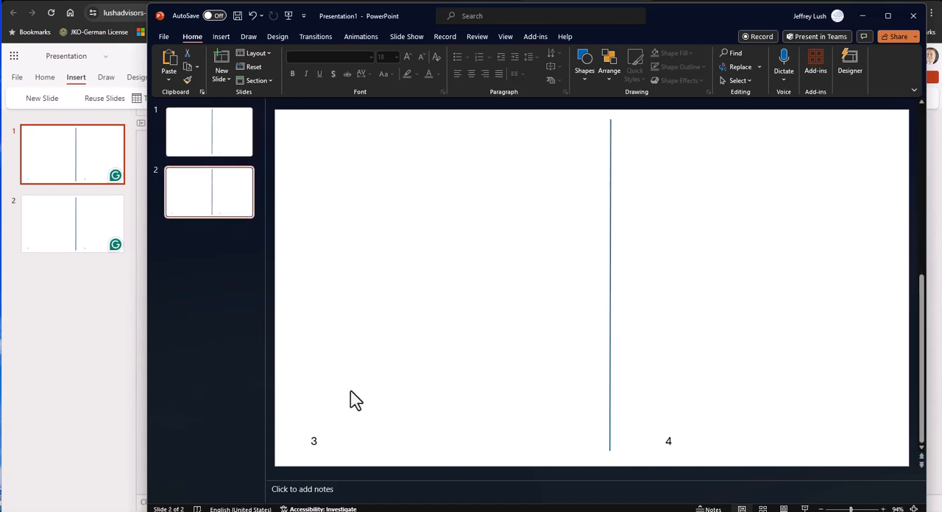
mouse_move(596, 229)
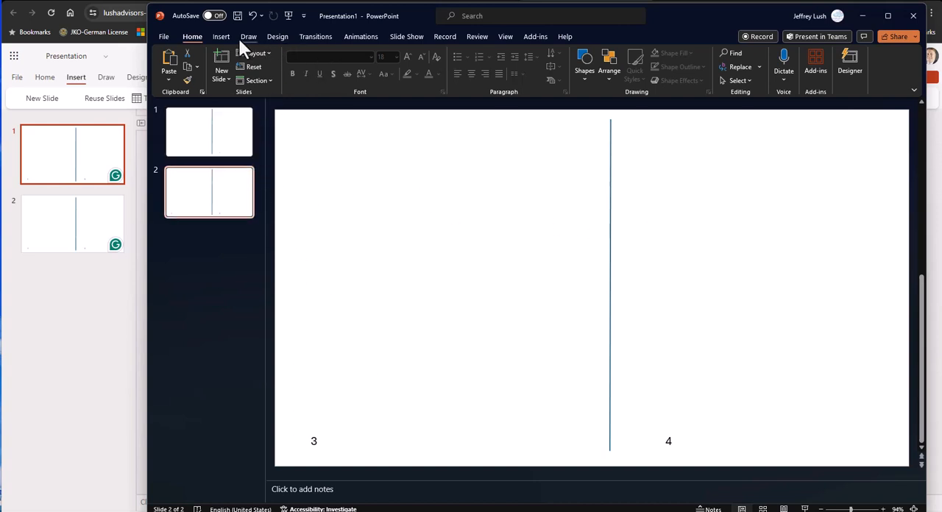
Step: Insert the stock book icon and enlarge it across panel 4 of slide 2
click(221, 35)
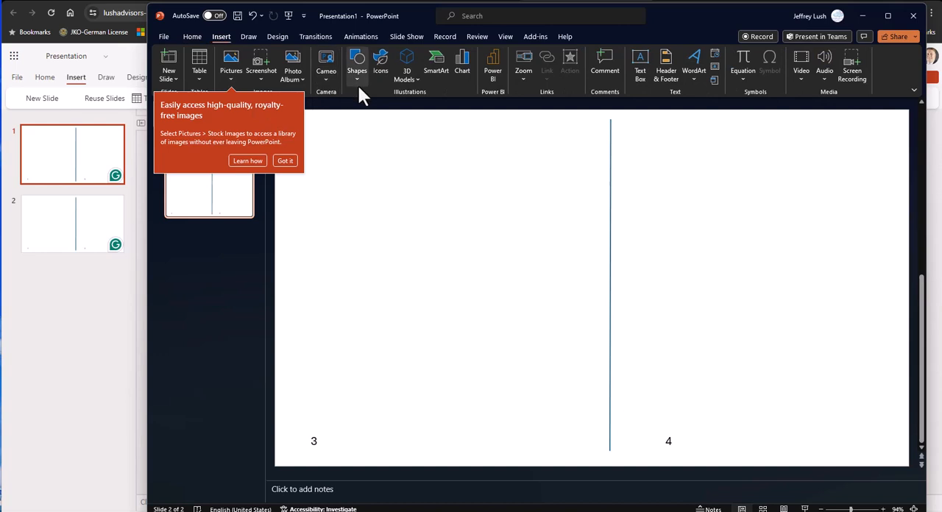
click(356, 65)
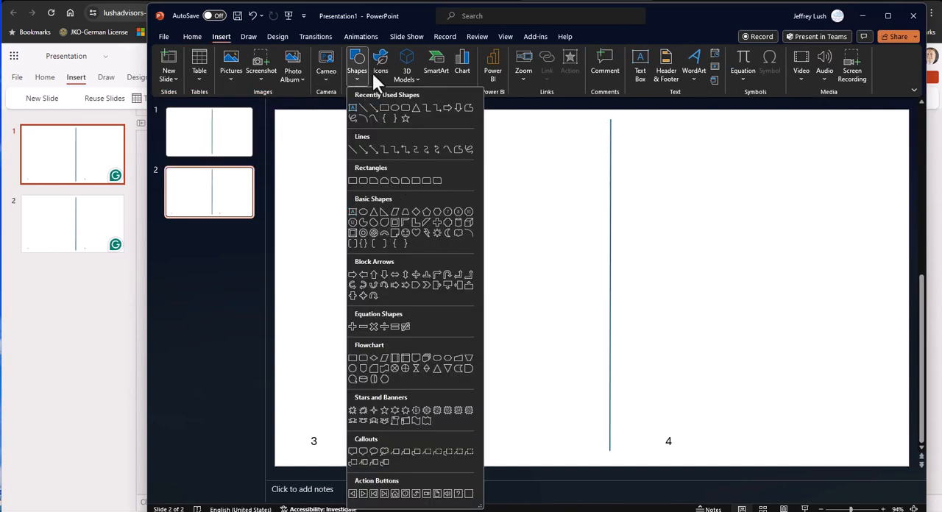
click(380, 62)
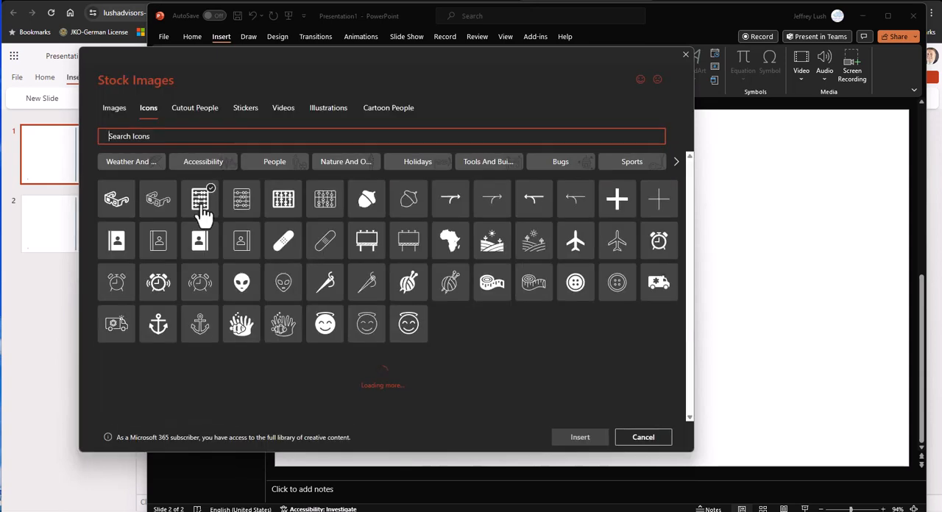
click(117, 241)
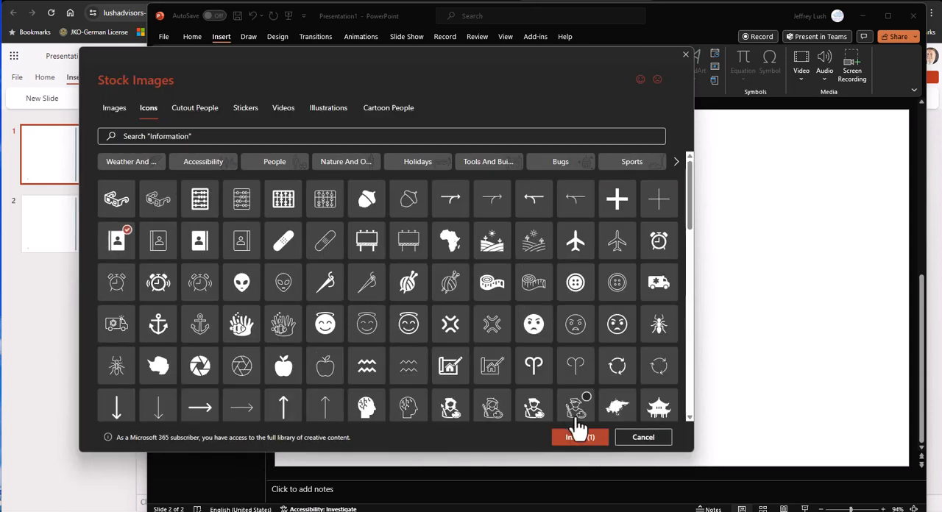
click(574, 437)
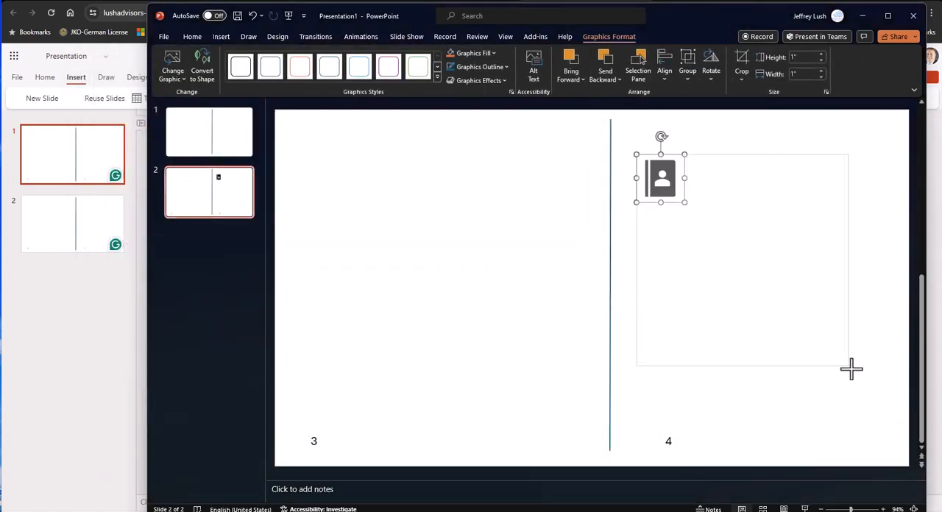
drag(684, 204, 880, 368)
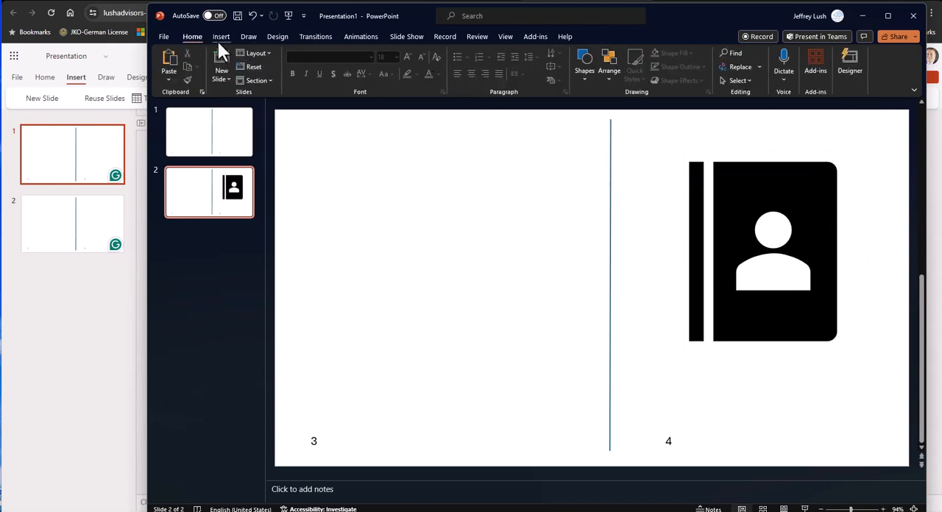
Step: Add a text box under the book icon reading 'Welcome to the Book Club'
click(762, 252)
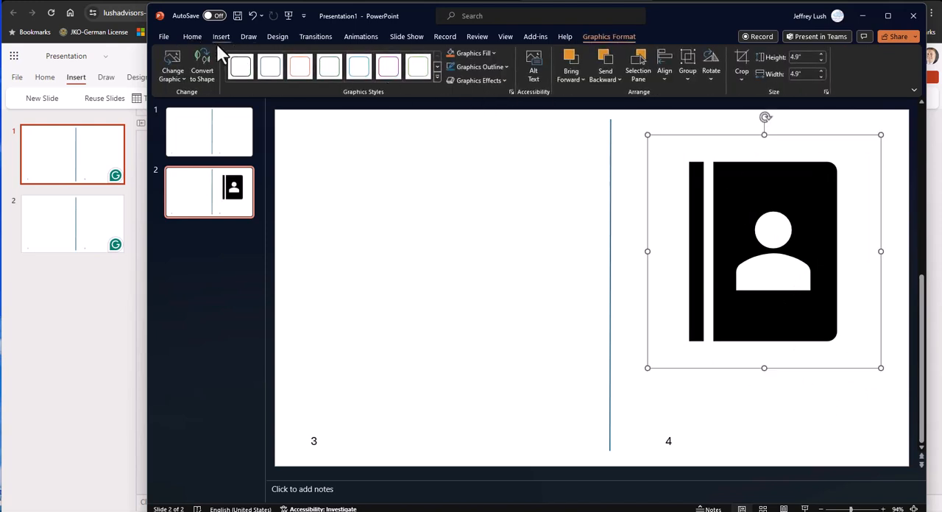
click(192, 35)
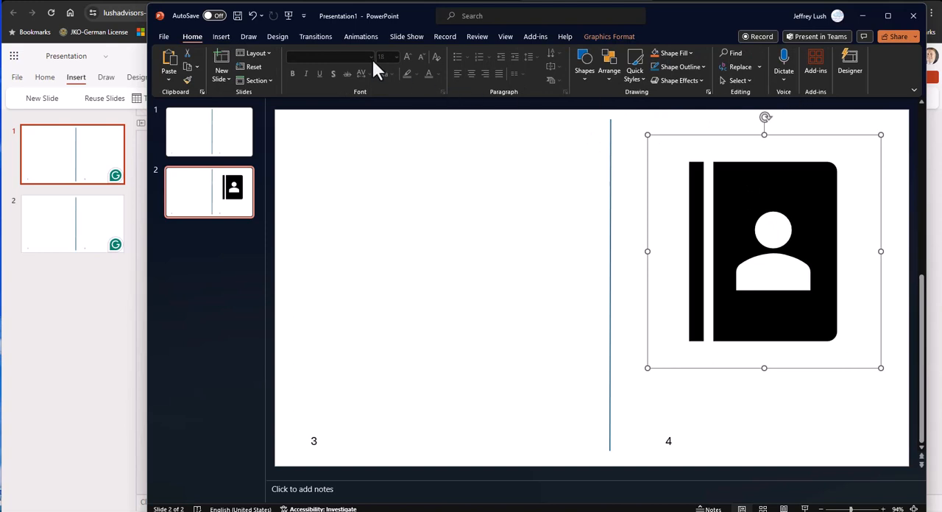
click(221, 35)
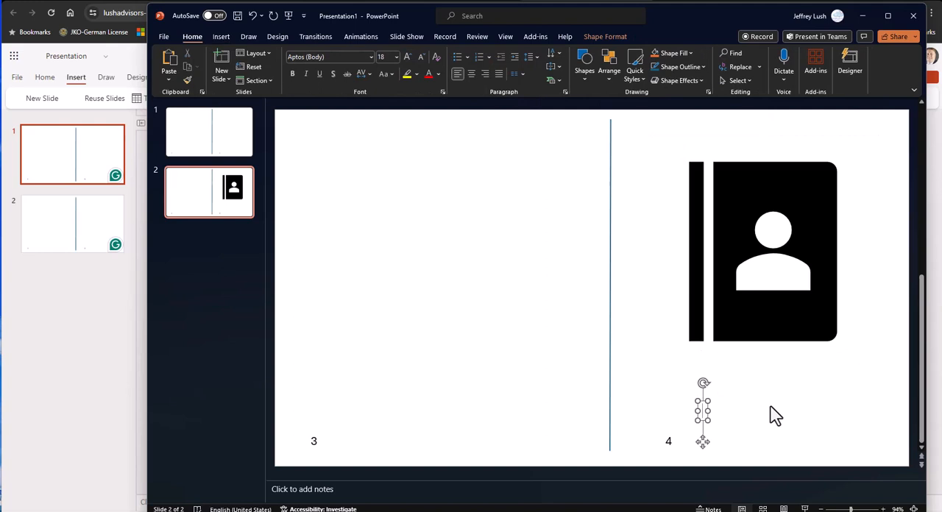
text(Welcome to the Book Club)
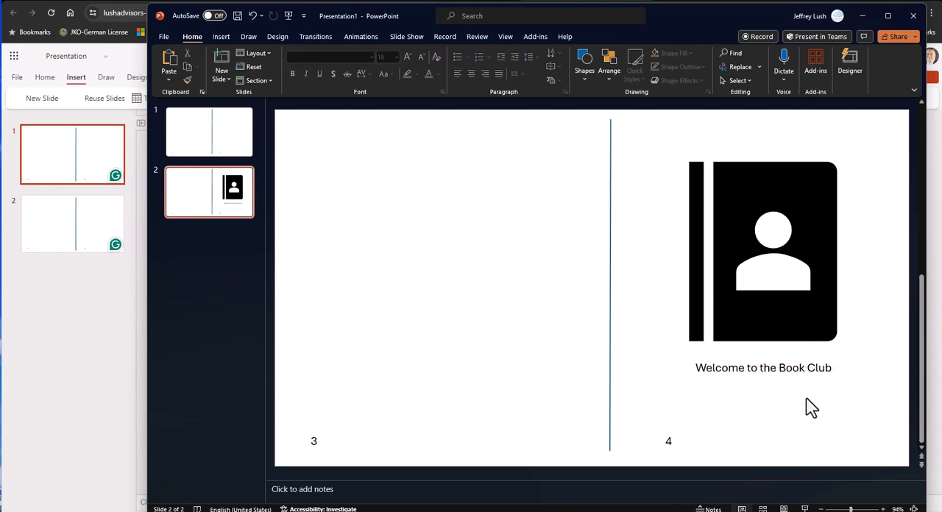
Step: Add the heading 'Reading for the week' on panel 2 of the first slide
click(763, 368)
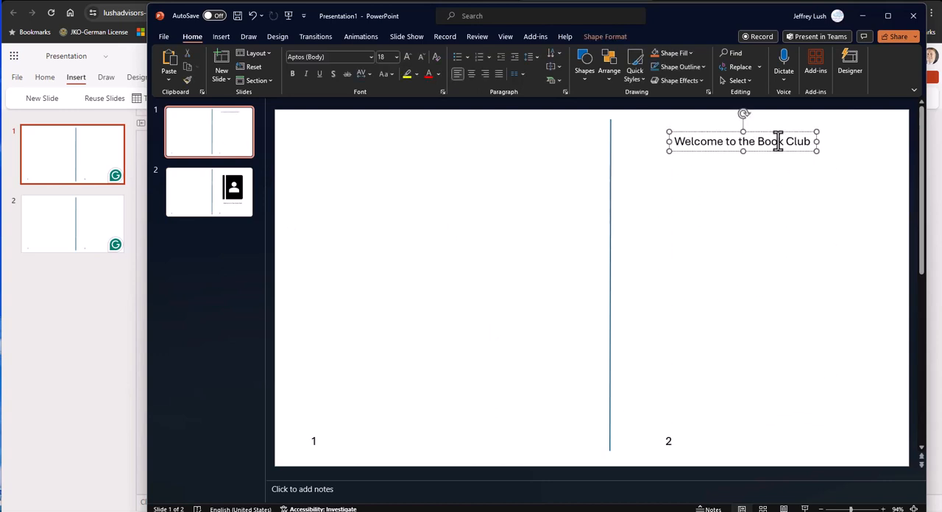
text(Readon)
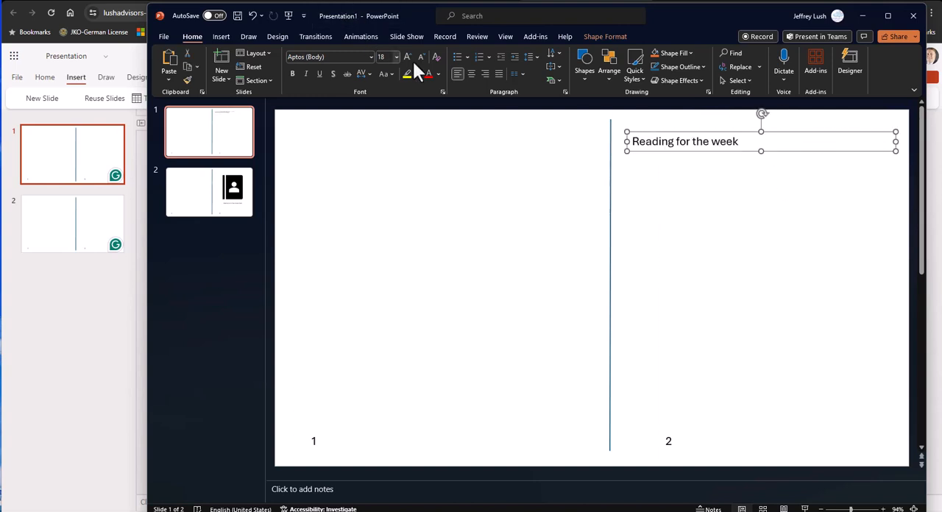
click(786, 216)
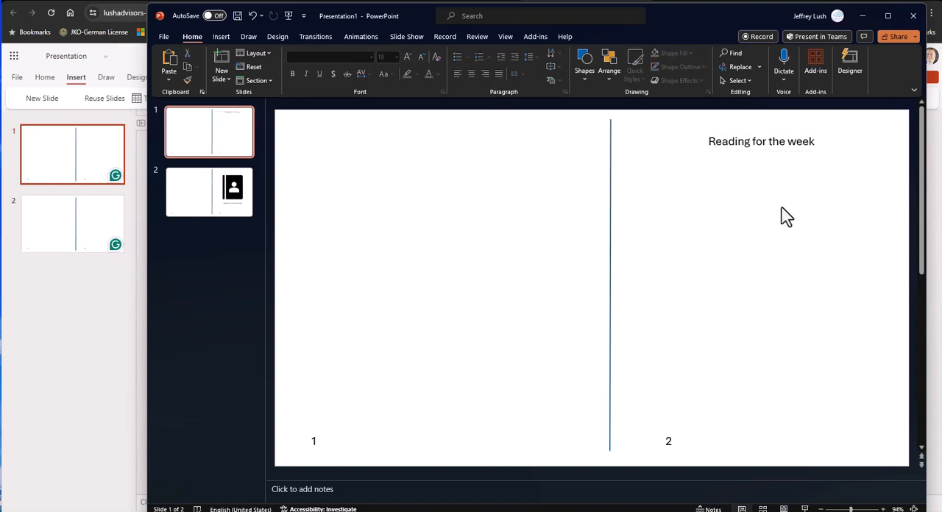
mouse_move(777, 171)
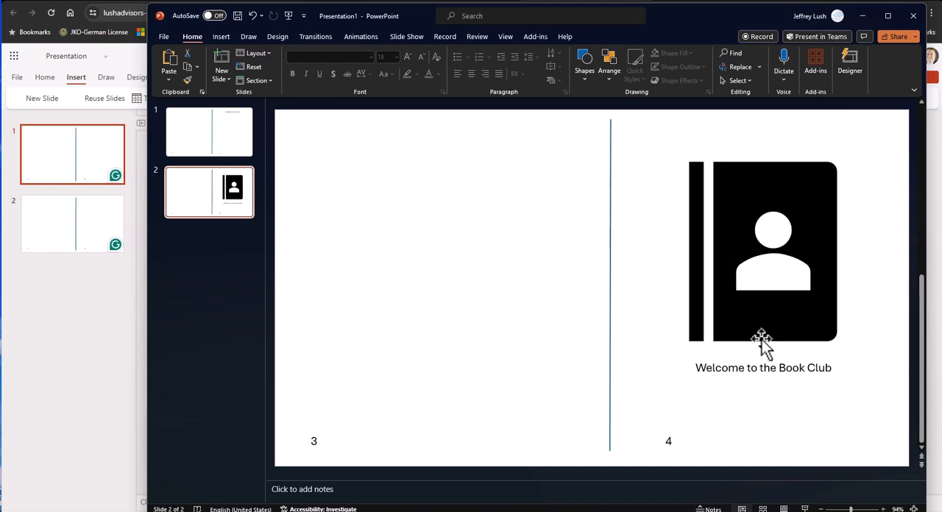
Step: Widen the 'Welcome to the Book Club' caption to span panel 4 and move to slide 1
click(762, 368)
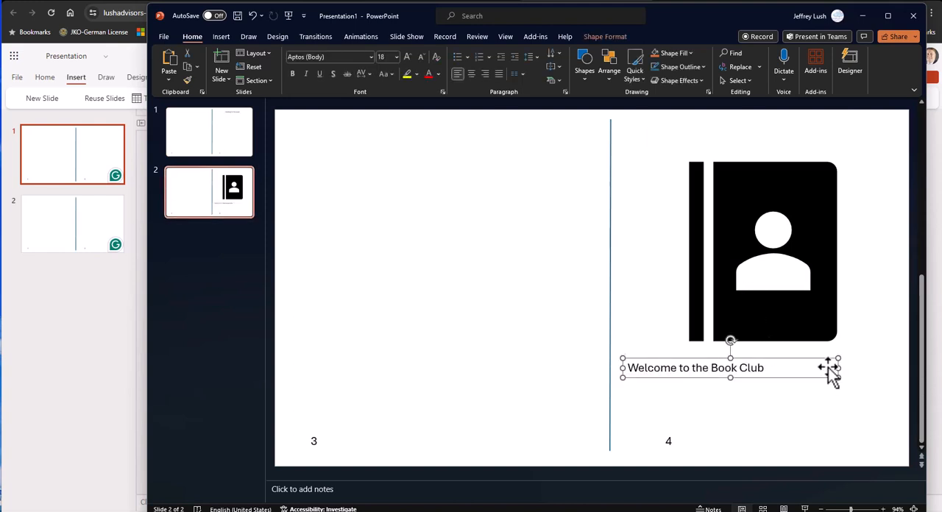
drag(837, 368, 891, 368)
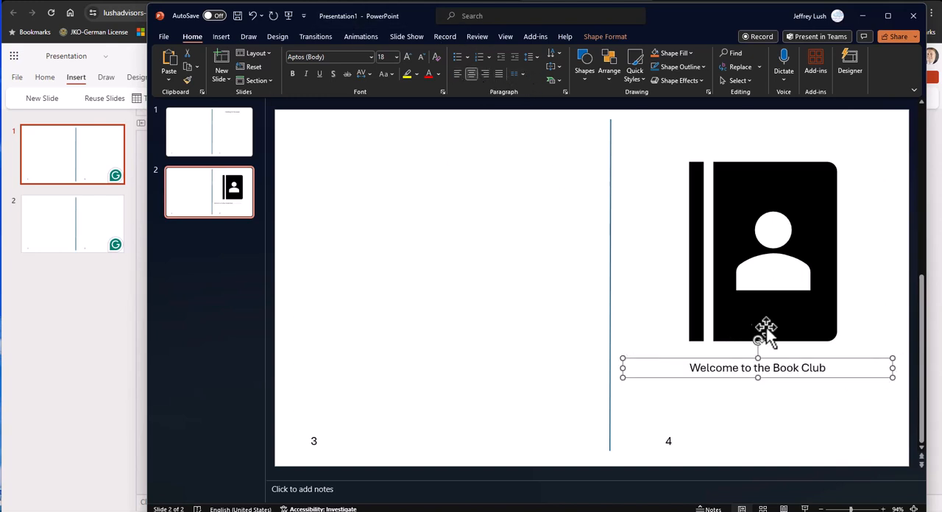
click(209, 133)
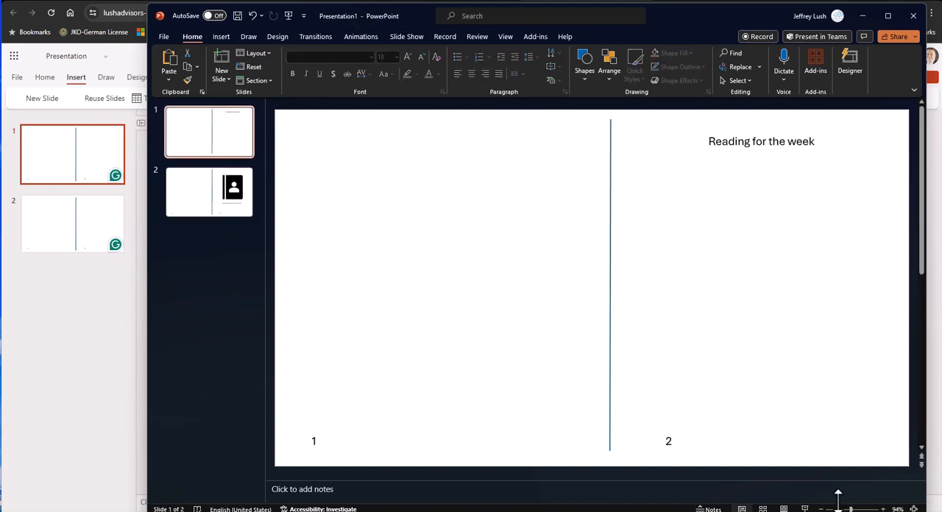
mouse_move(278, 282)
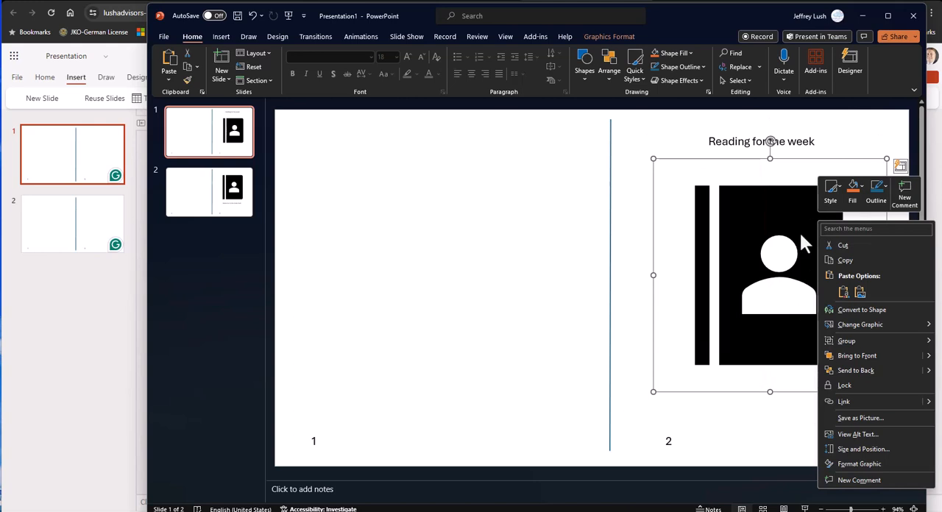
mouse_move(862, 449)
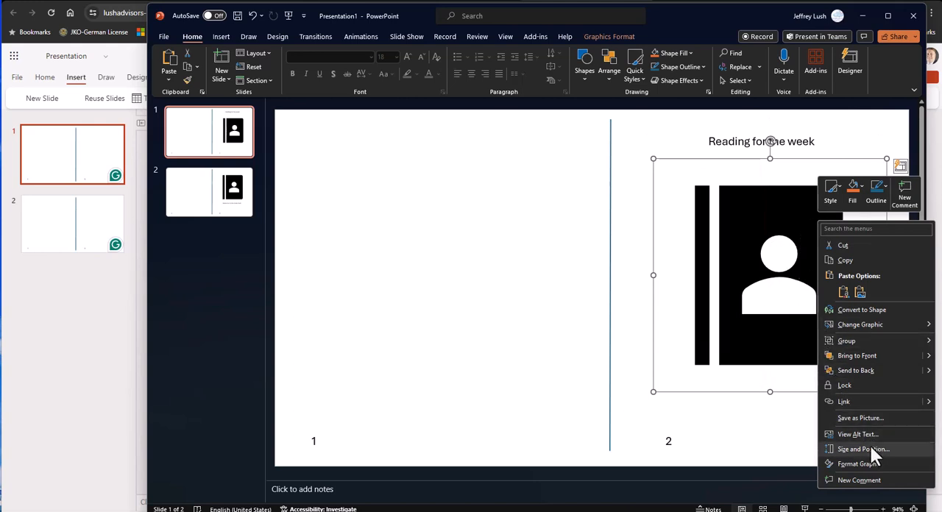
Step: Raise the book icon's Picture Transparency until it fades to light grey
click(859, 464)
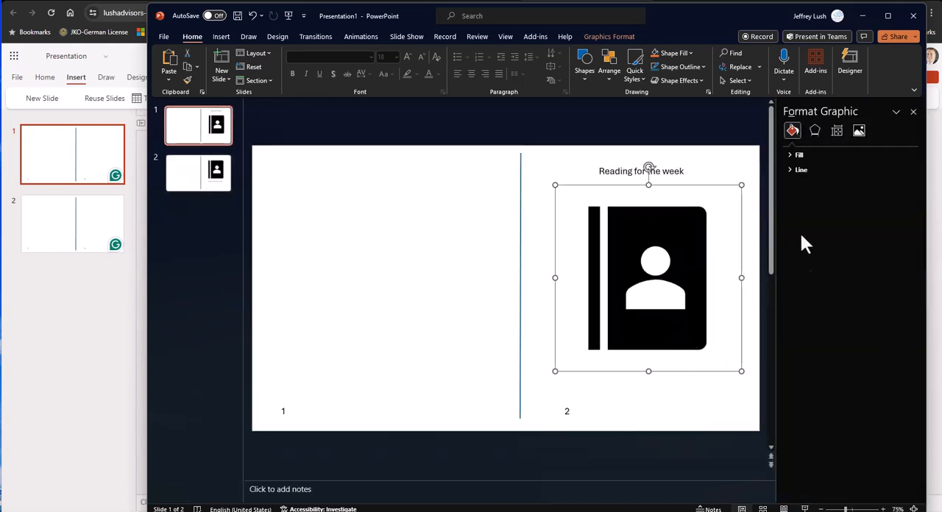
click(859, 131)
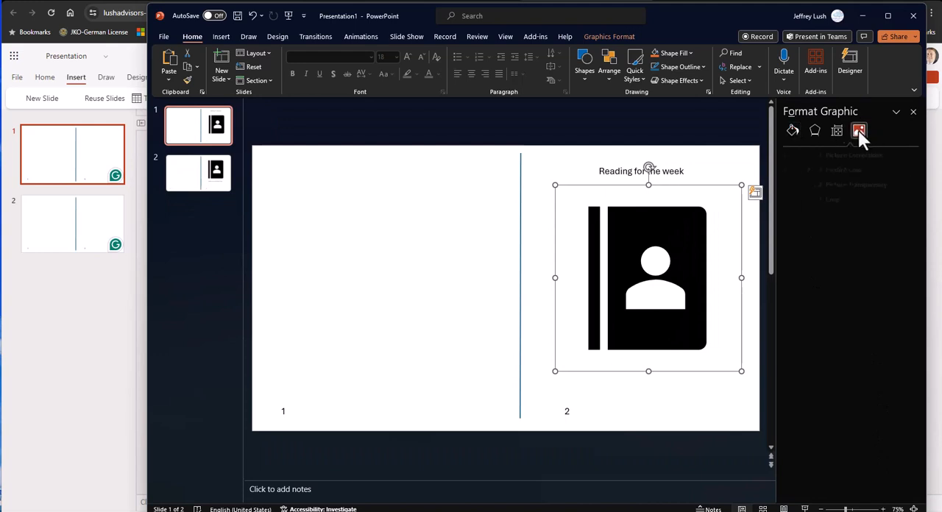
click(859, 129)
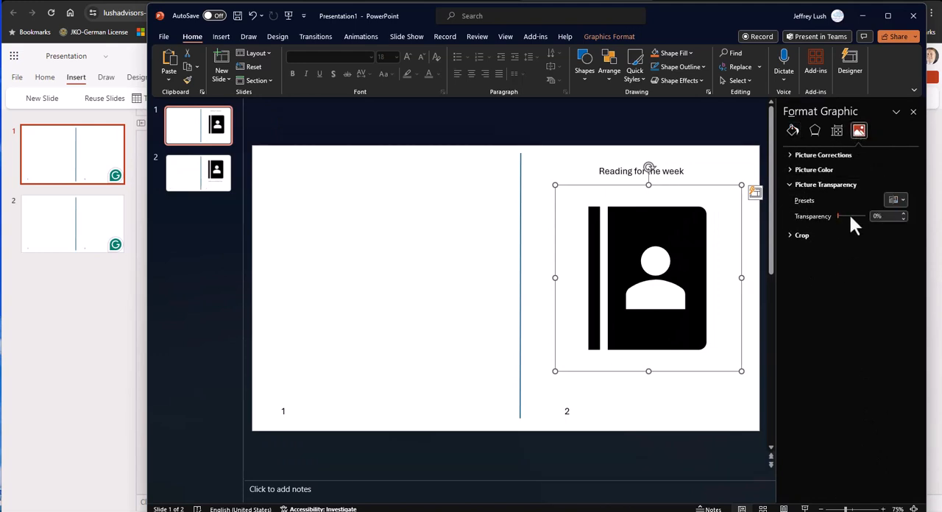
drag(839, 215, 857, 215)
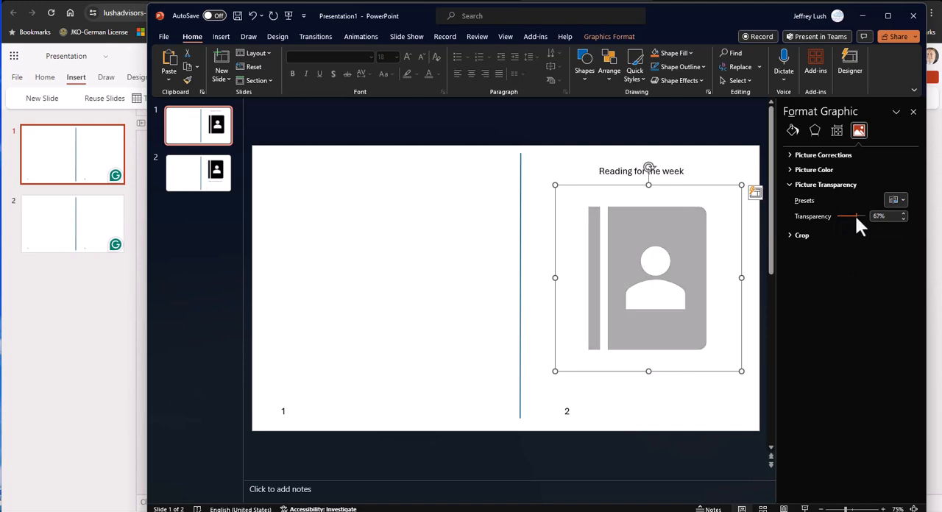
drag(846, 215, 853, 215)
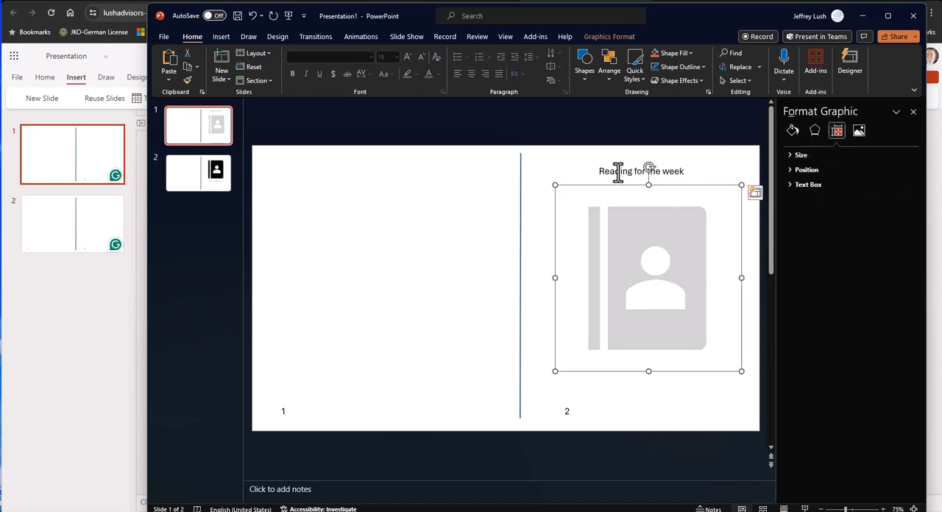
Step: Ctrl-drag a copy of 'Reading for the week' down onto the faded icon
click(642, 171)
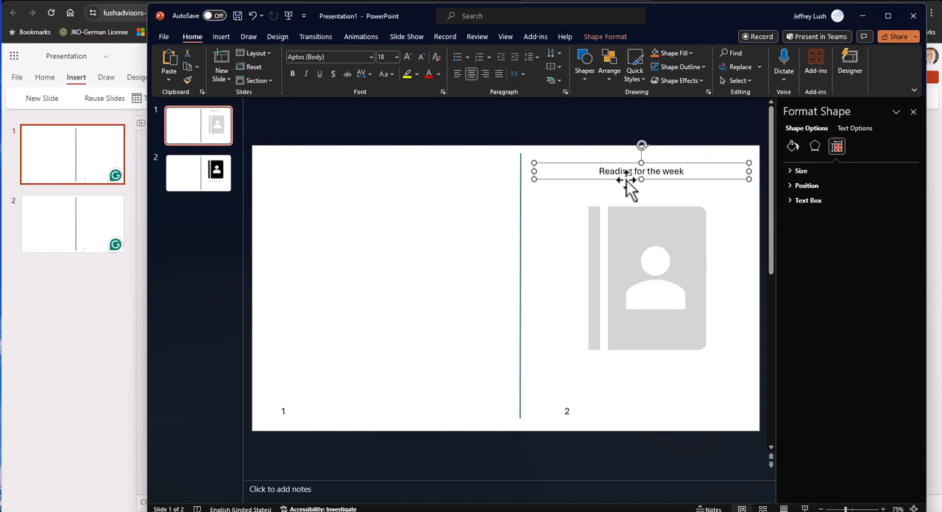
drag(640, 177, 634, 235)
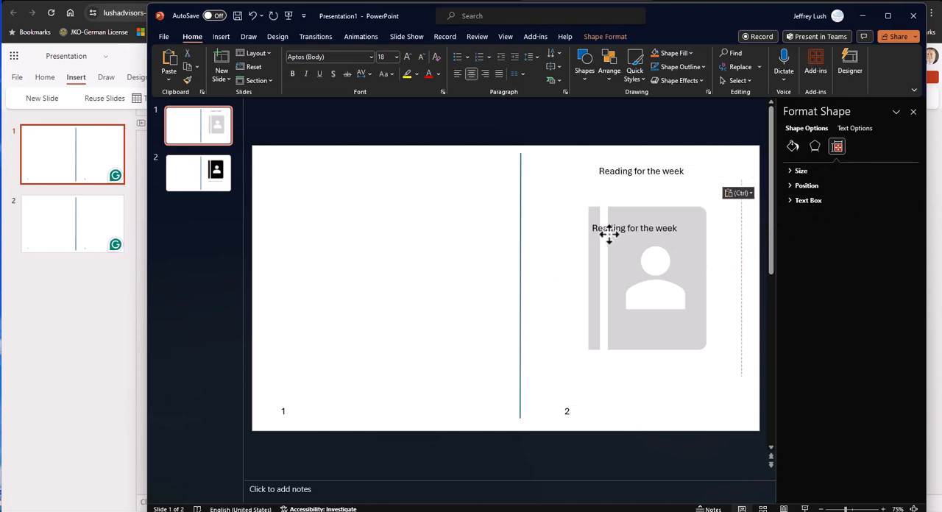
click(647, 278)
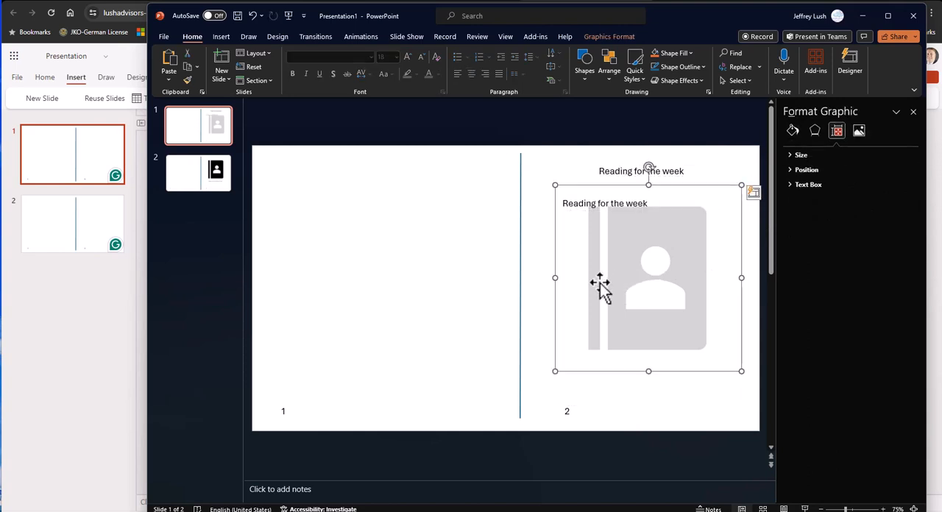
mouse_move(646, 263)
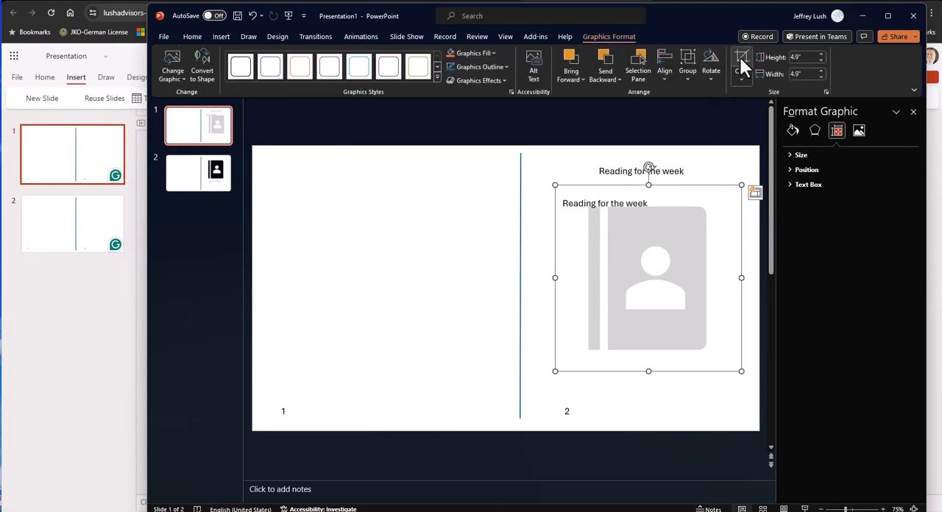
Step: Crop the faded book icon down to a narrow sliver on panel 2
click(741, 65)
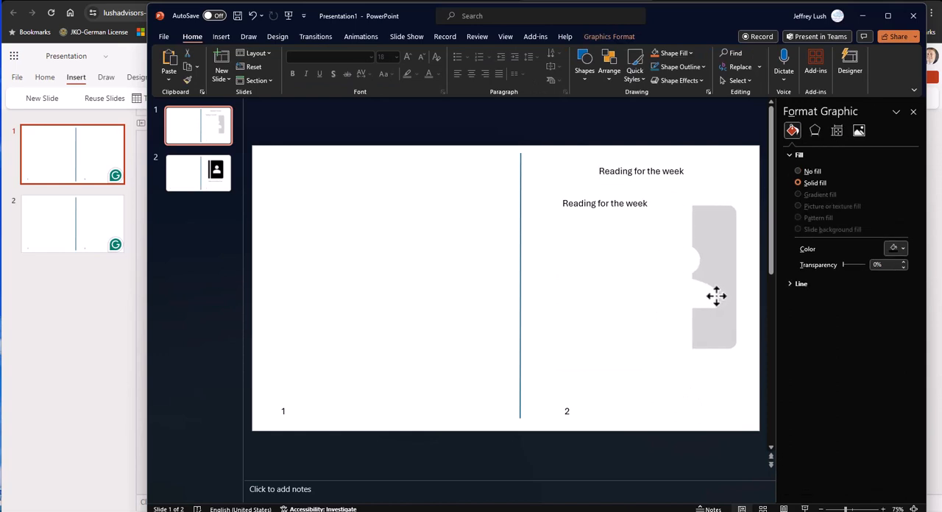
click(600, 198)
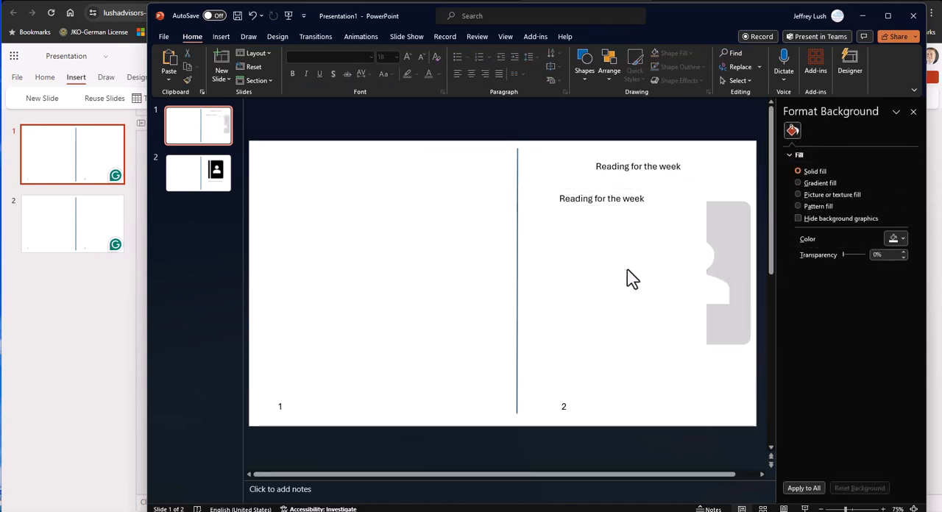
Step: Delete the centre fold line and page-number boxes from both slides
click(197, 174)
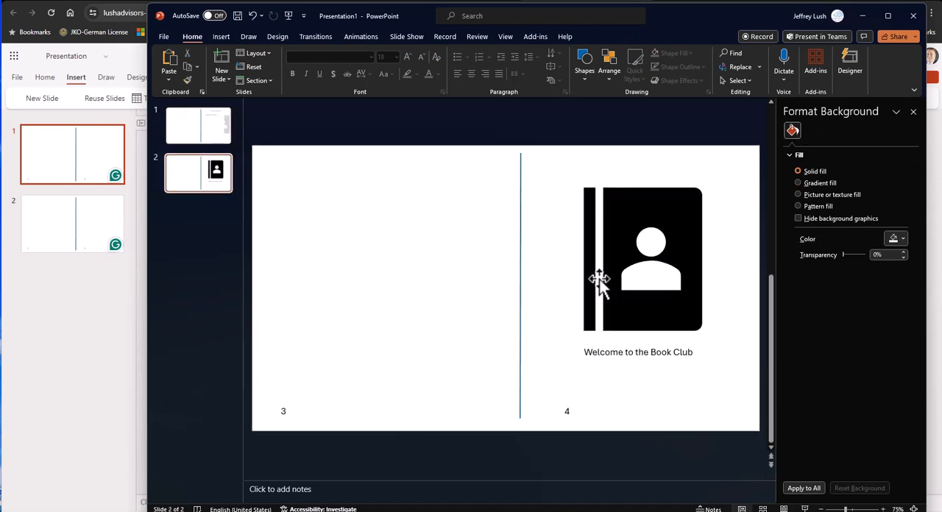
mouse_move(460, 267)
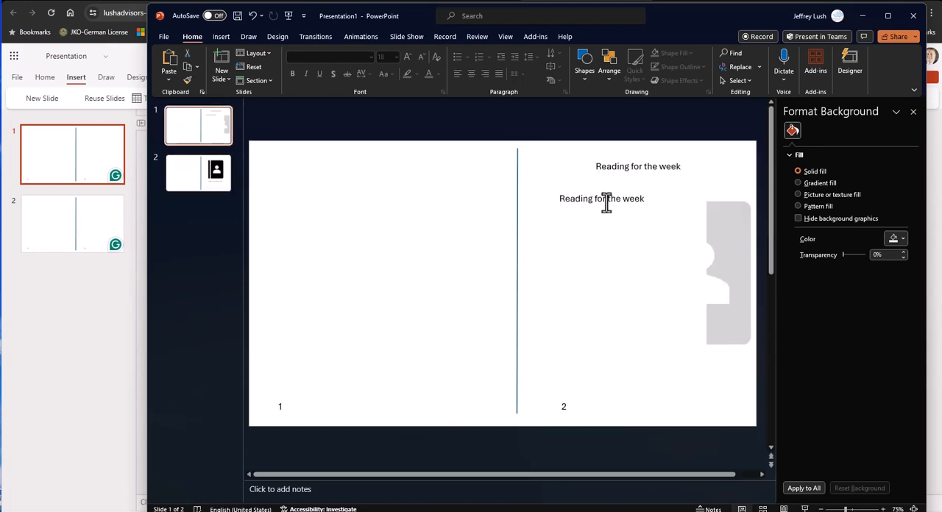
click(601, 198)
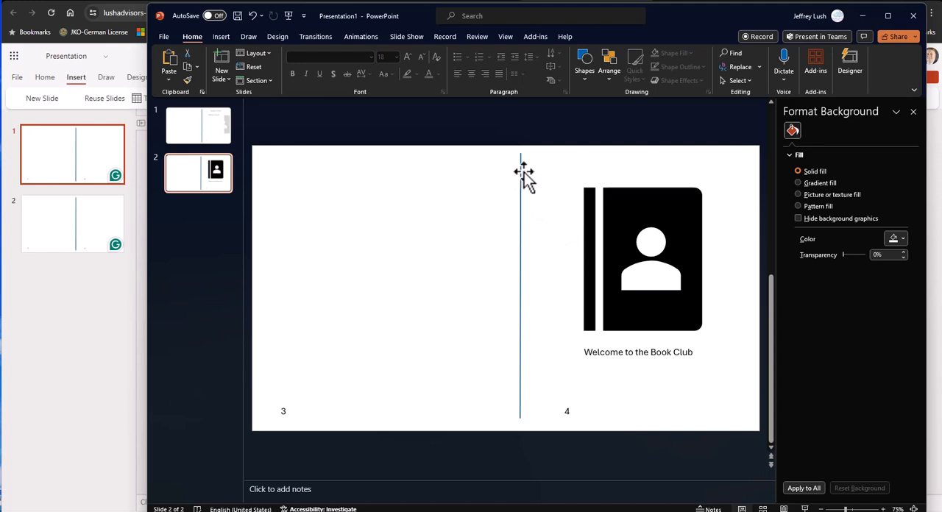
mouse_move(503, 303)
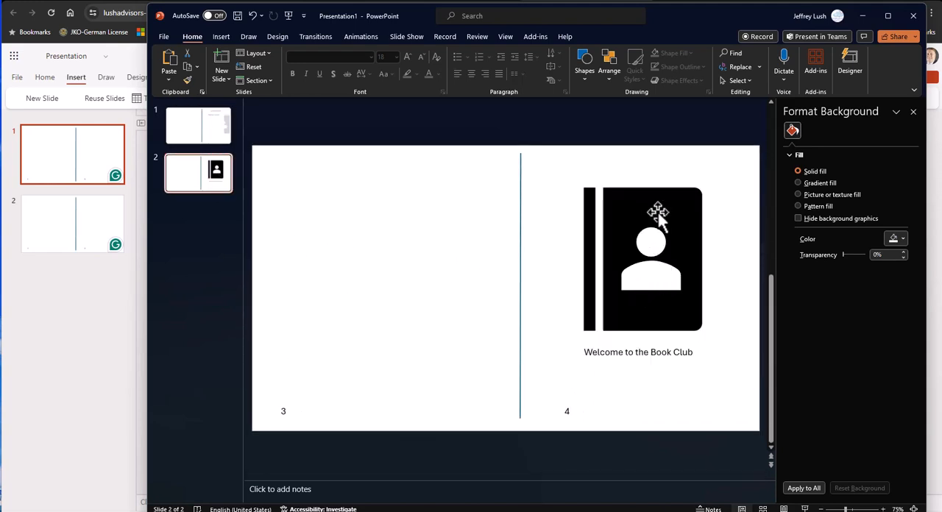
mouse_move(634, 336)
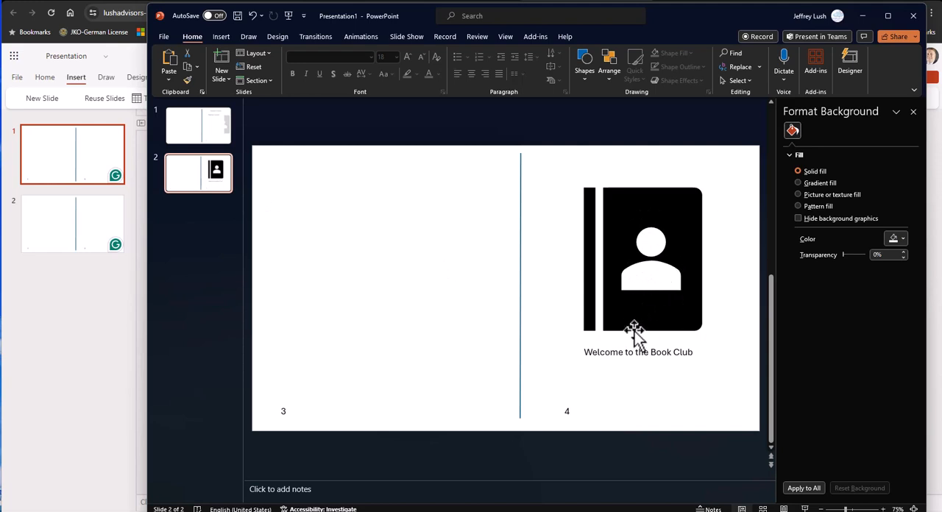
mouse_move(577, 409)
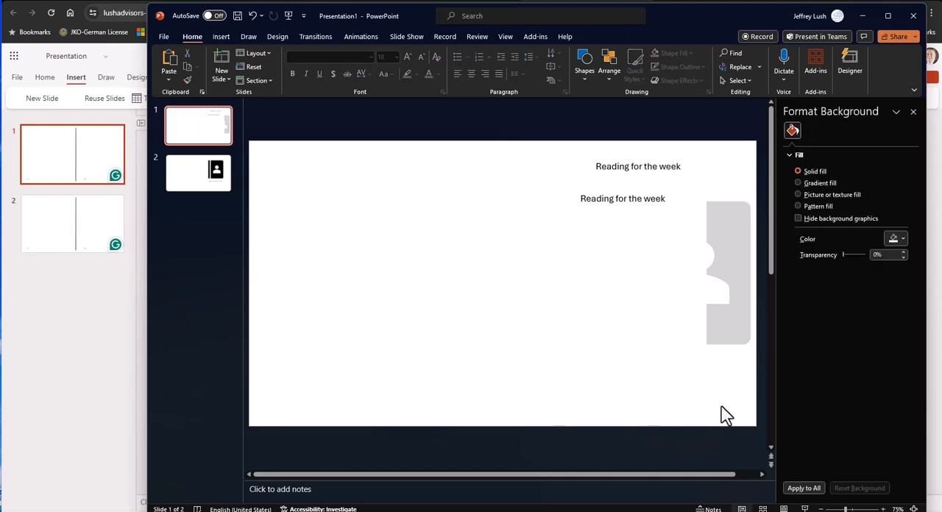
Step: Select slide 2 with the book icon and switch to the Insert ribbon
click(197, 174)
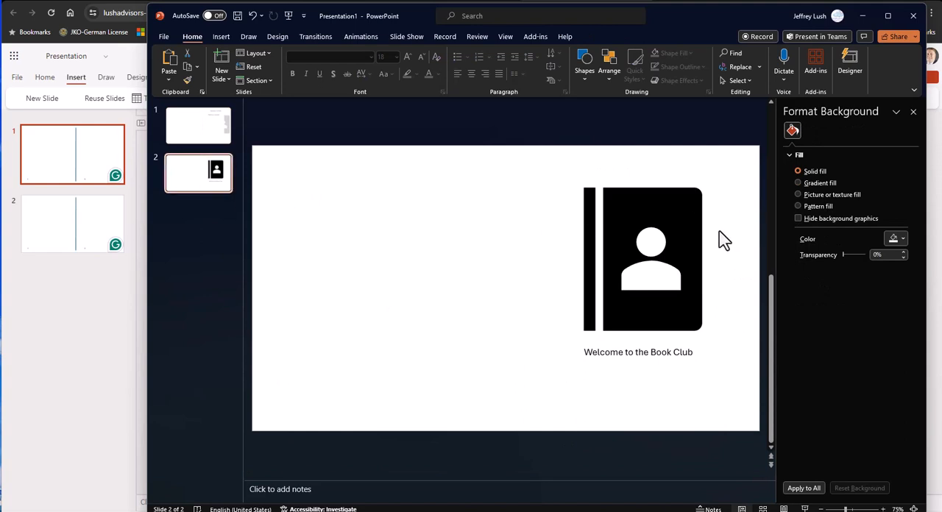
mouse_move(685, 234)
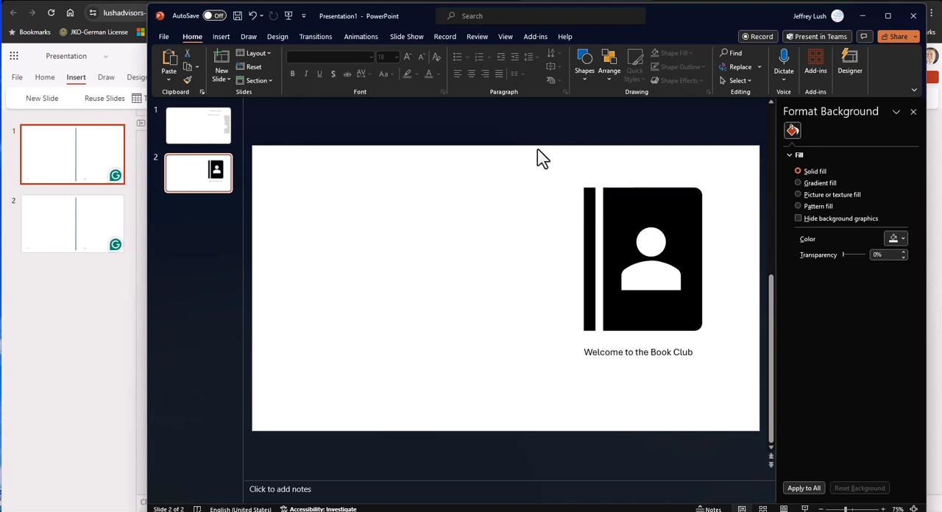
mouse_move(530, 159)
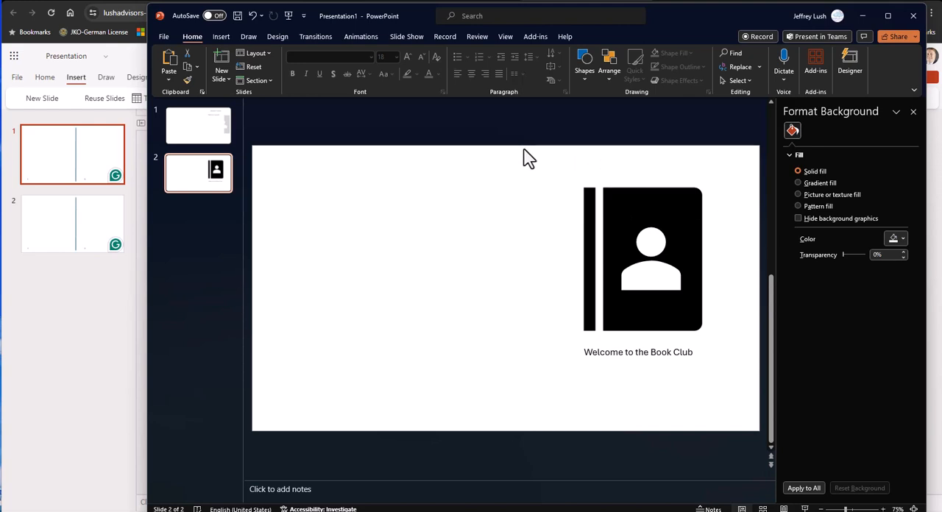
click(221, 36)
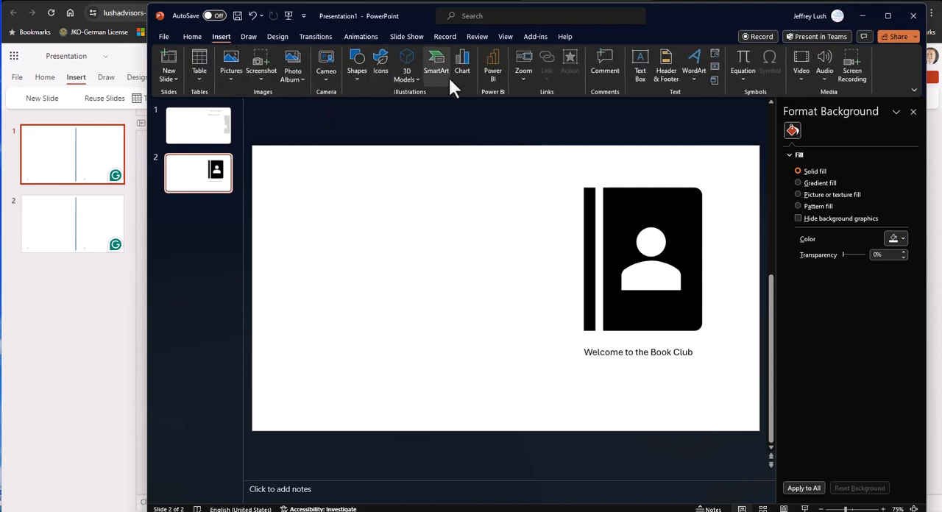
mouse_move(506, 132)
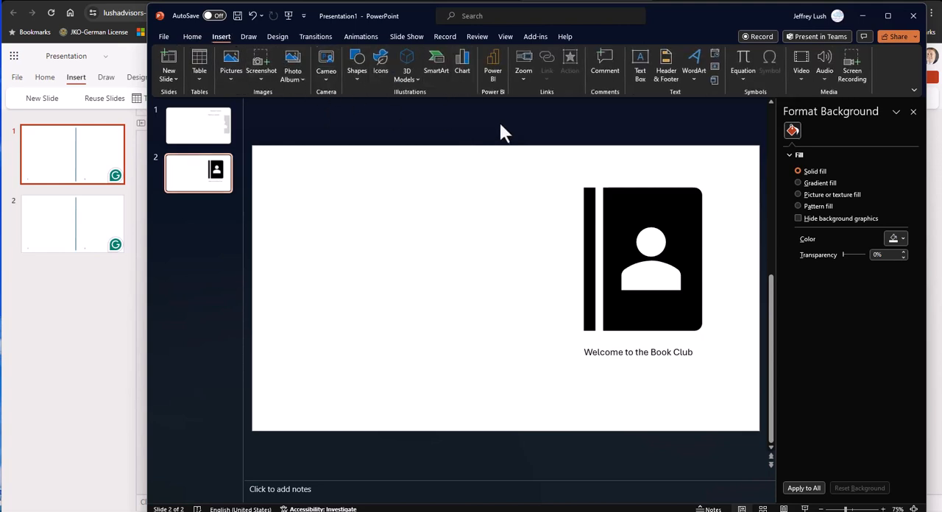
Step: Draw a small text box at slide 2's bottom centre holding a period as the fold mark, then go to File
click(639, 352)
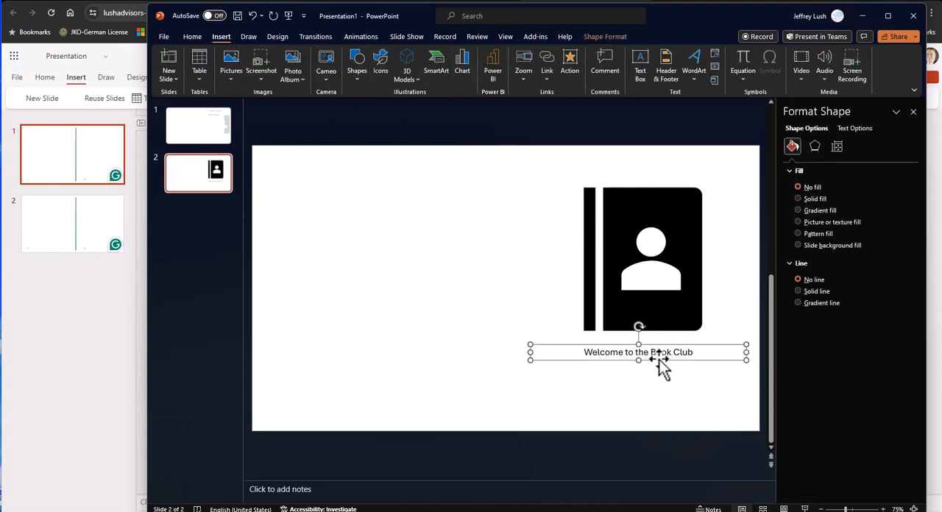
drag(639, 352, 645, 359)
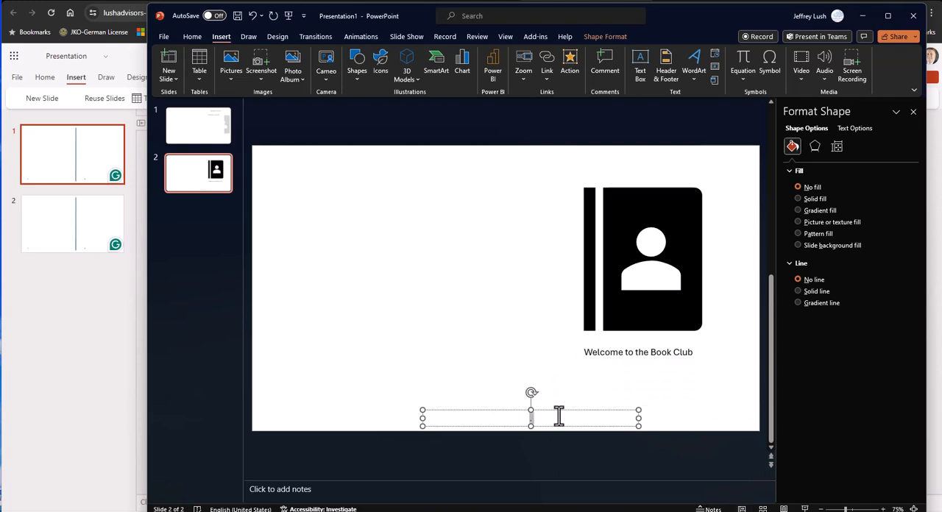
mouse_move(392, 153)
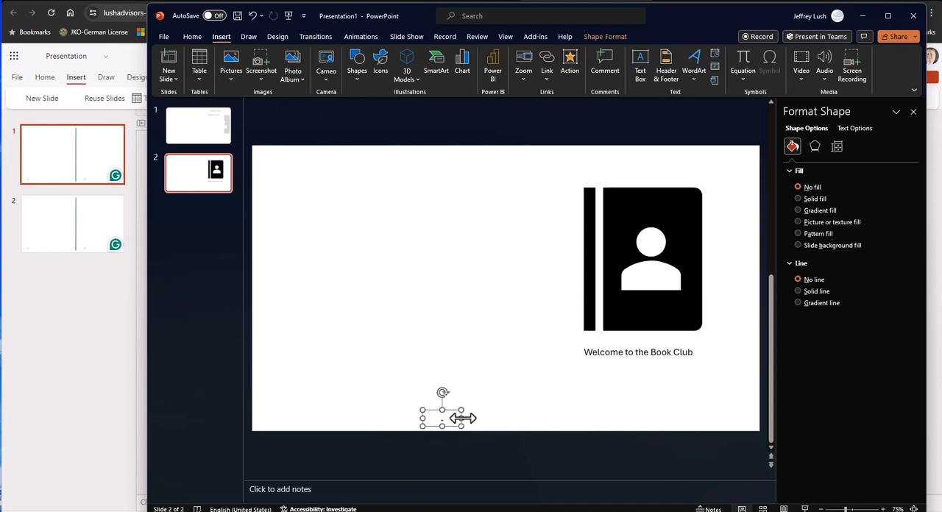
drag(464, 418, 753, 418)
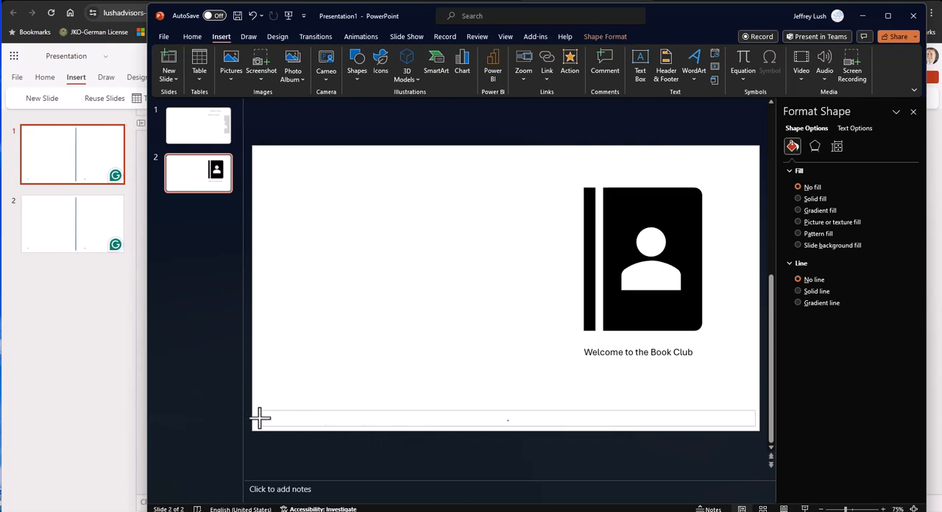
click(506, 419)
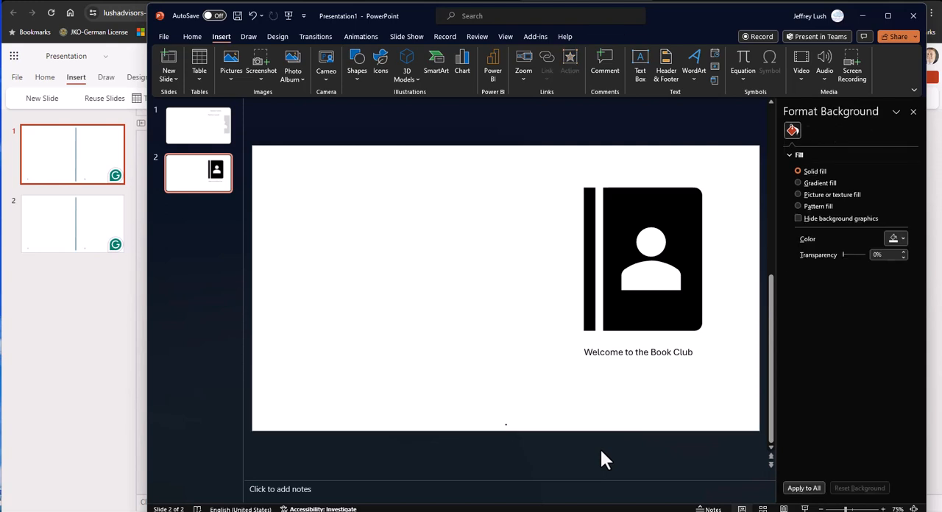
mouse_move(630, 406)
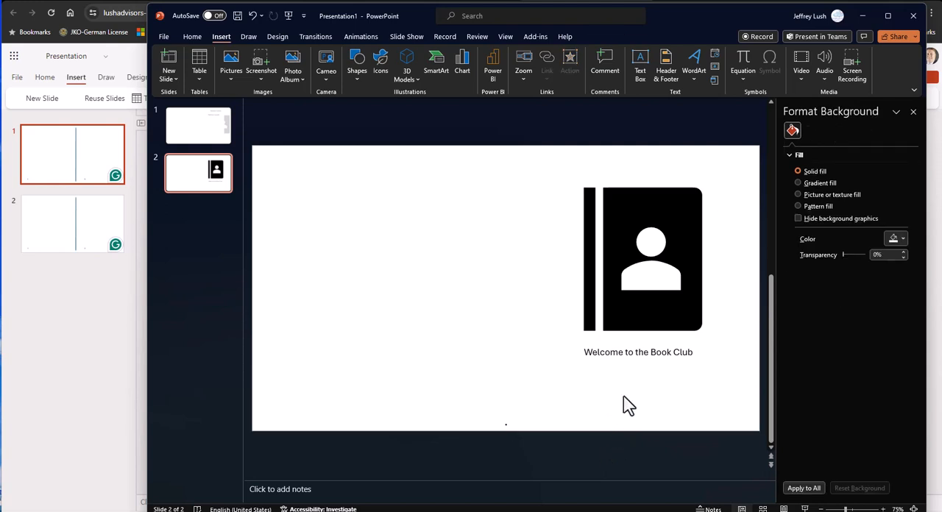
click(163, 35)
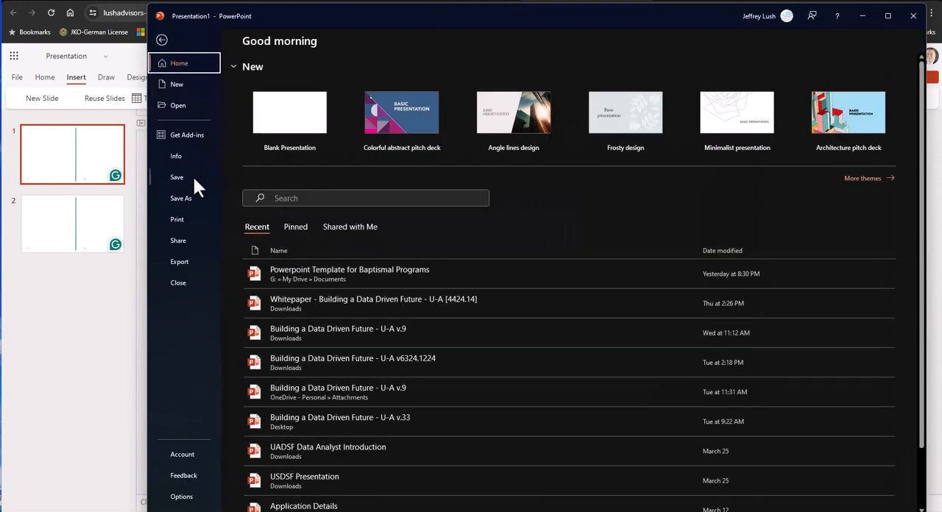
Step: Show the print preview of slide 2 with the book icon, caption and fold-mark dot
click(177, 219)
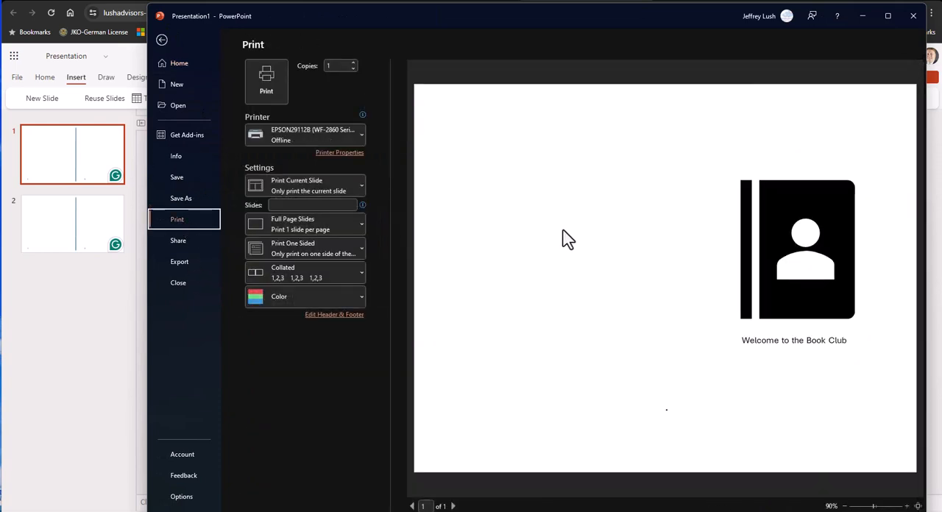
mouse_move(670, 425)
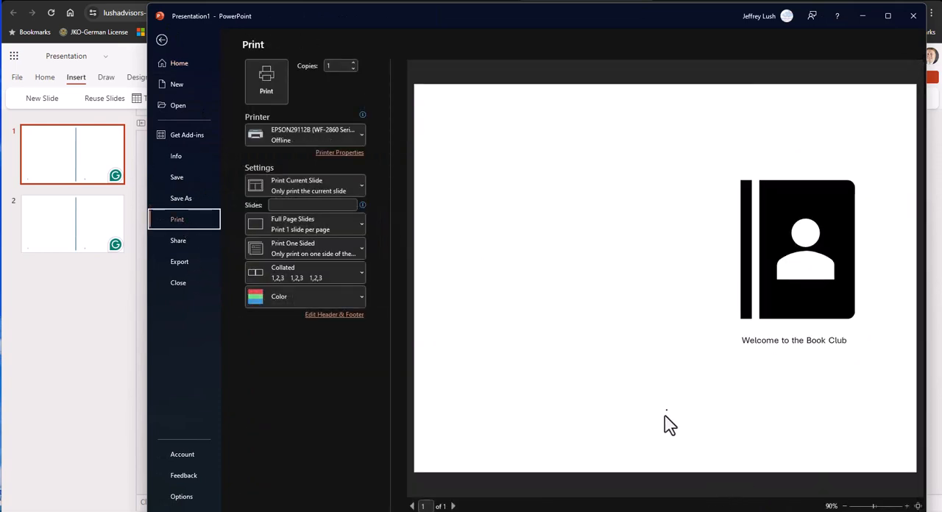
mouse_move(695, 433)
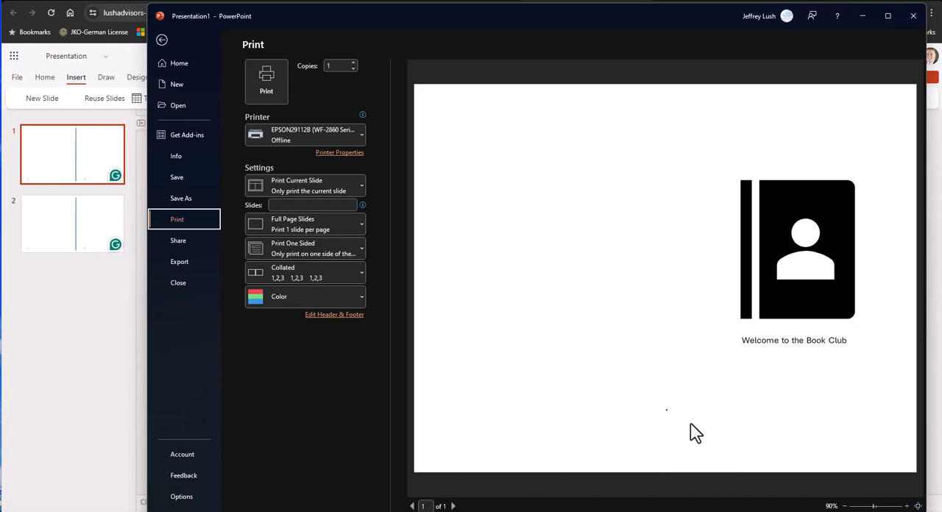
mouse_move(748, 213)
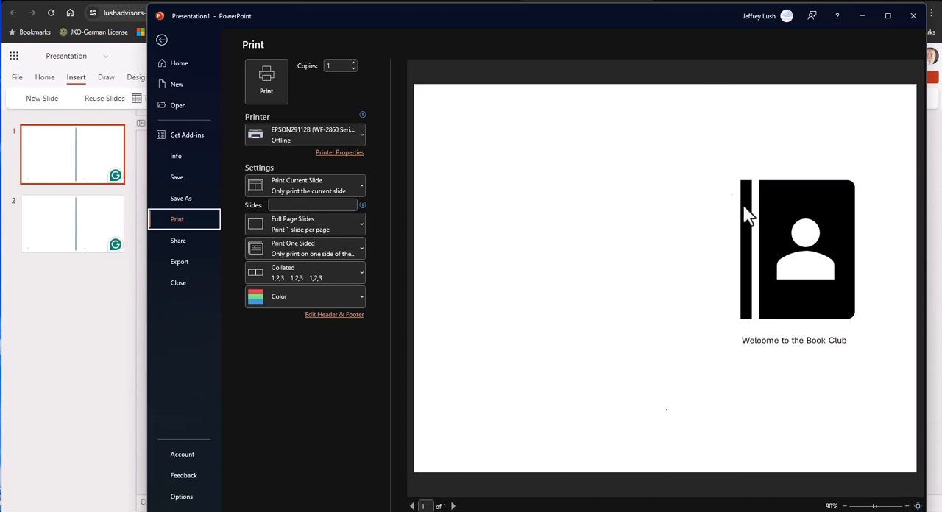
mouse_move(689, 435)
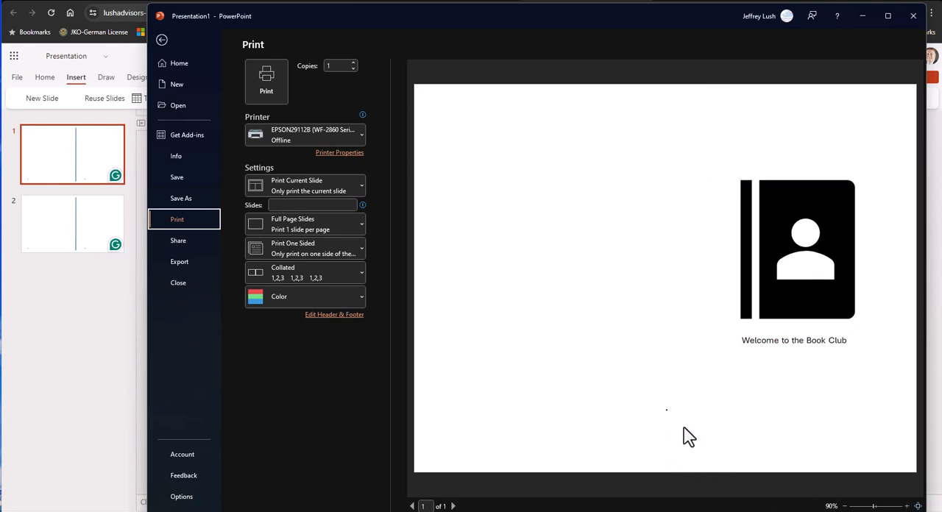
mouse_move(675, 444)
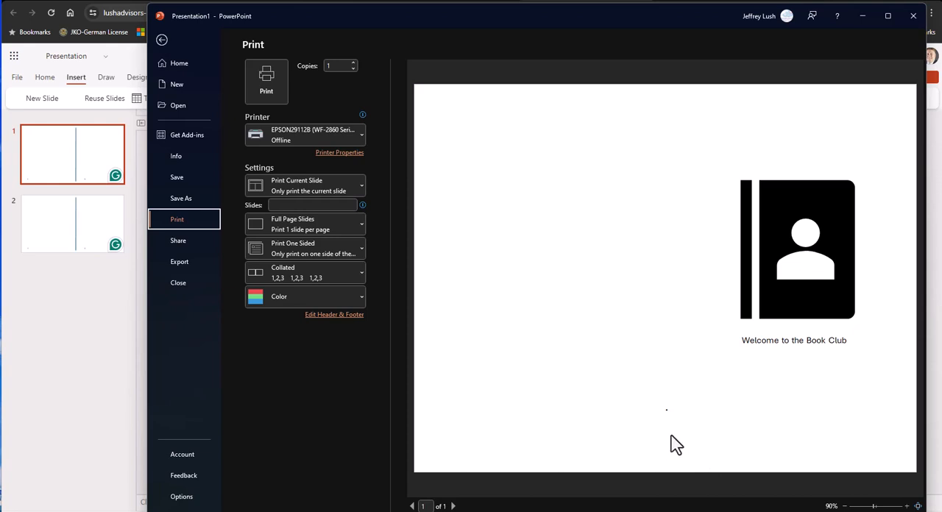
mouse_move(676, 411)
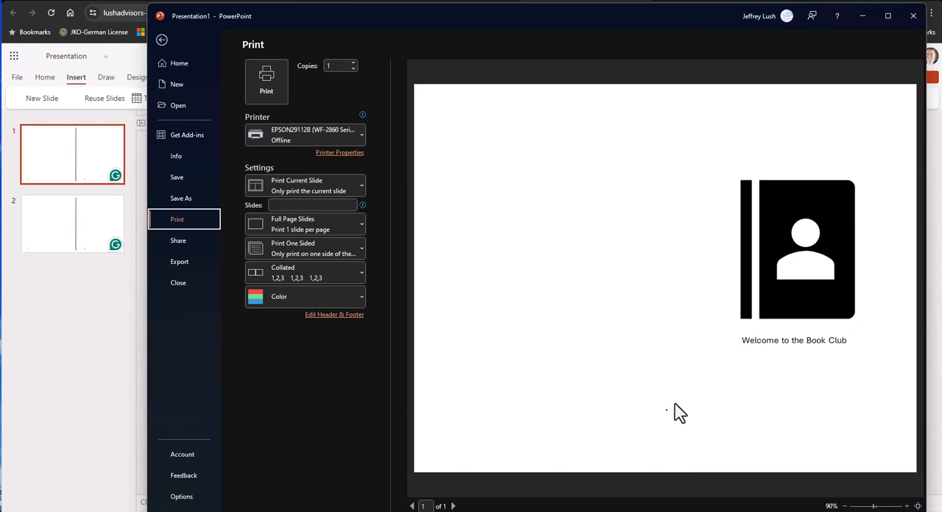
mouse_move(673, 420)
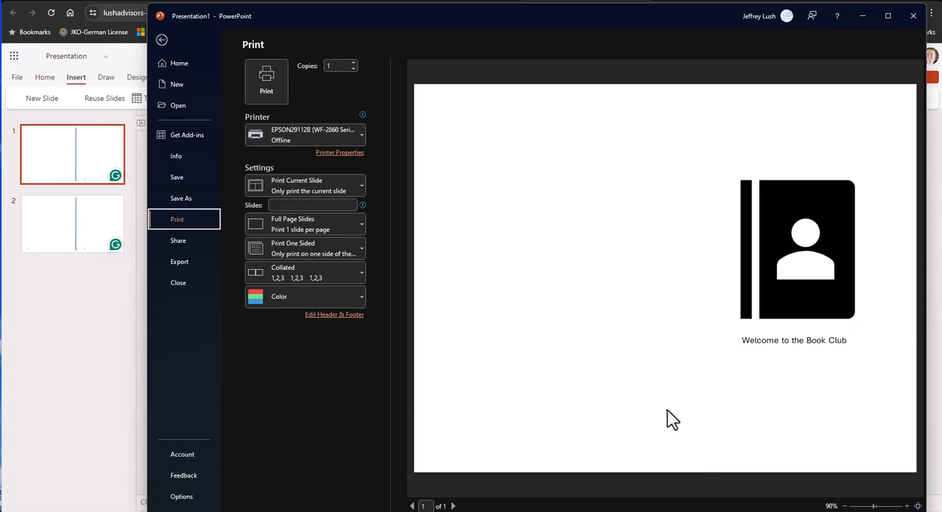
mouse_move(704, 164)
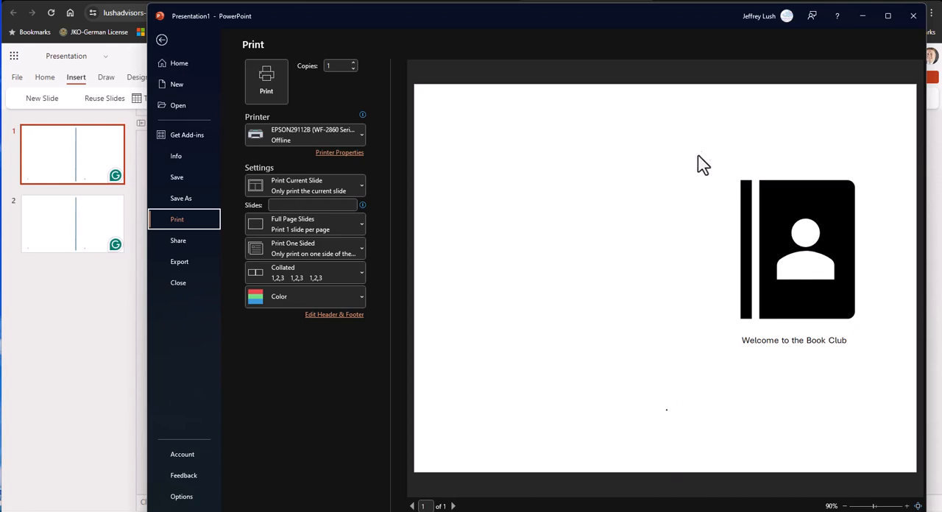
mouse_move(768, 456)
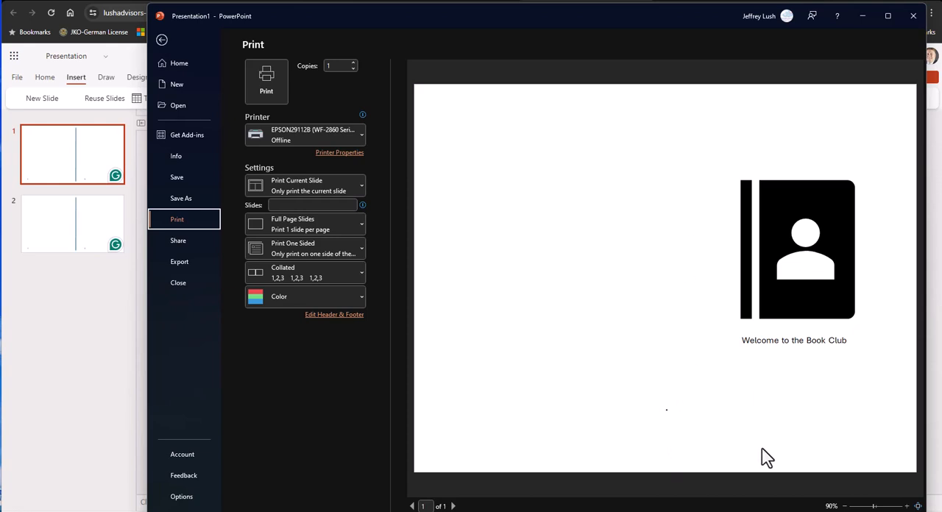
mouse_move(672, 421)
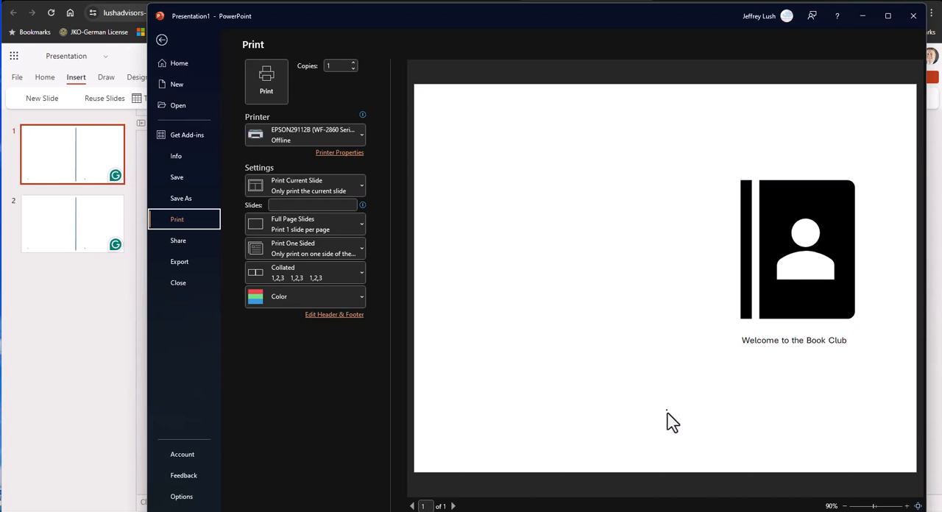
mouse_move(650, 421)
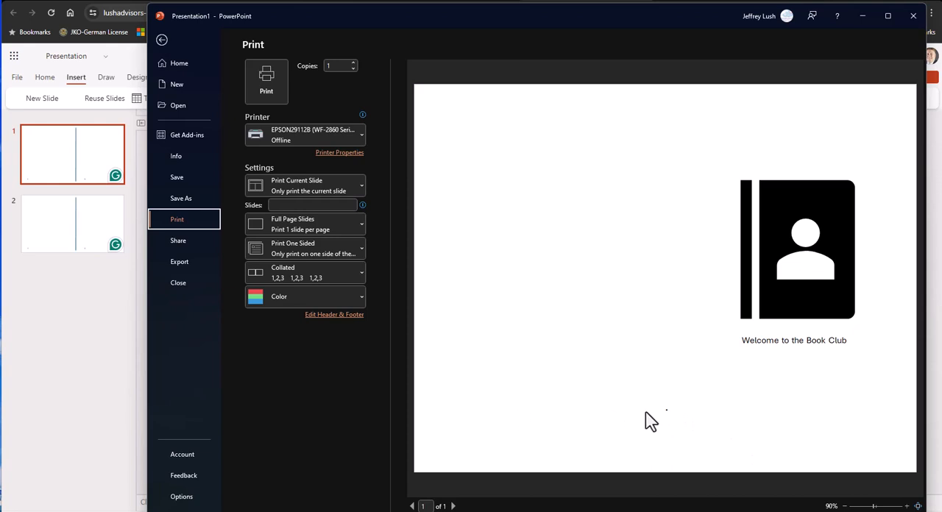
mouse_move(665, 124)
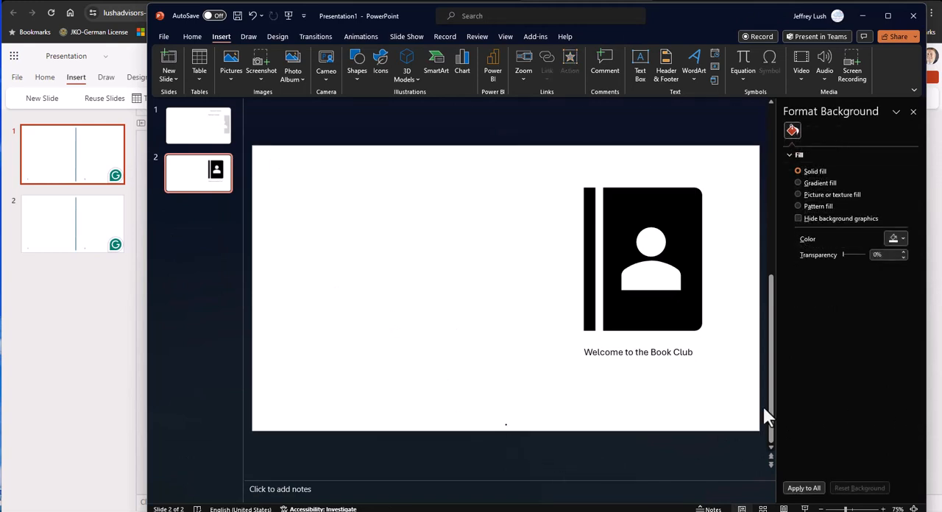
mouse_move(767, 421)
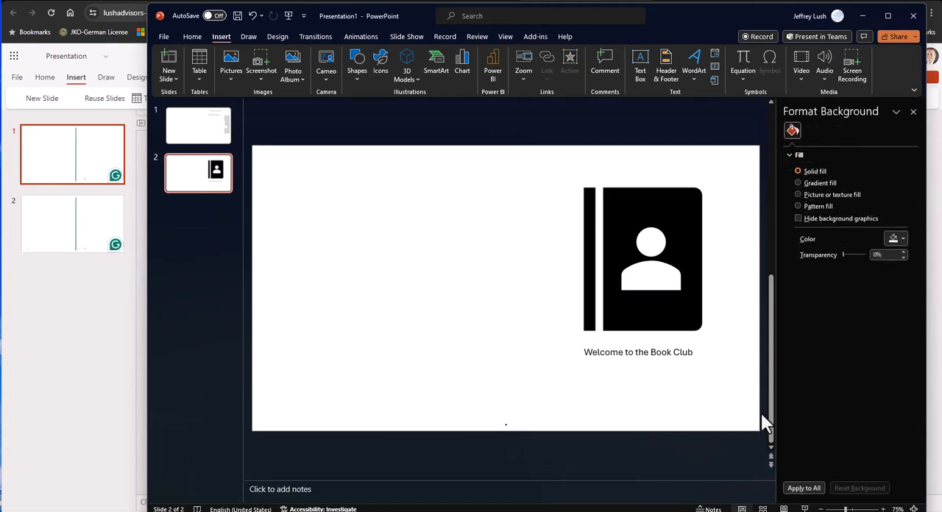
mouse_move(648, 471)
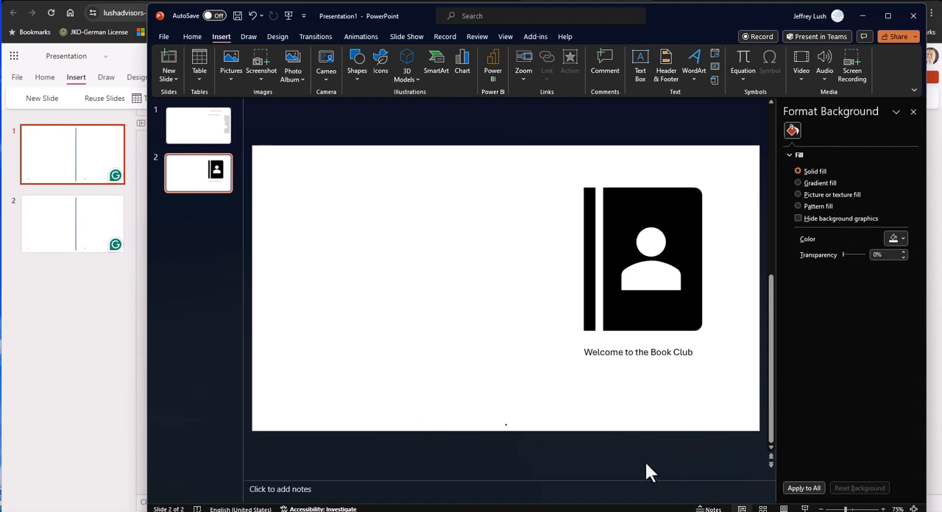
mouse_move(586, 403)
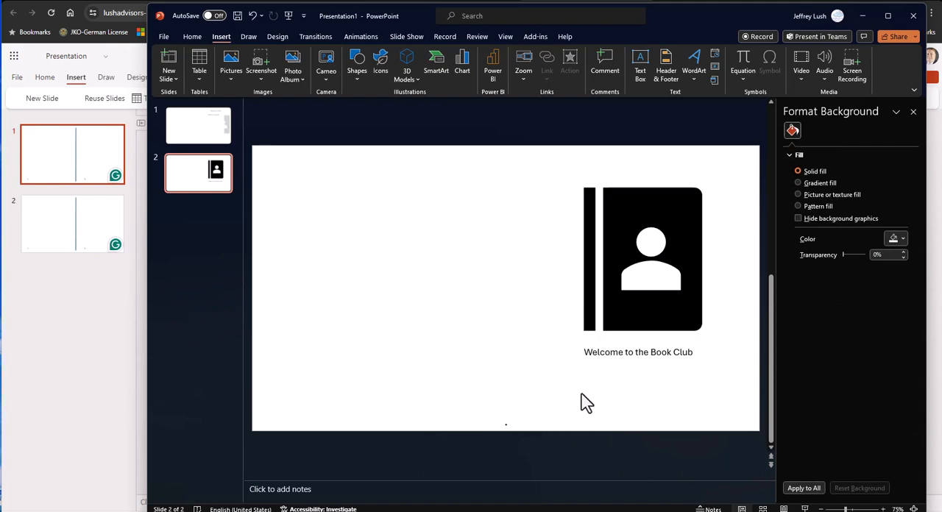